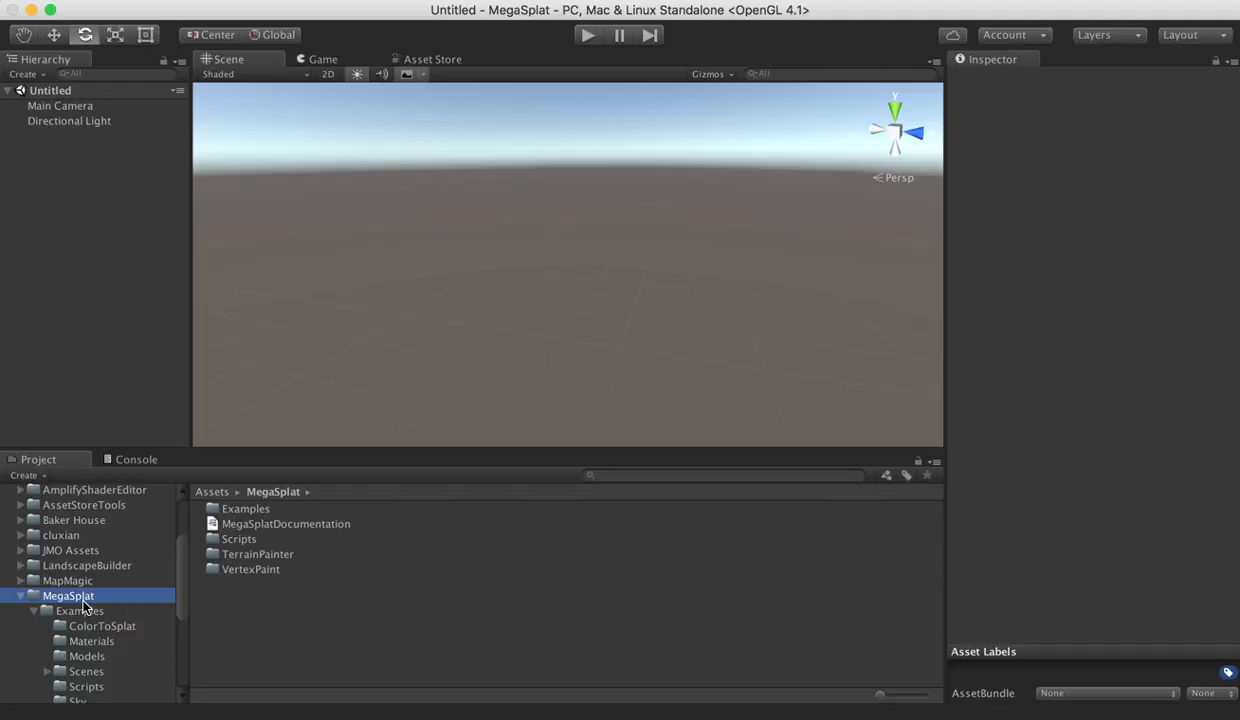
# Browse to MegaSplat > Examples > Scenes listing the Mesh and Terrain example scenes
pyautogui.click(86, 672)
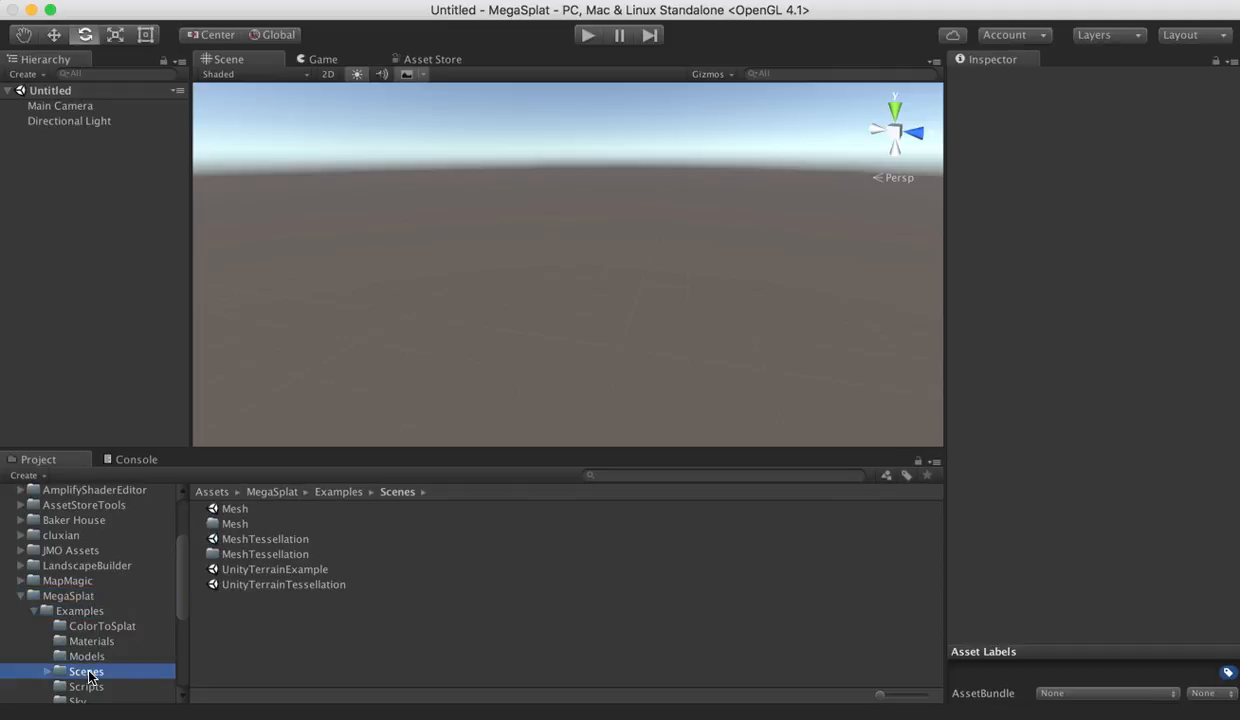
pyautogui.moveTo(228, 510)
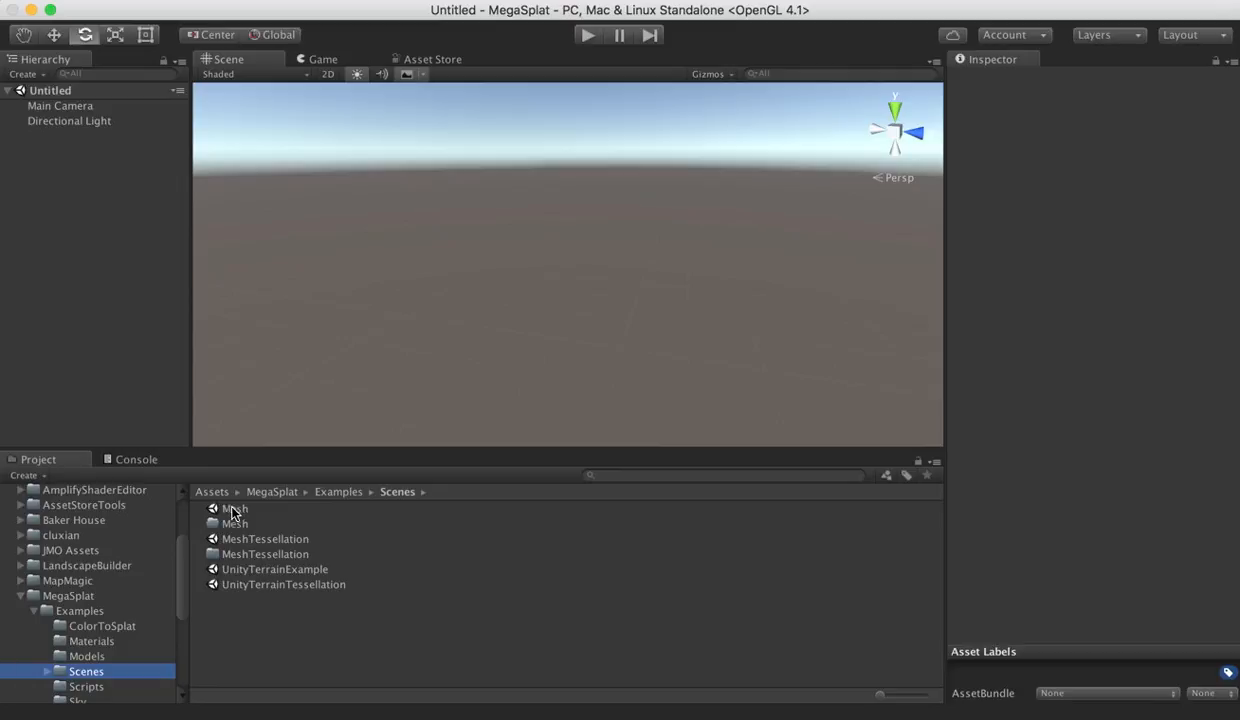
pyautogui.moveTo(290, 544)
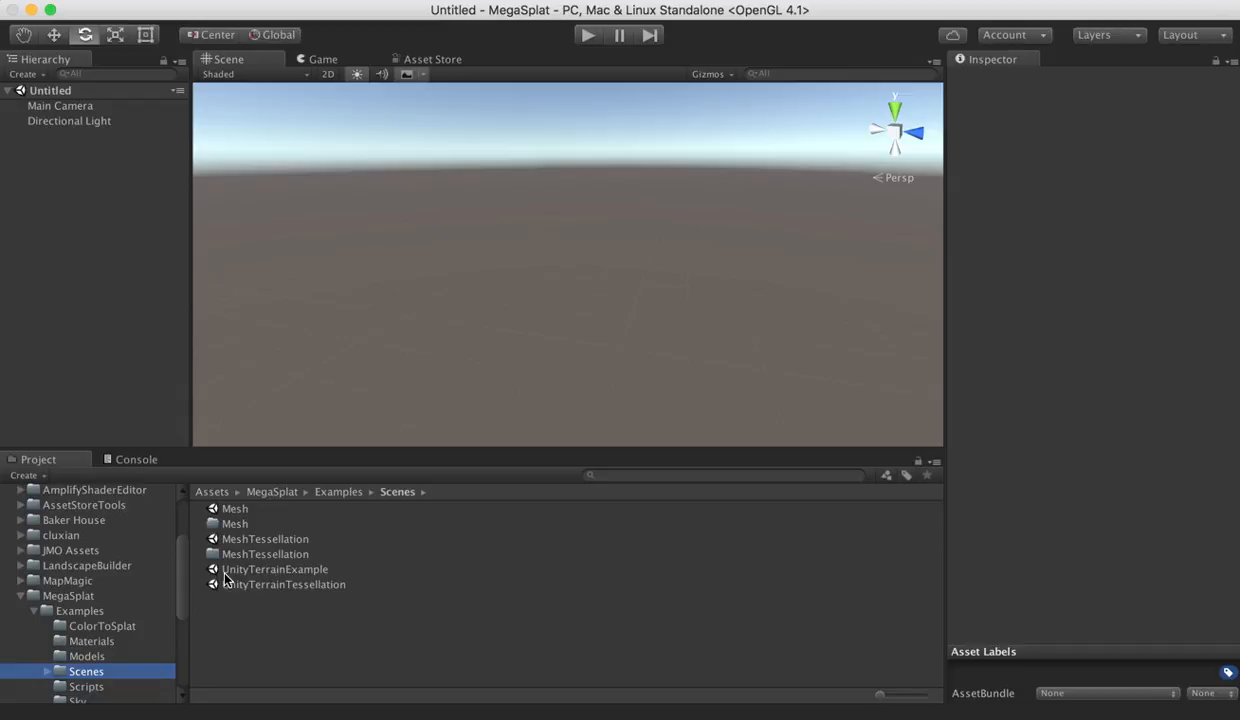
pyautogui.moveTo(312, 592)
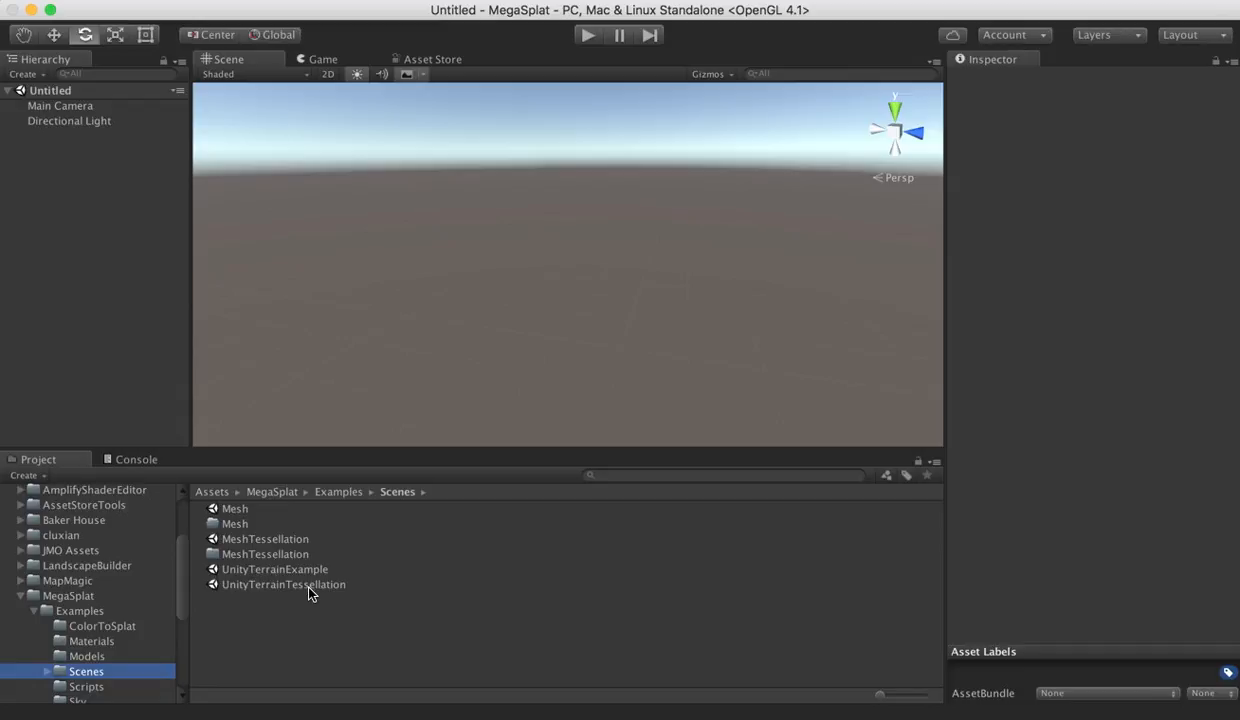
pyautogui.moveTo(300, 576)
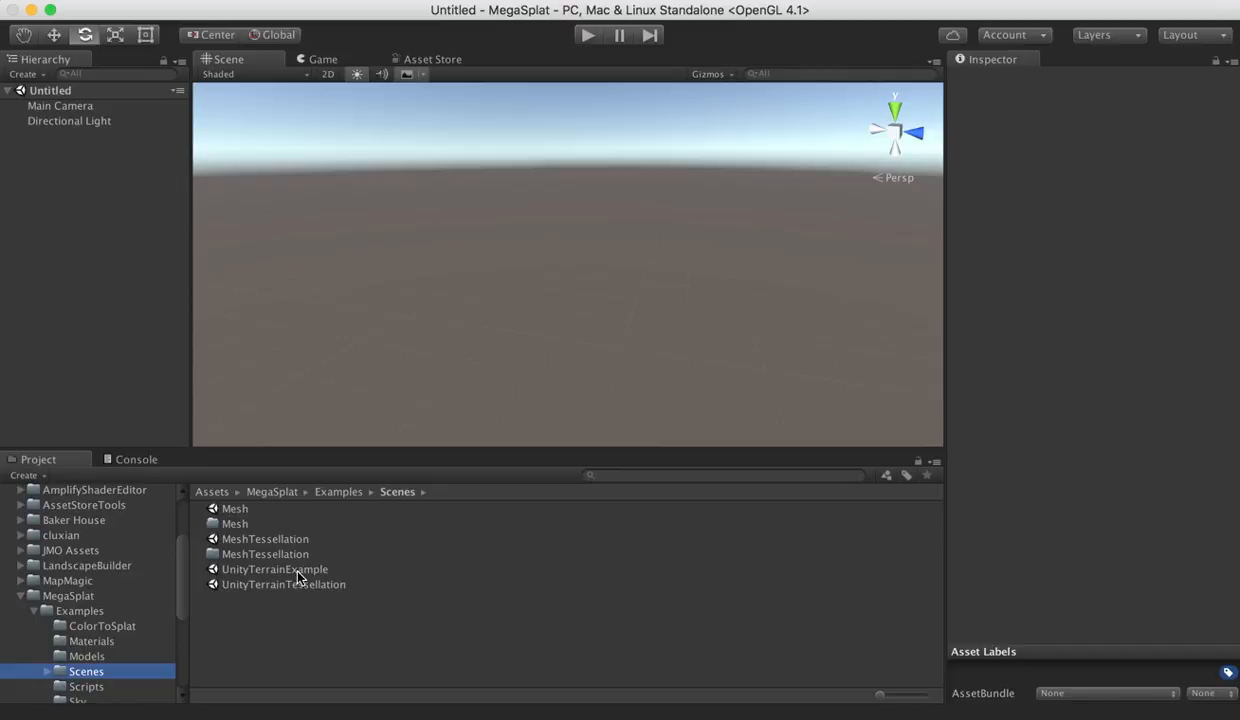
# Load the Mesh example scene, select the Sphere object and bring up the Window menu
pyautogui.doubleClick(236, 508)
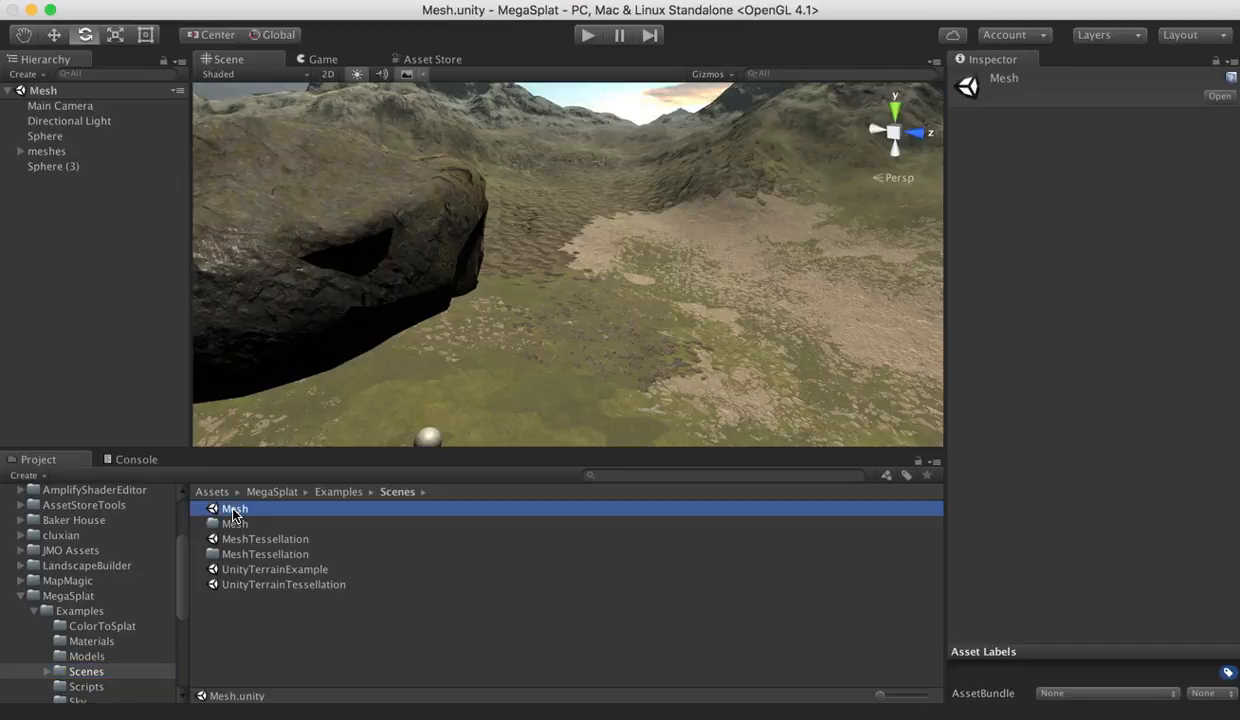
pyautogui.moveTo(500, 308)
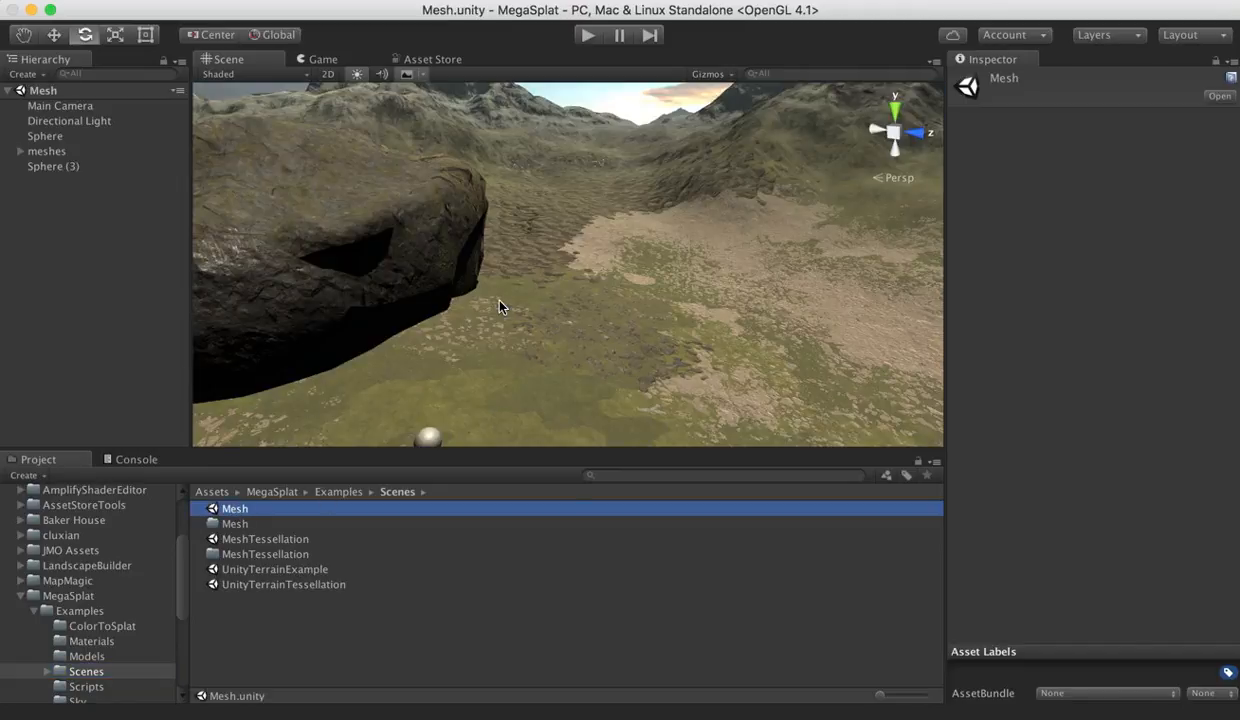
pyautogui.moveTo(42, 150)
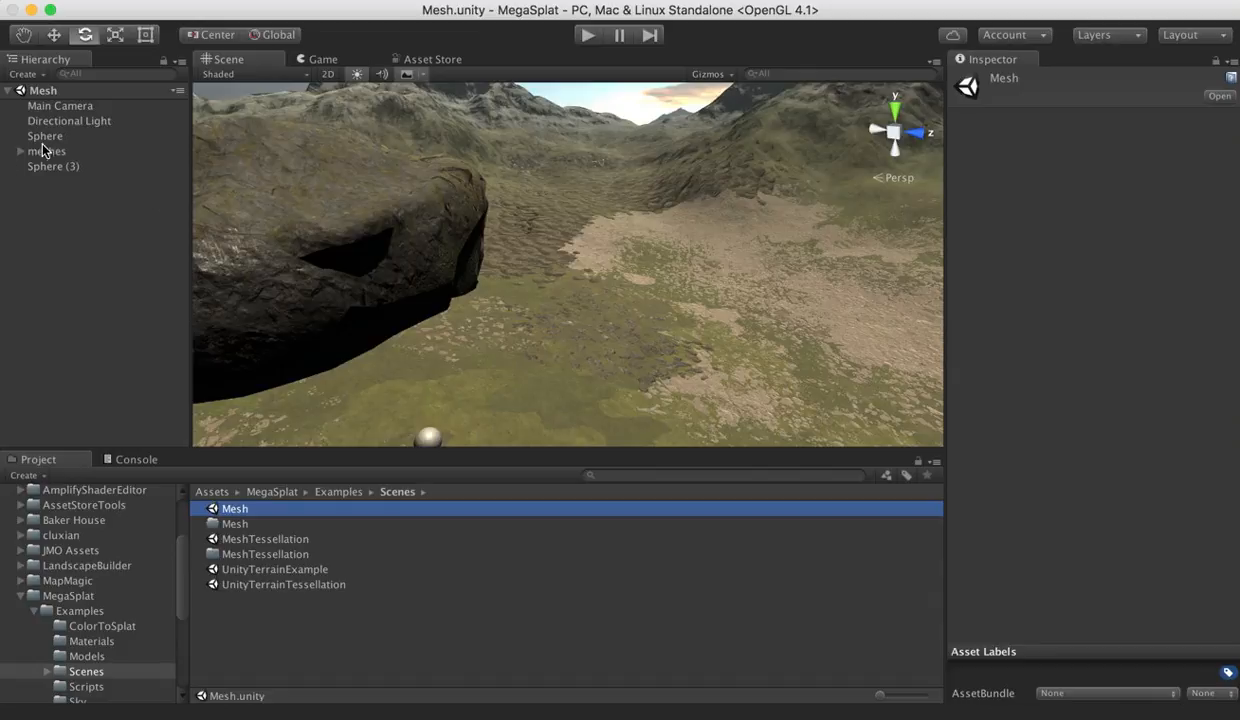
pyautogui.click(44, 136)
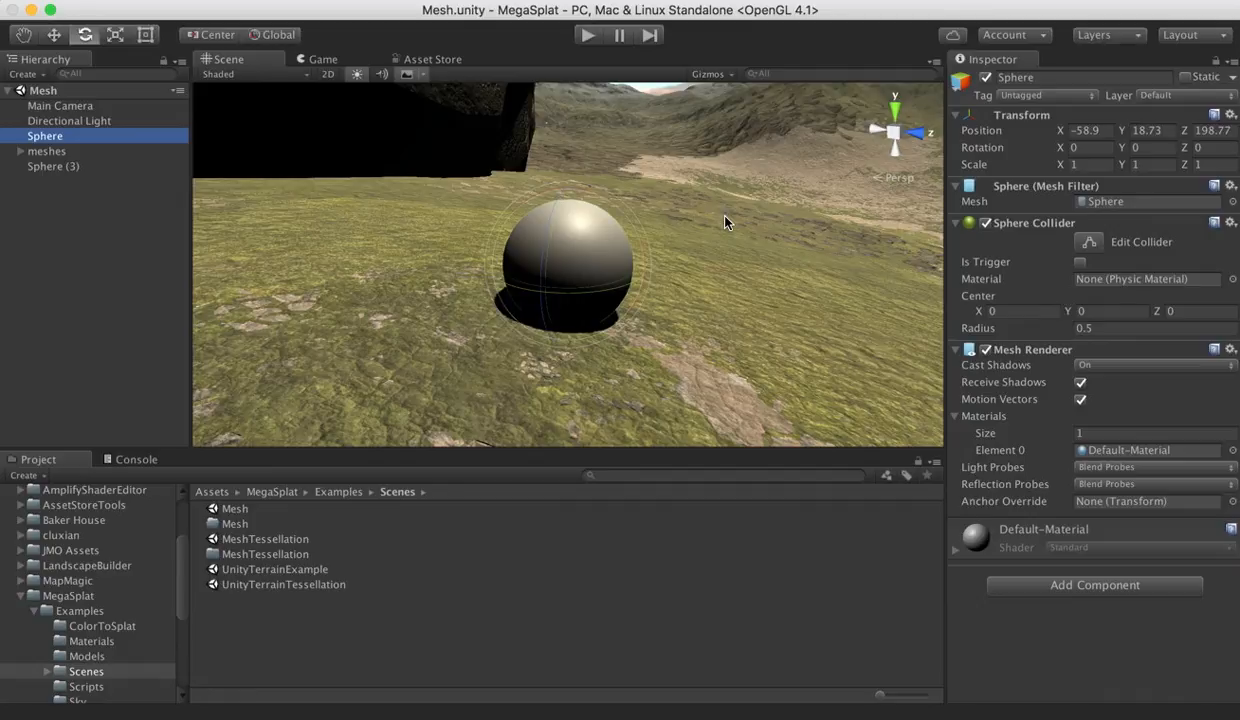
pyautogui.moveTo(50, 156)
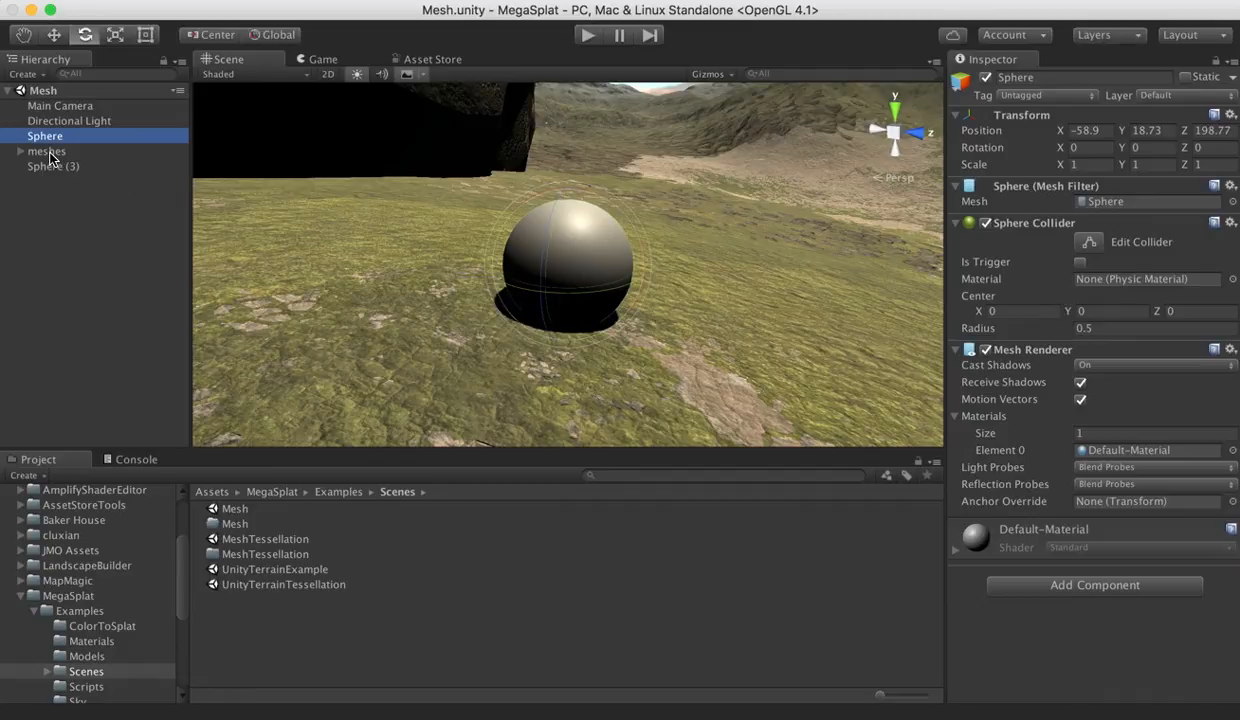
pyautogui.click(620, 8)
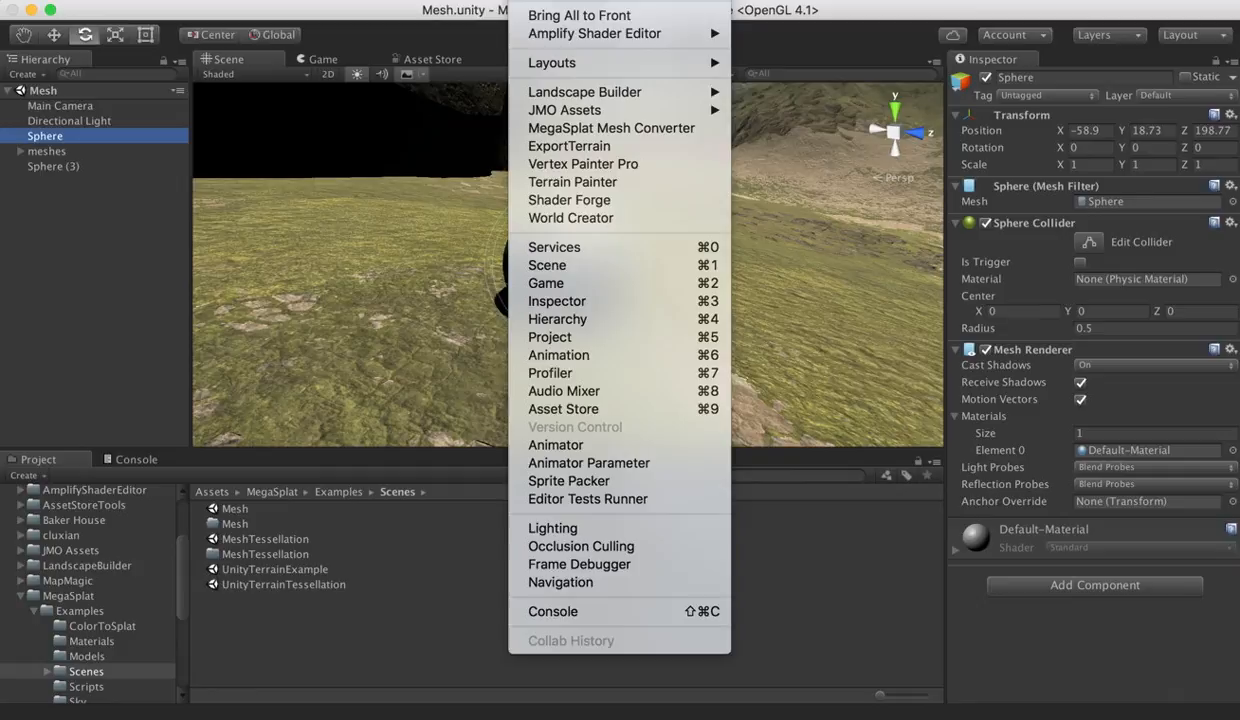
pyautogui.moveTo(550, 374)
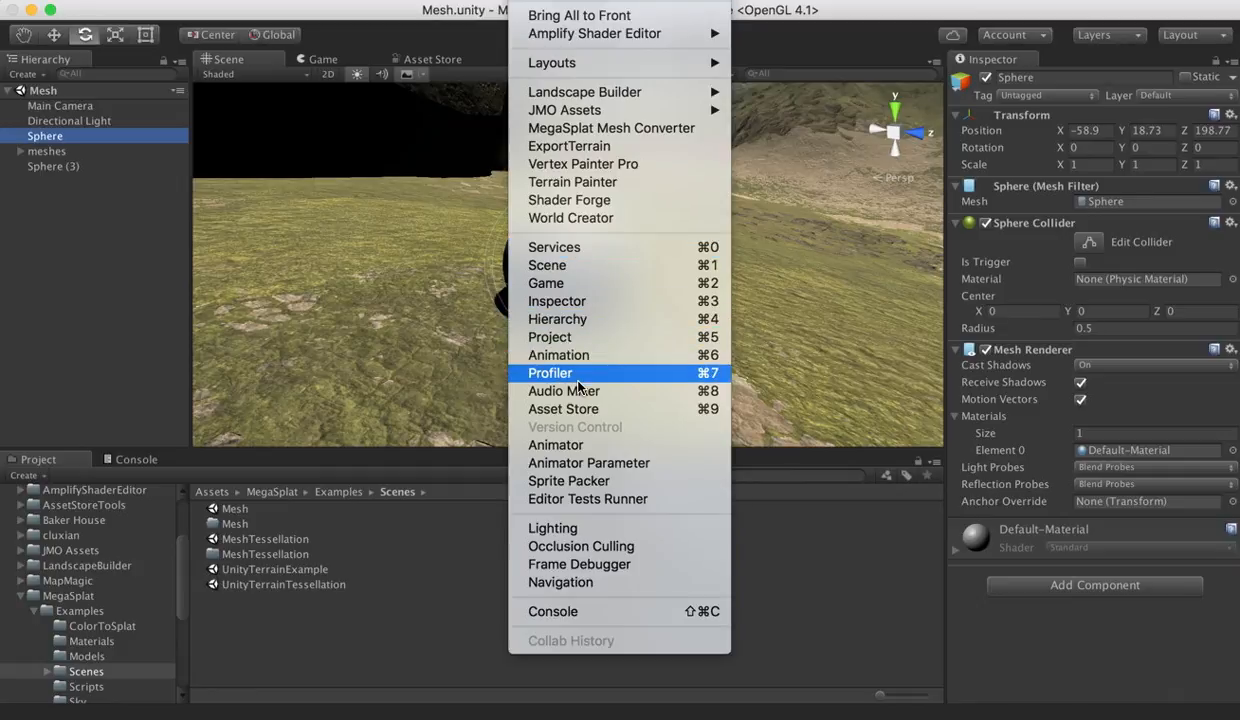
pyautogui.moveTo(584, 170)
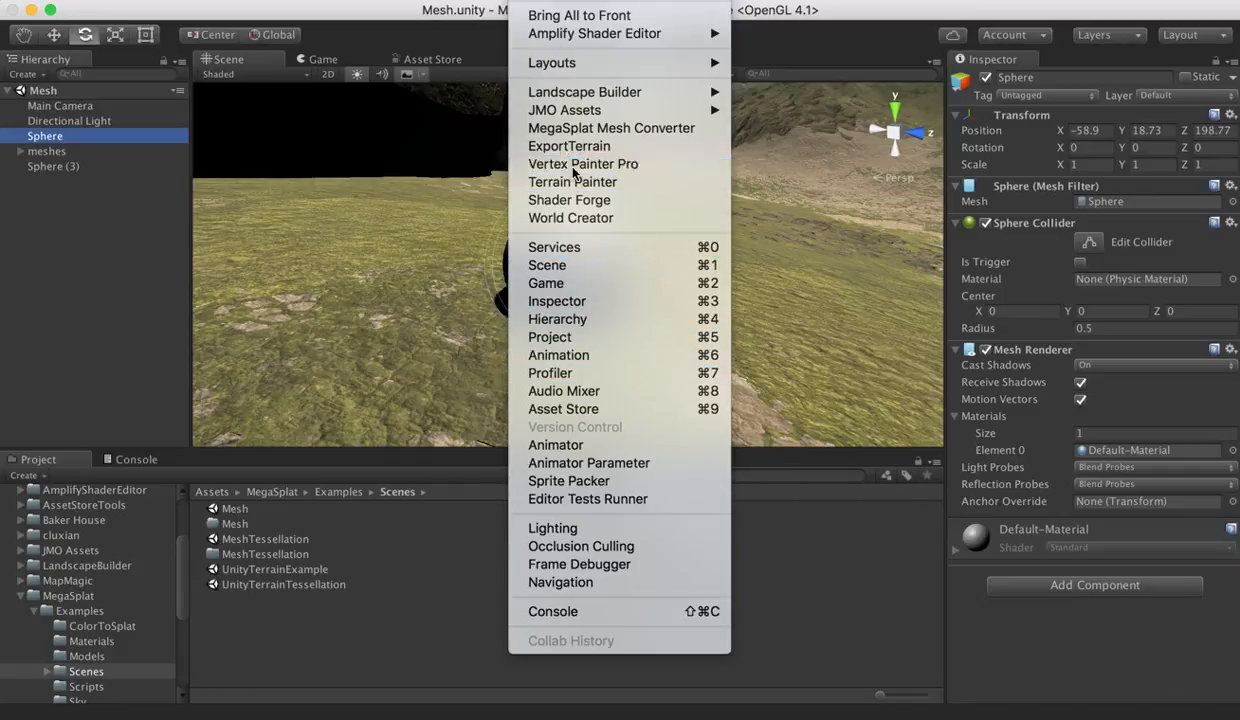
# Start Vertex Painter Pro on the terrain meshes group with painting Active and Show Wireframe off
pyautogui.click(584, 164)
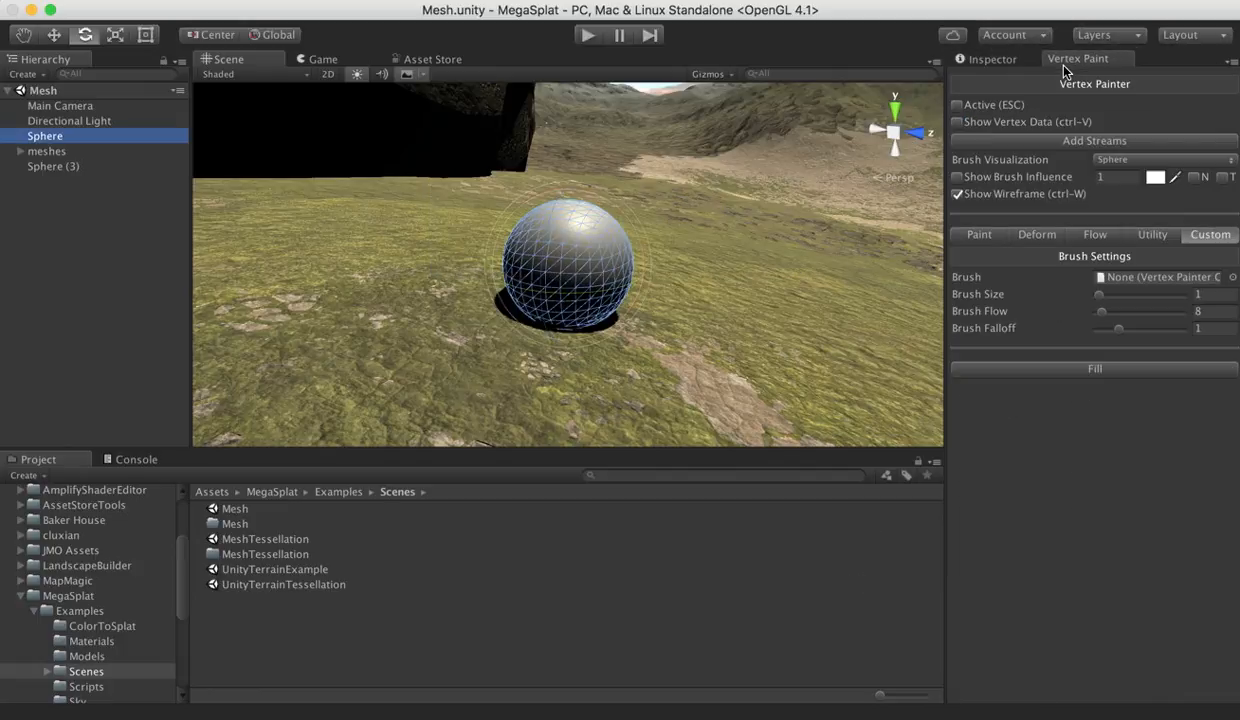
pyautogui.moveTo(52, 170)
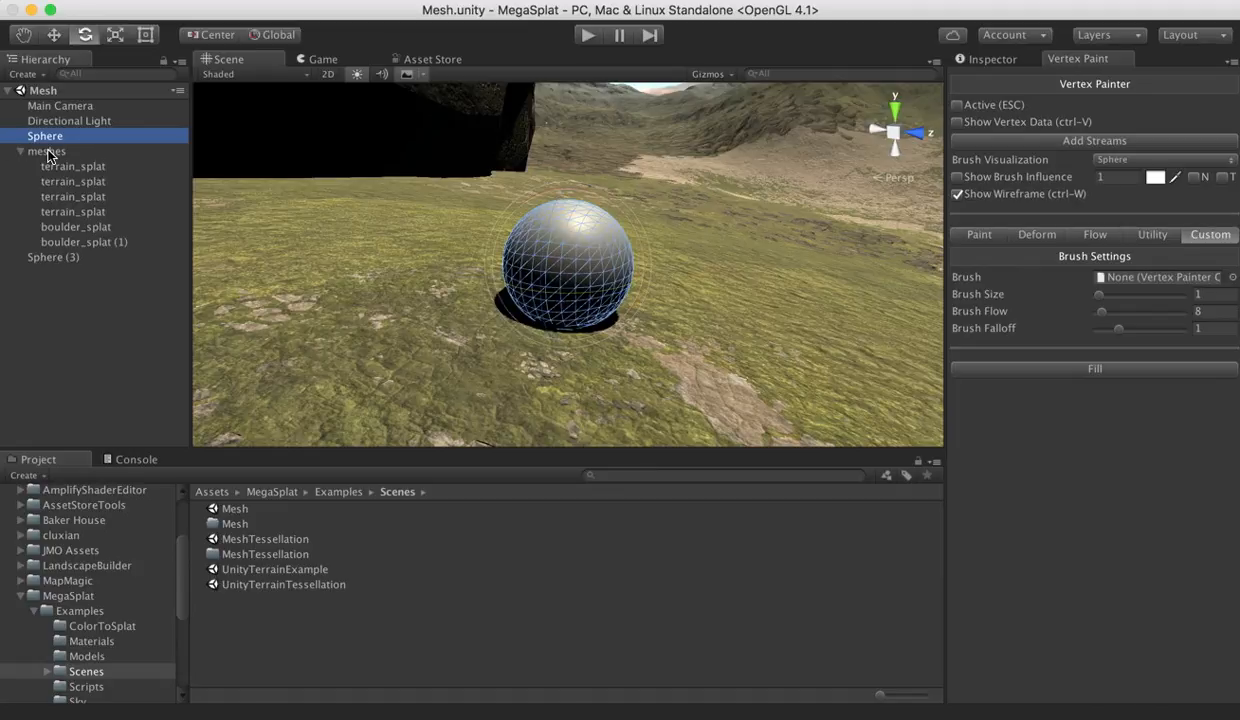
pyautogui.click(46, 150)
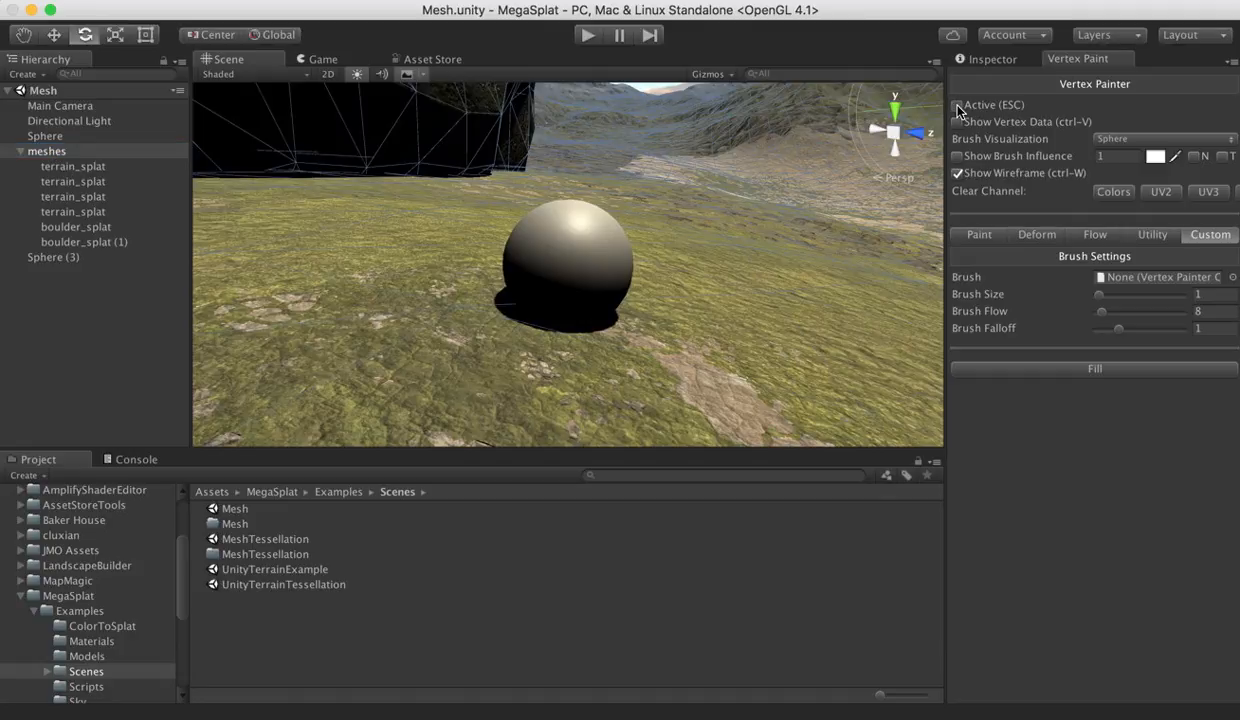
pyautogui.click(956, 104)
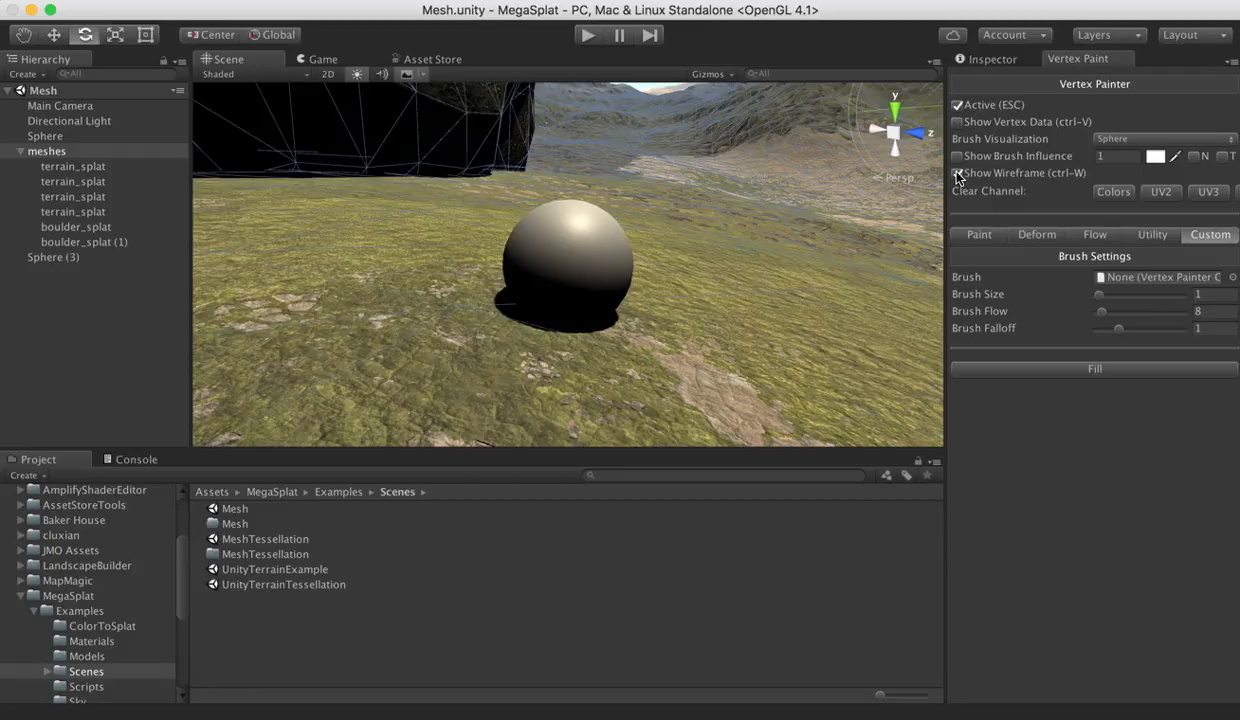
pyautogui.click(956, 172)
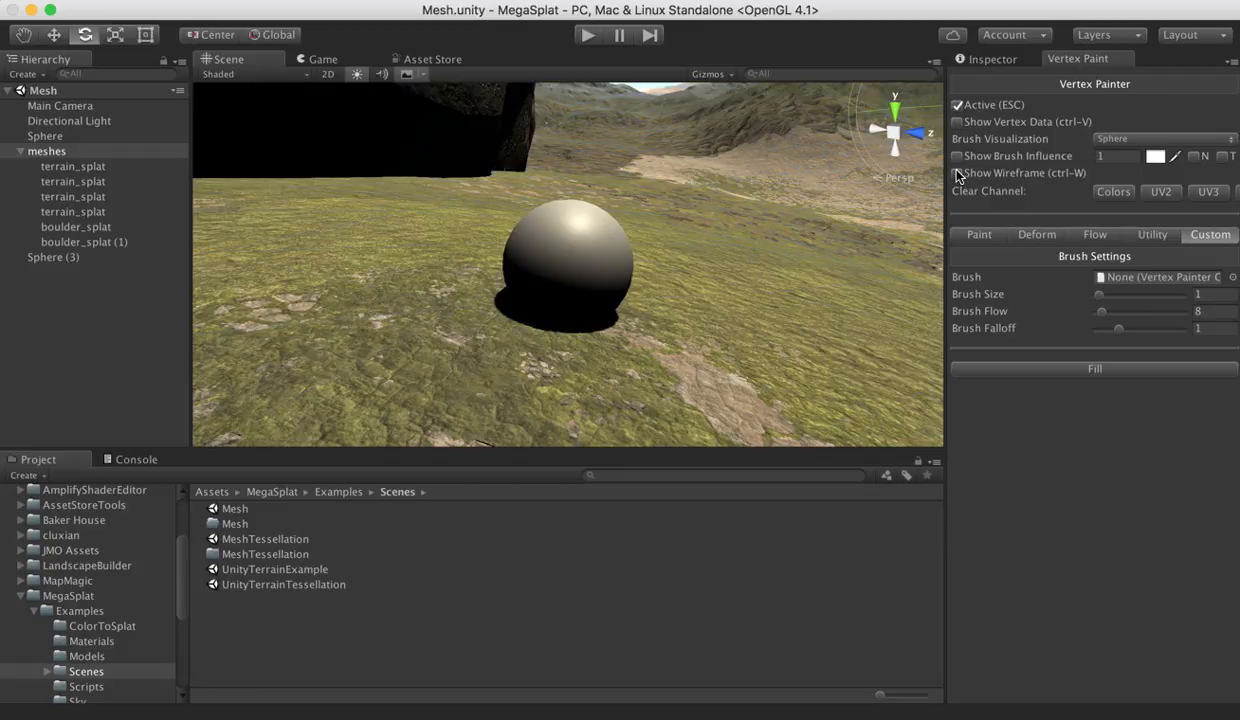
# Set the Brush Visualization to a disk-shaped preview
pyautogui.click(1160, 138)
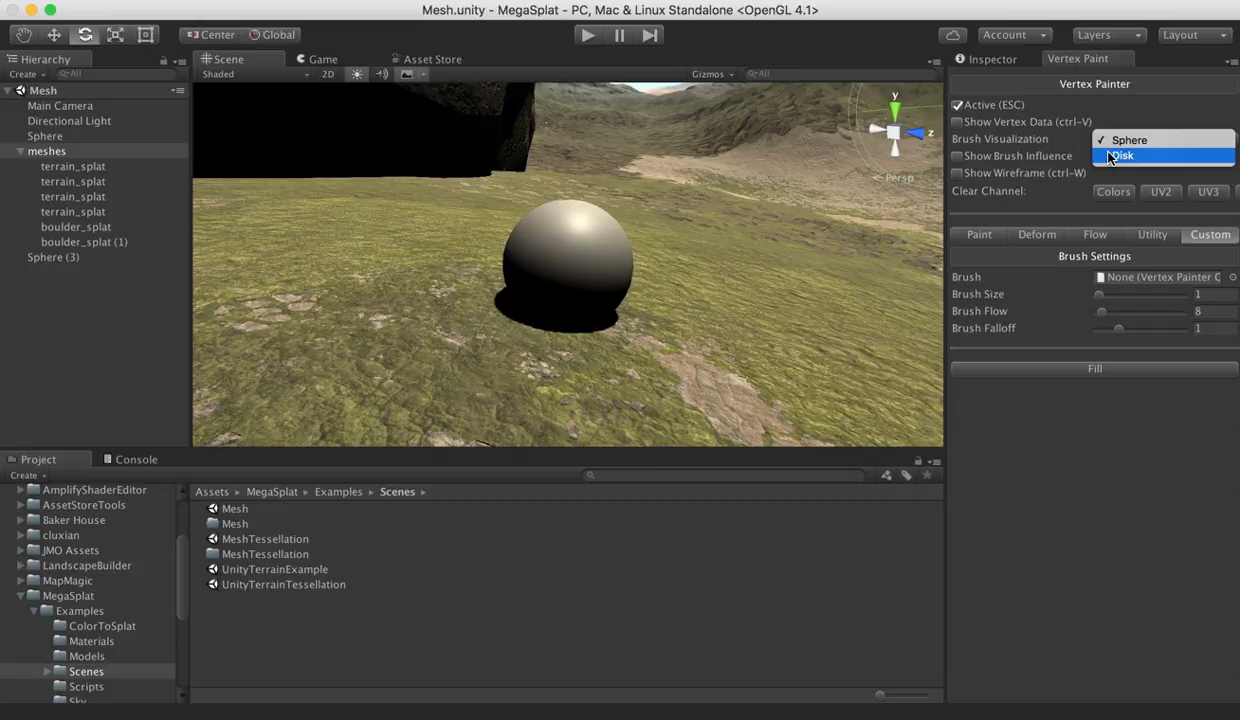
pyautogui.click(1122, 156)
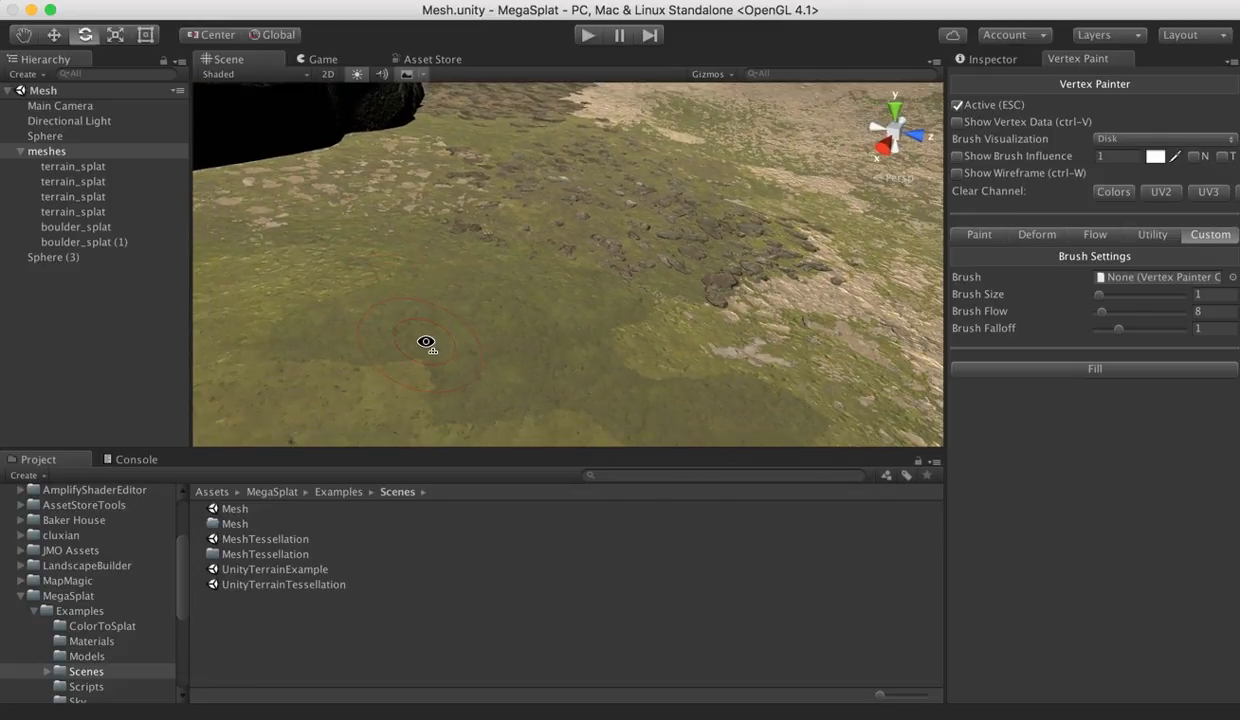
pyautogui.moveTo(556, 352)
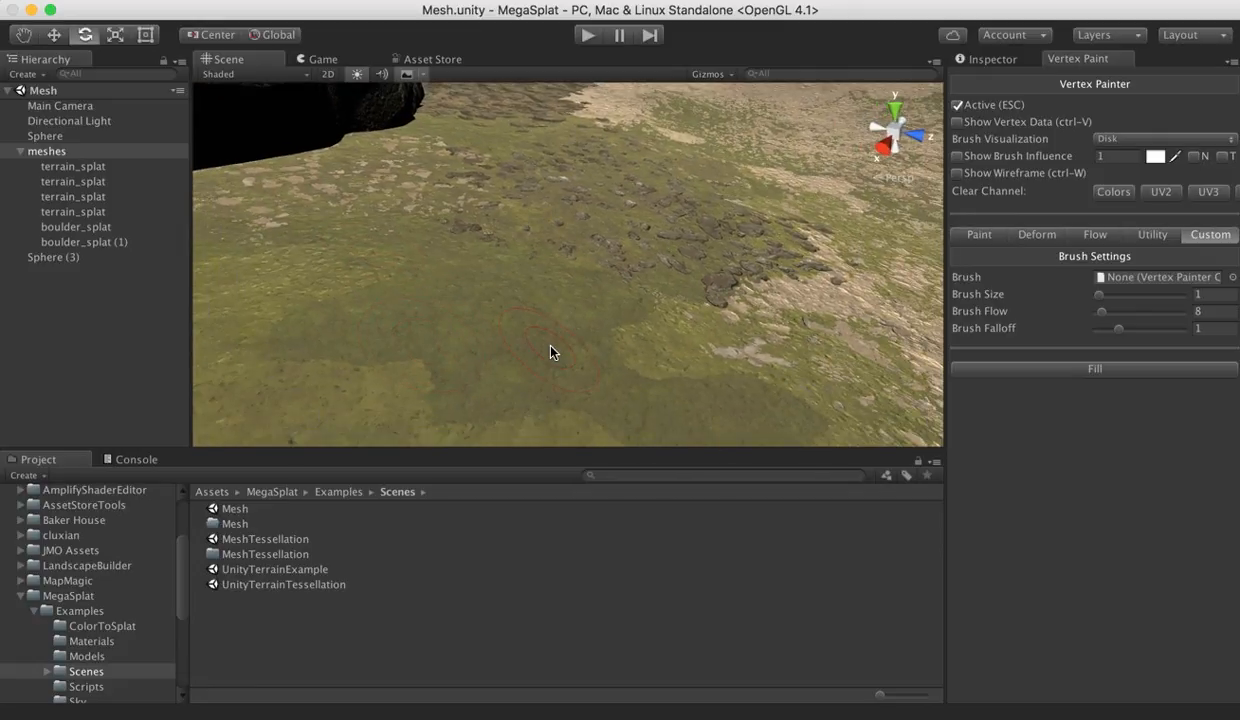
pyautogui.click(1160, 138)
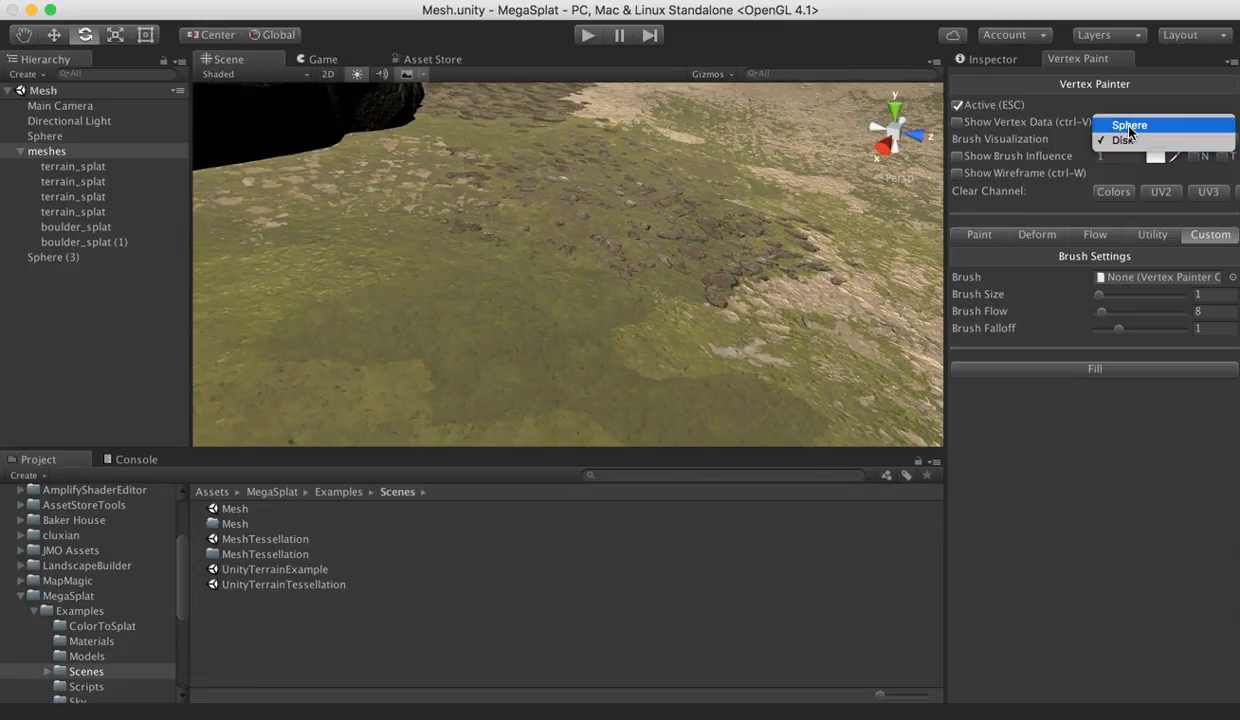
pyautogui.click(1128, 124)
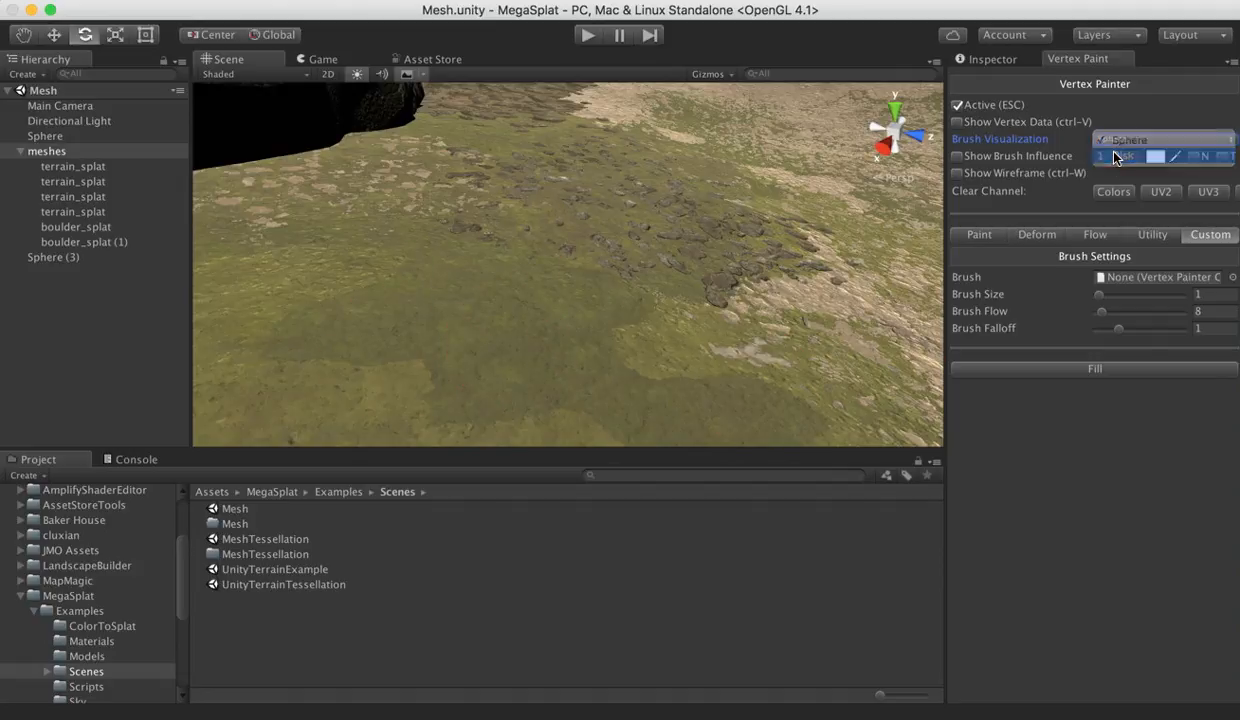
# Assign the megasplat_diffuse custom brush with its cliff texture cluster and raise the Brush Flow
pyautogui.click(1124, 156)
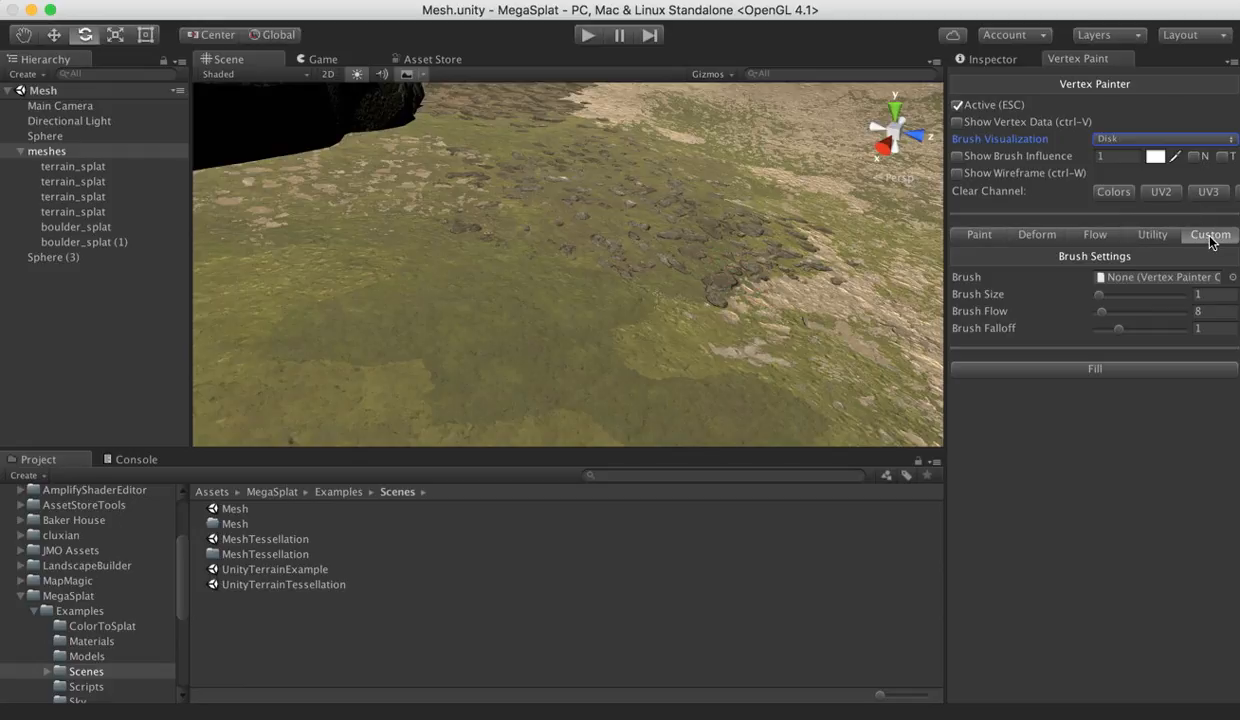
pyautogui.moveTo(962, 280)
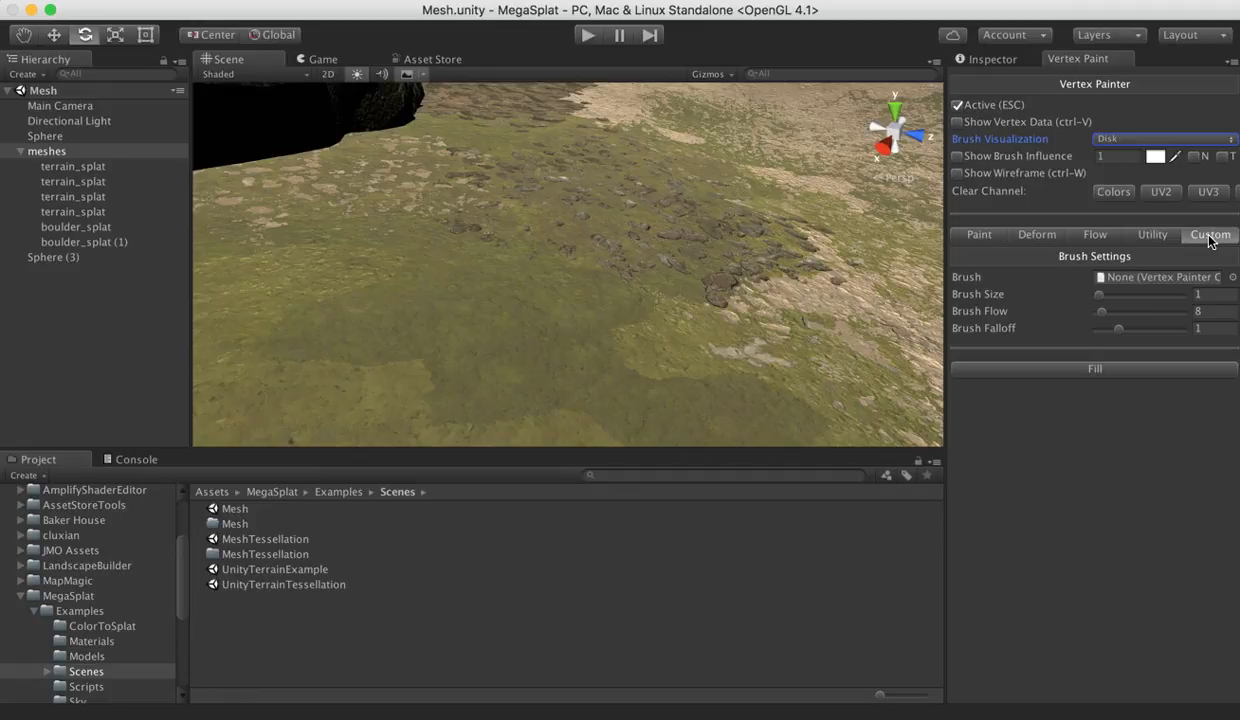
pyautogui.moveTo(1236, 288)
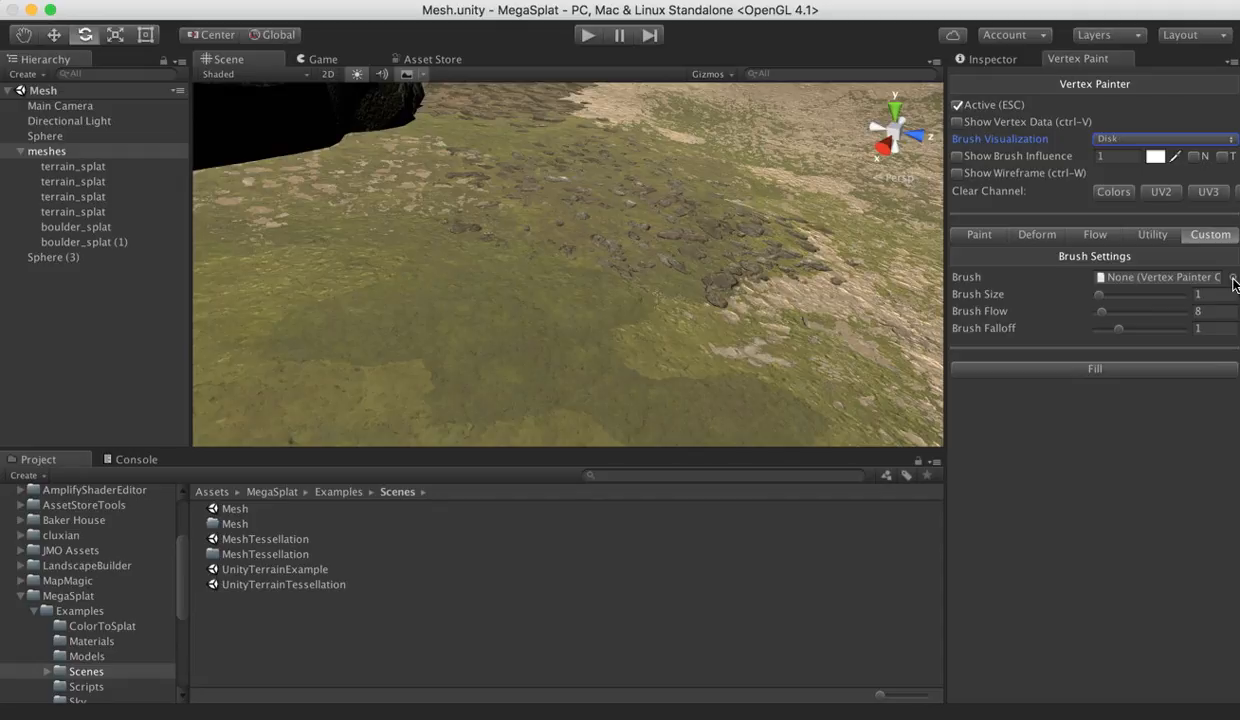
pyautogui.click(1232, 276)
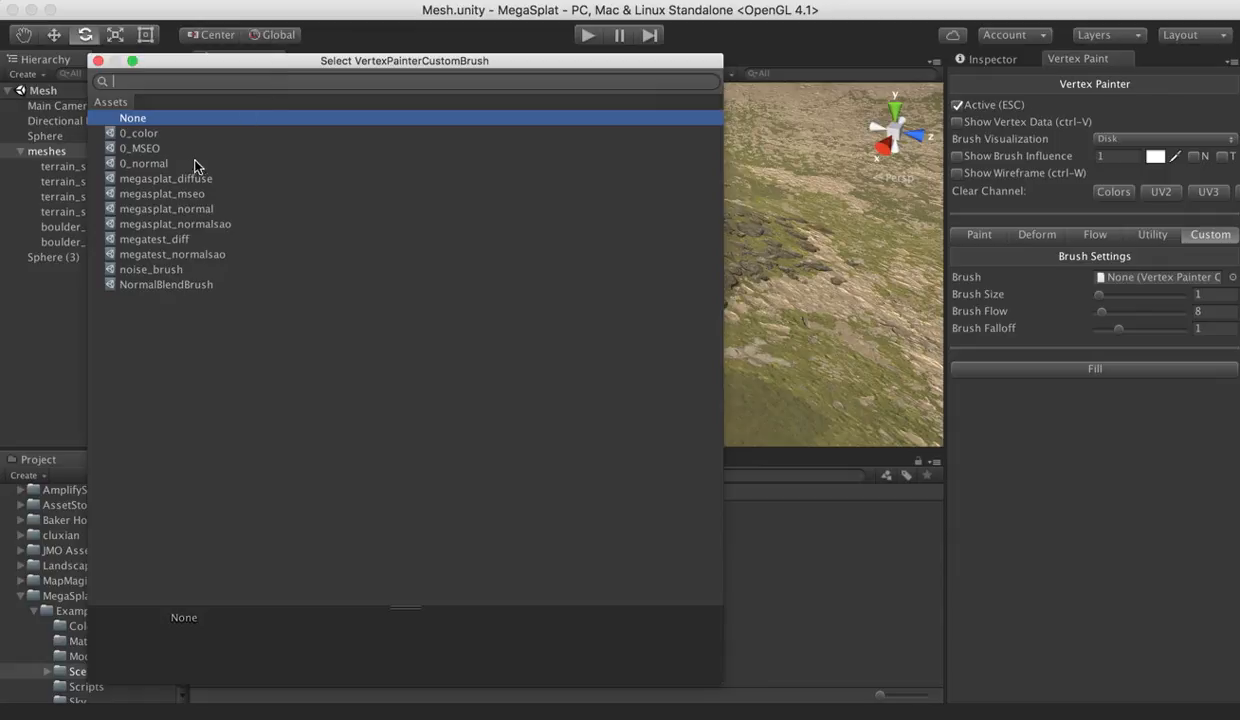
pyautogui.click(164, 178)
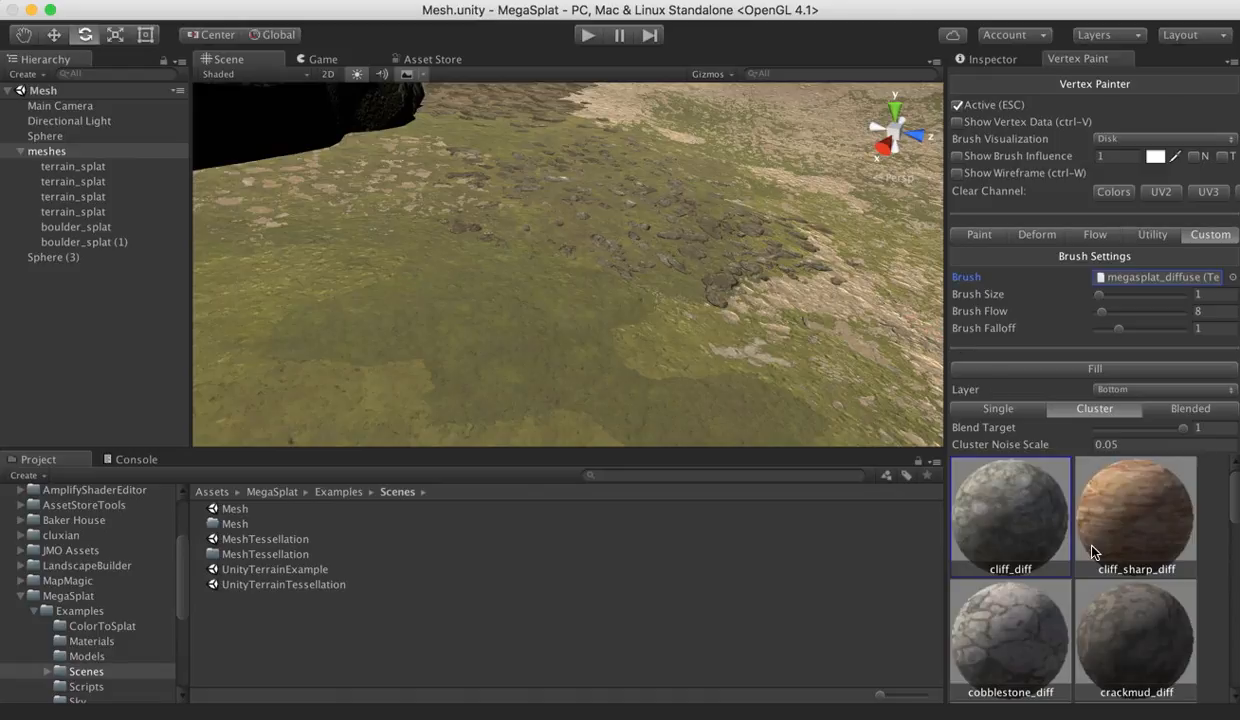
pyautogui.moveTo(496, 276)
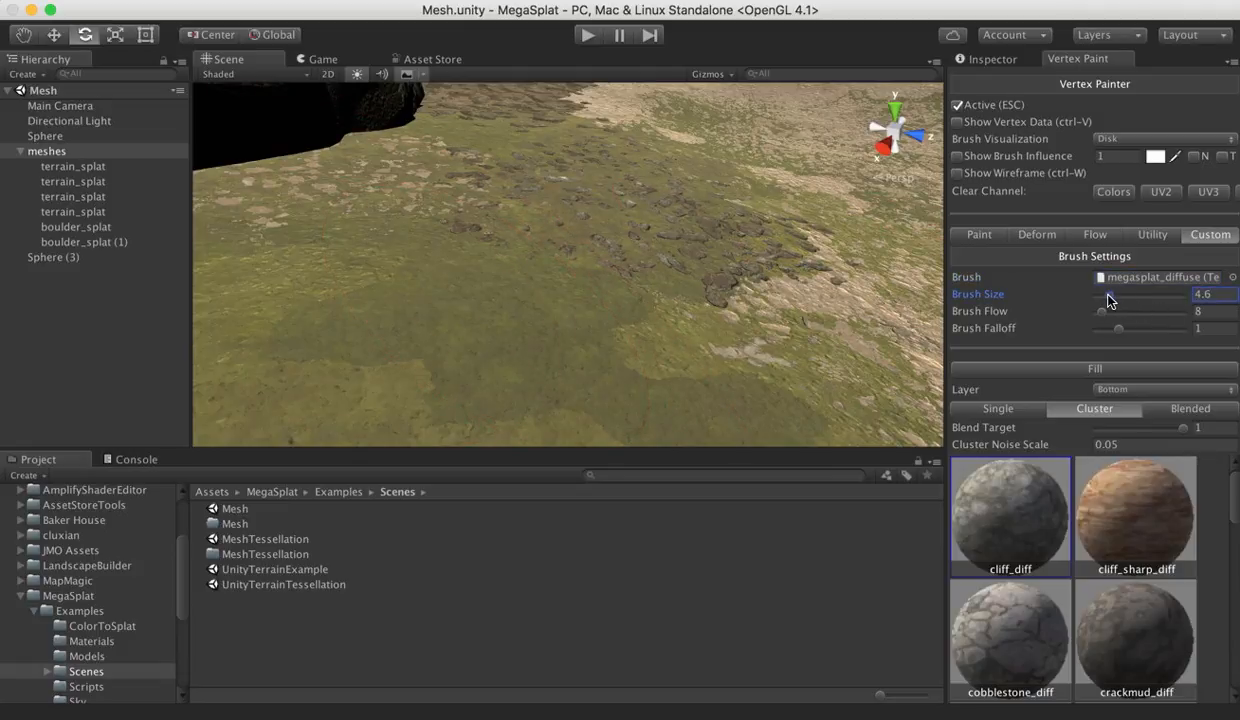
pyautogui.moveTo(1100, 312); pyautogui.dragTo(1116, 312)
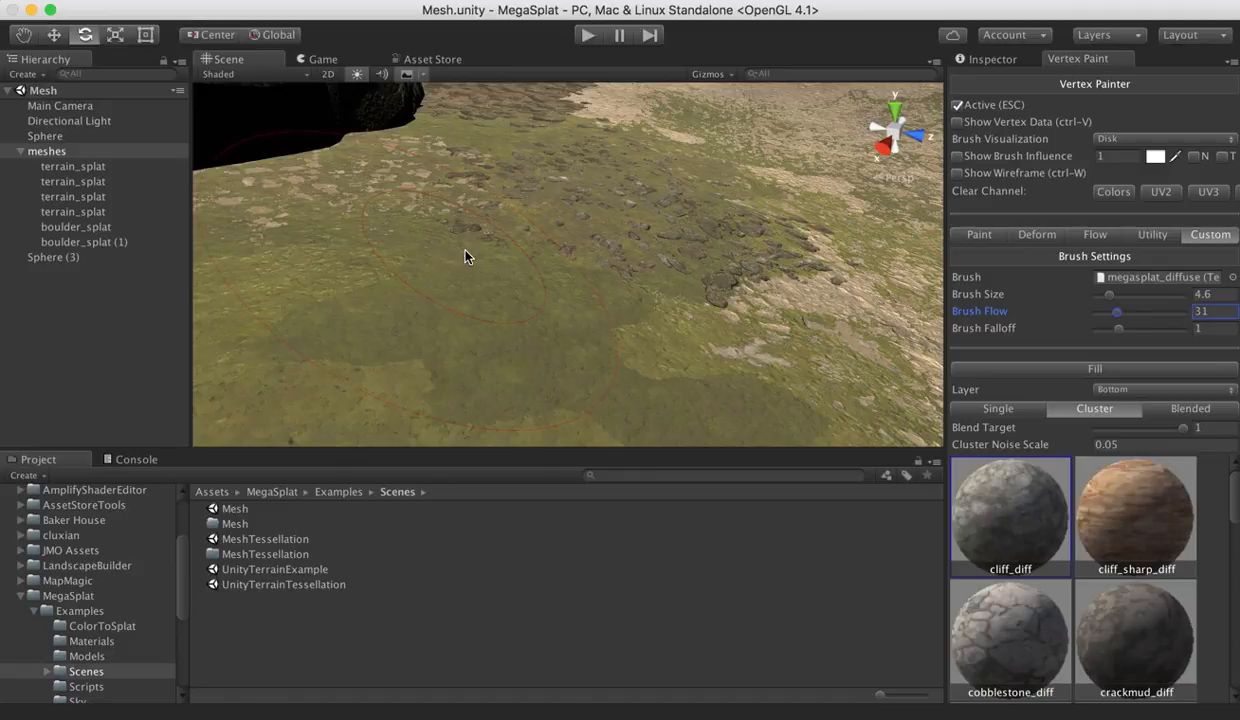
pyautogui.moveTo(1158, 366)
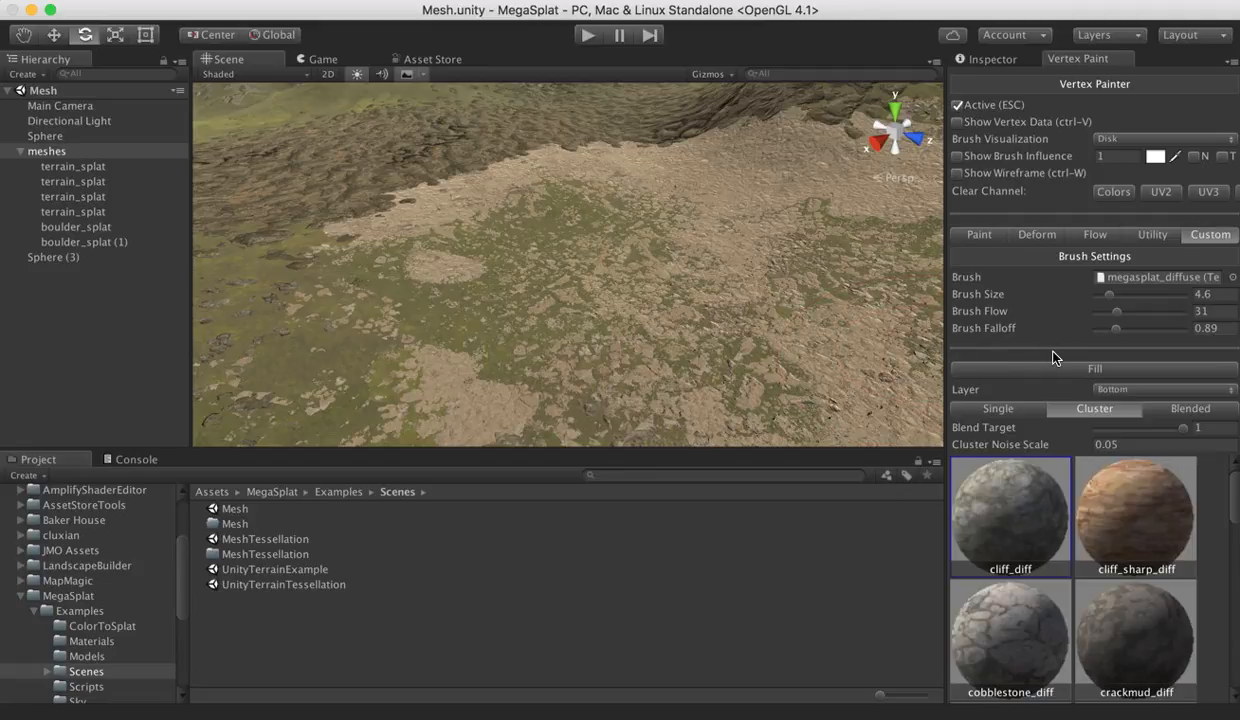
# Switch to single-texture painting with rock_cliff_01_diff chosen from the texture list
pyautogui.scroll(-3)
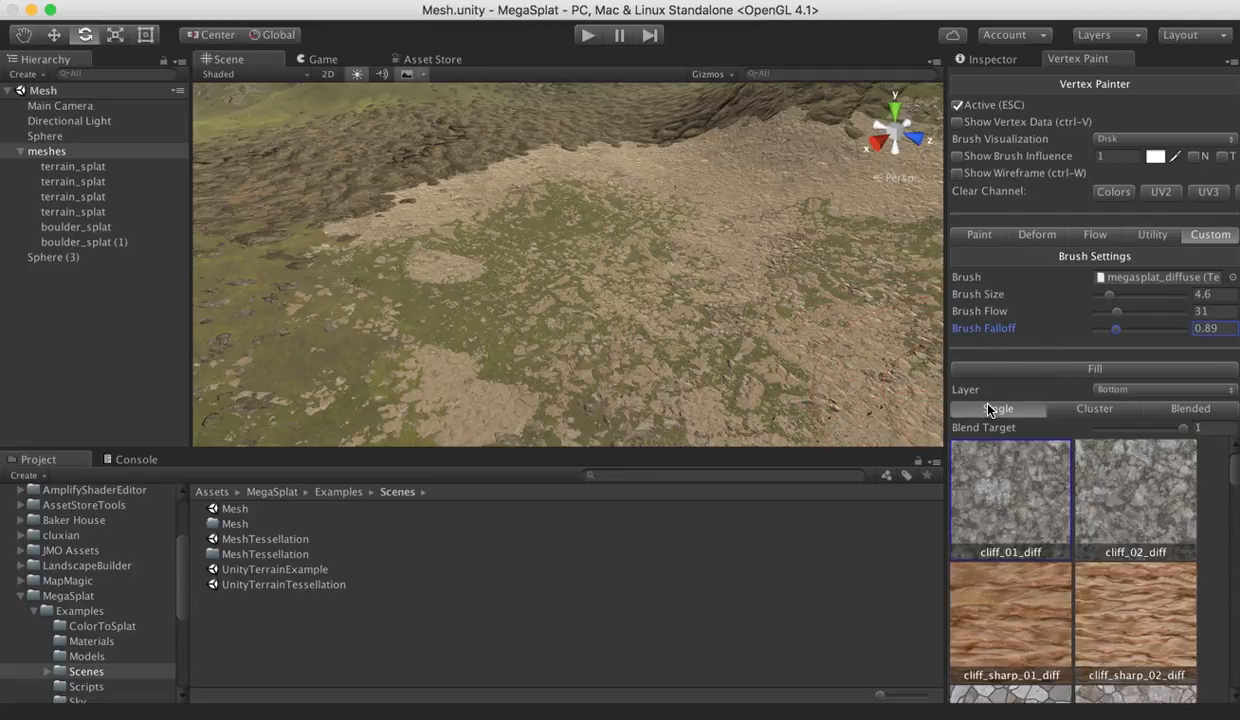
pyautogui.scroll(-3)
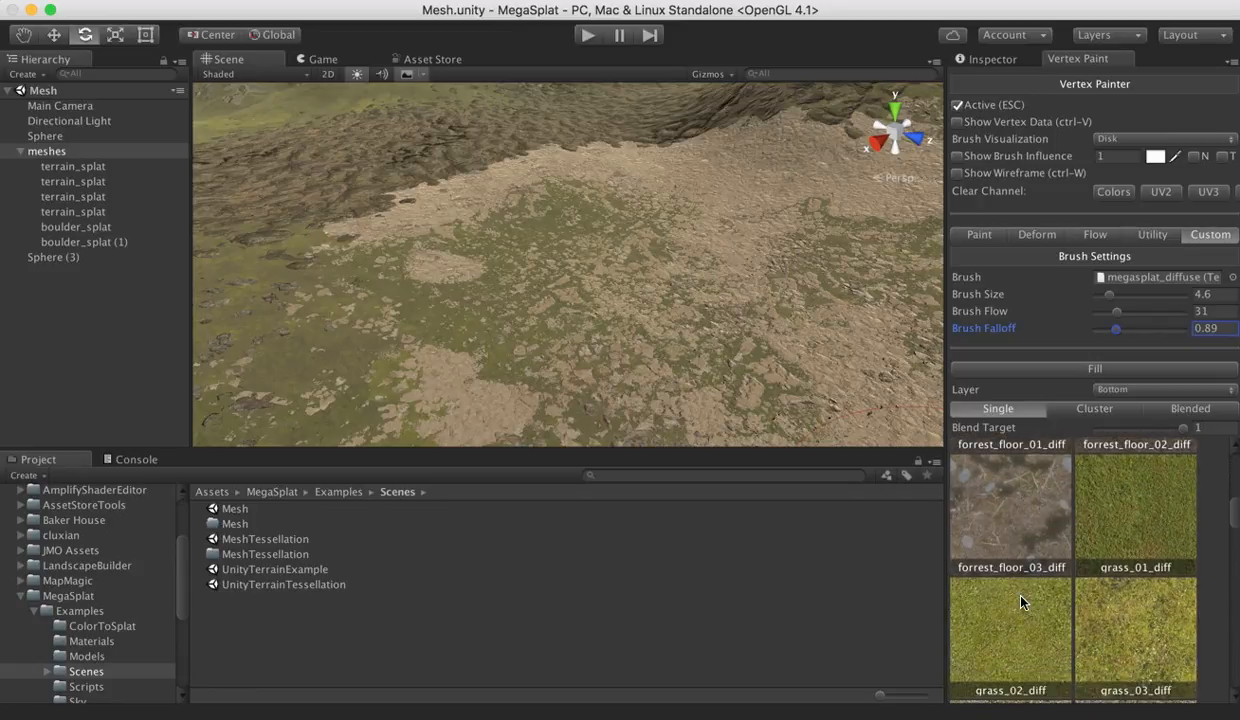
pyautogui.scroll(-3)
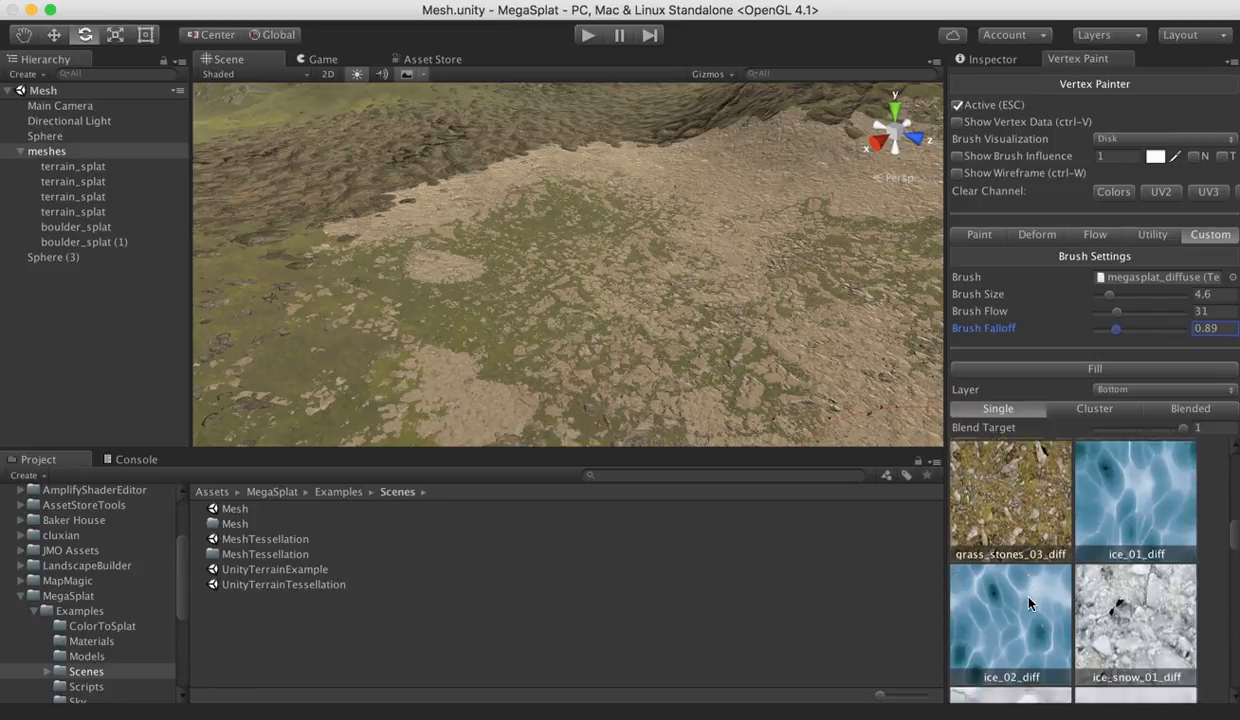
pyautogui.scroll(-3)
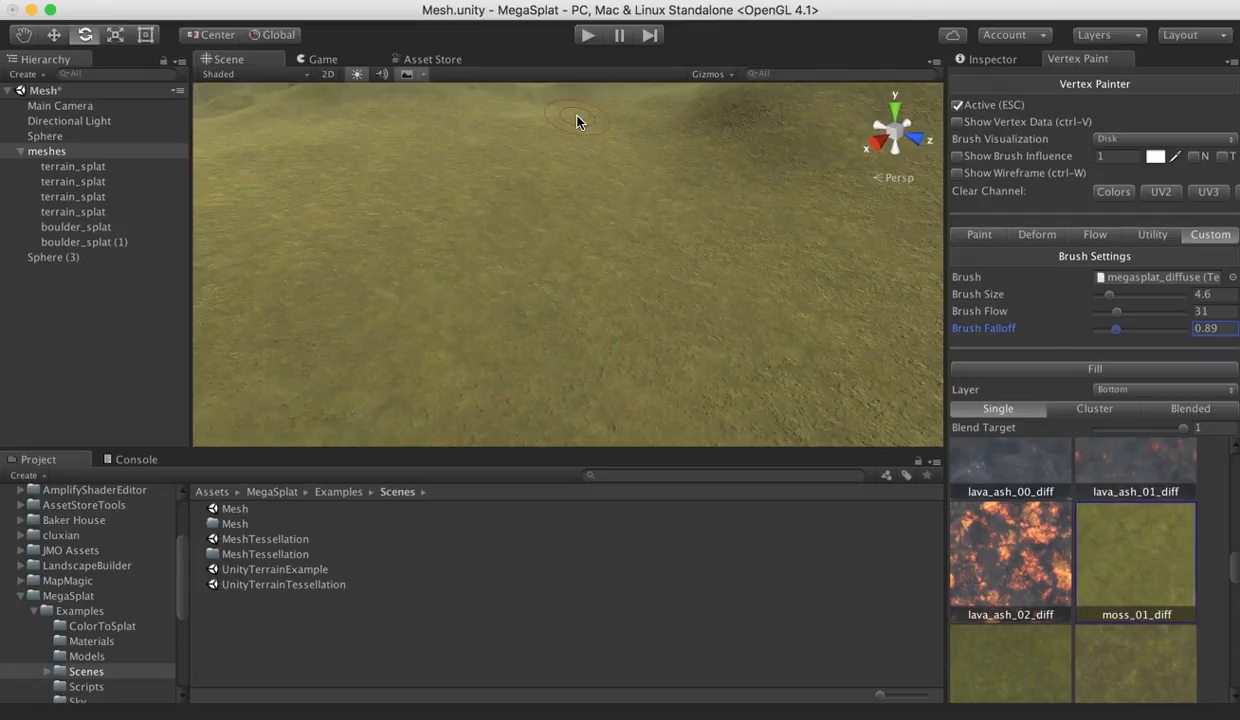
pyautogui.moveTo(576, 122); pyautogui.dragTo(424, 108)
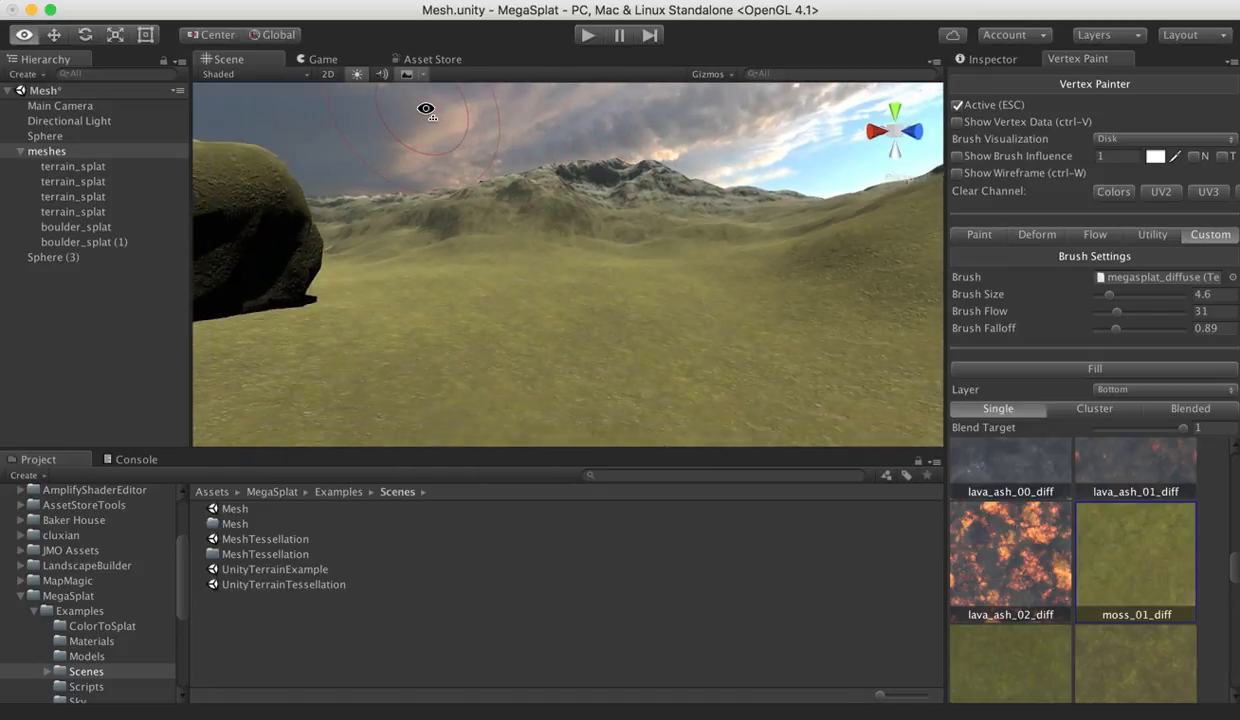
pyautogui.moveTo(426, 108); pyautogui.dragTo(432, 92)
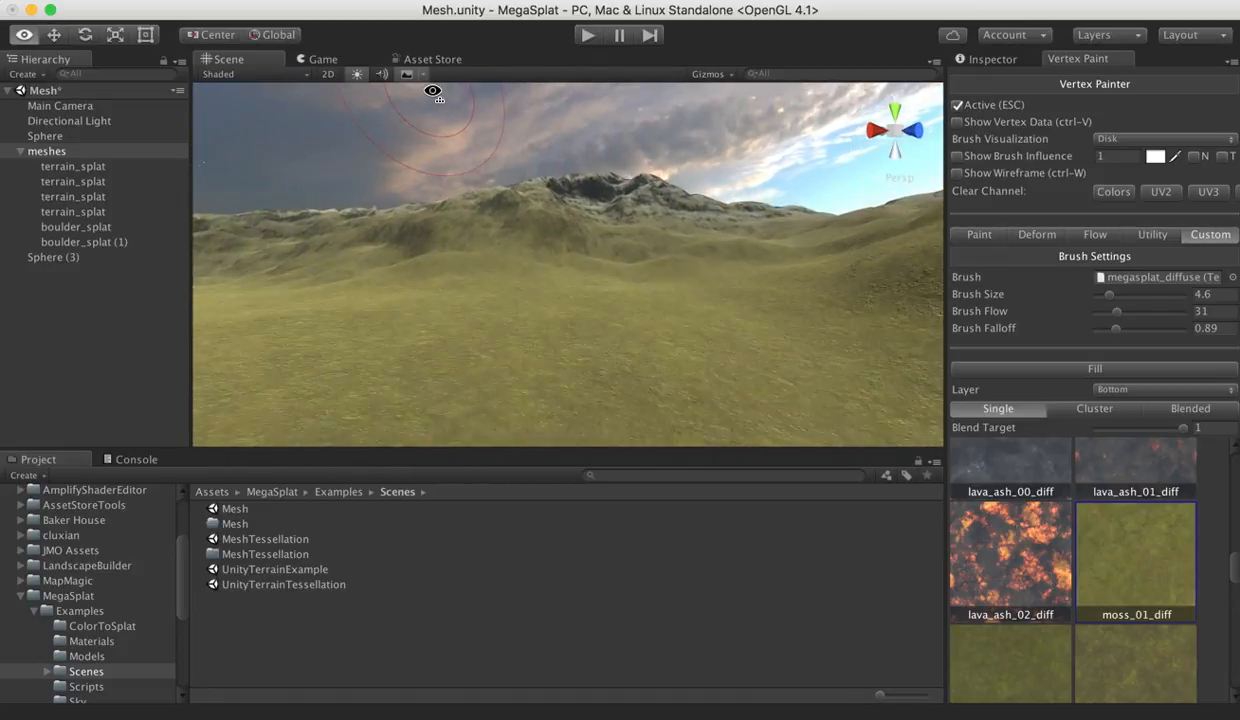
pyautogui.moveTo(432, 90); pyautogui.dragTo(564, 152)
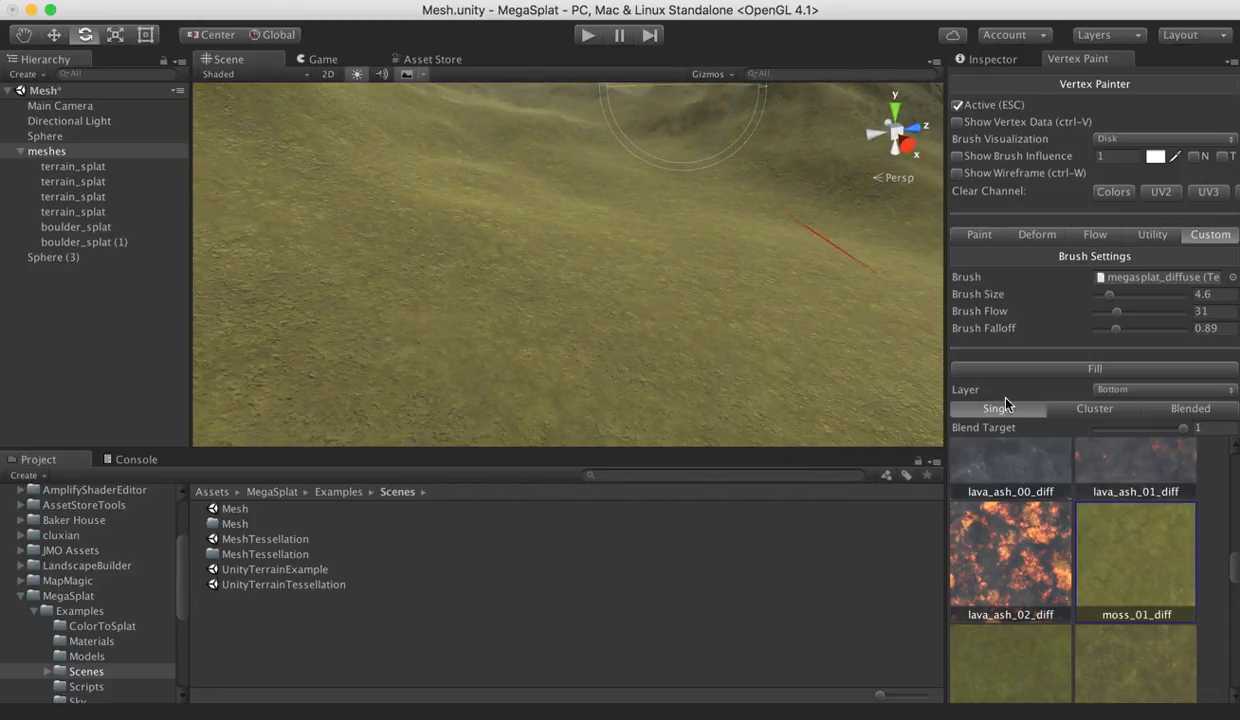
pyautogui.scroll(-3)
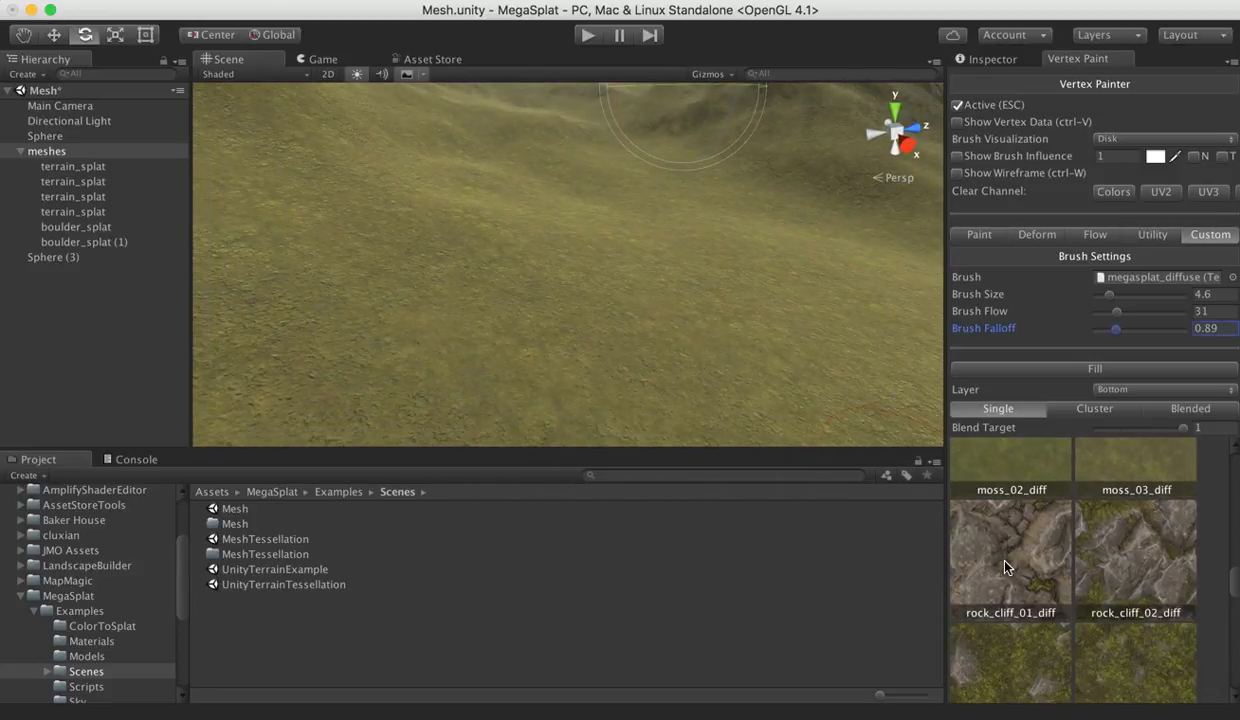
pyautogui.click(1010, 556)
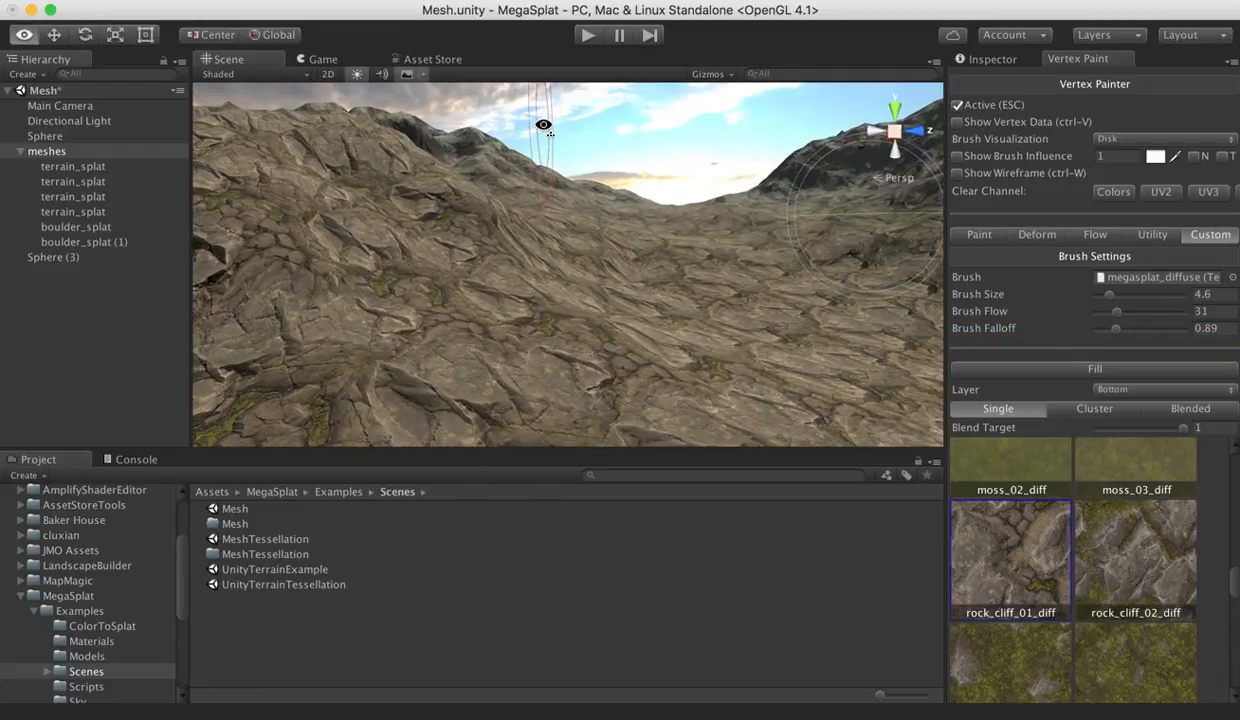
# Fly the Scene view onto the rocky slopes and down into the valley past the boulder
pyautogui.moveTo(544, 124); pyautogui.dragTo(676, 158)
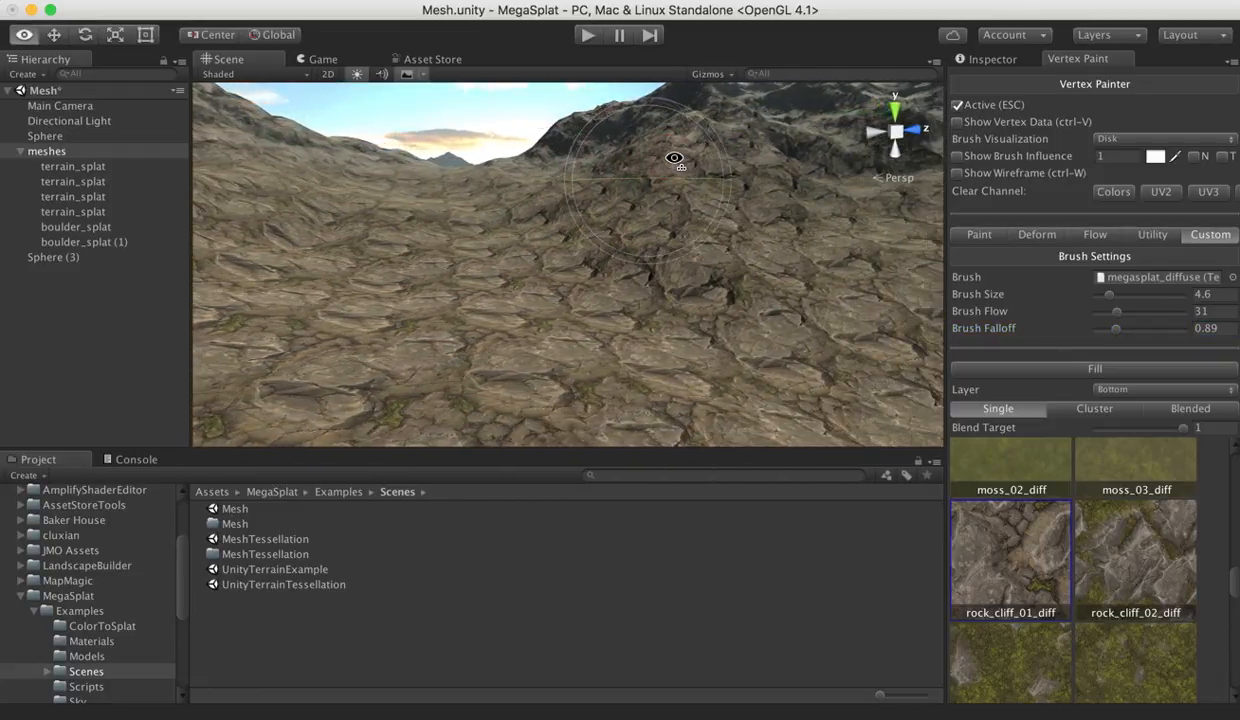
pyautogui.moveTo(676, 160); pyautogui.dragTo(792, 172)
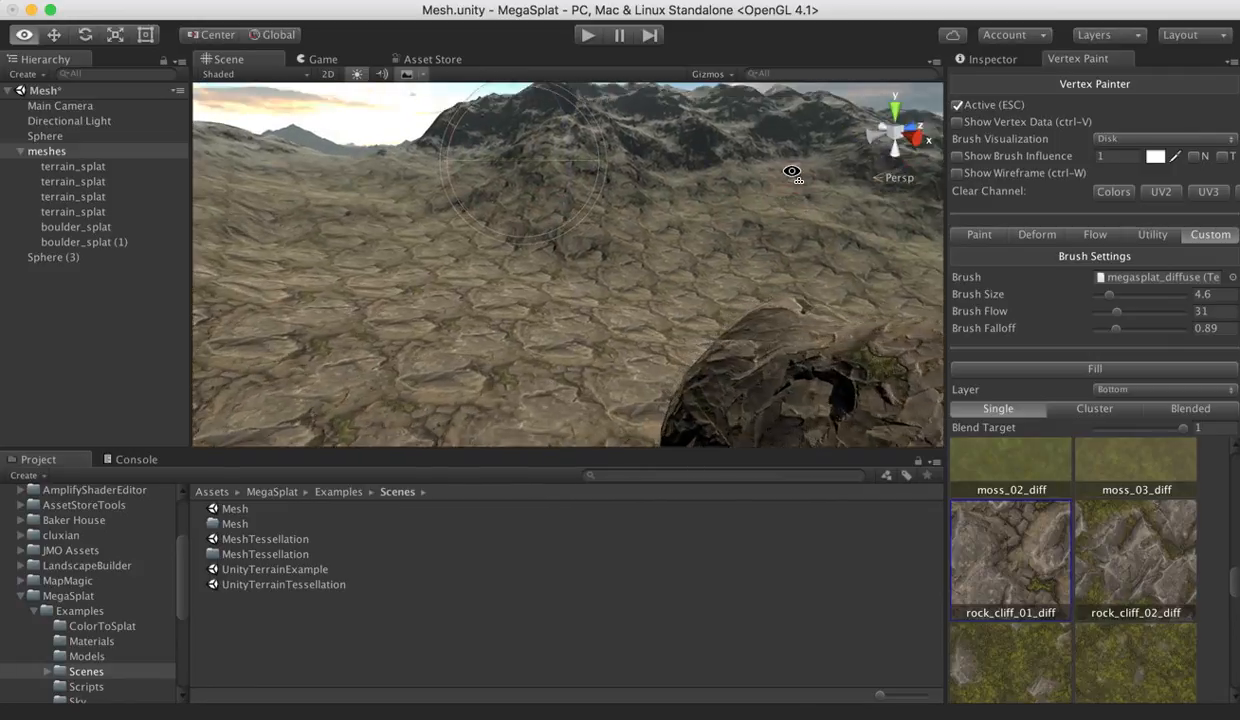
pyautogui.moveTo(792, 172); pyautogui.dragTo(518, 188)
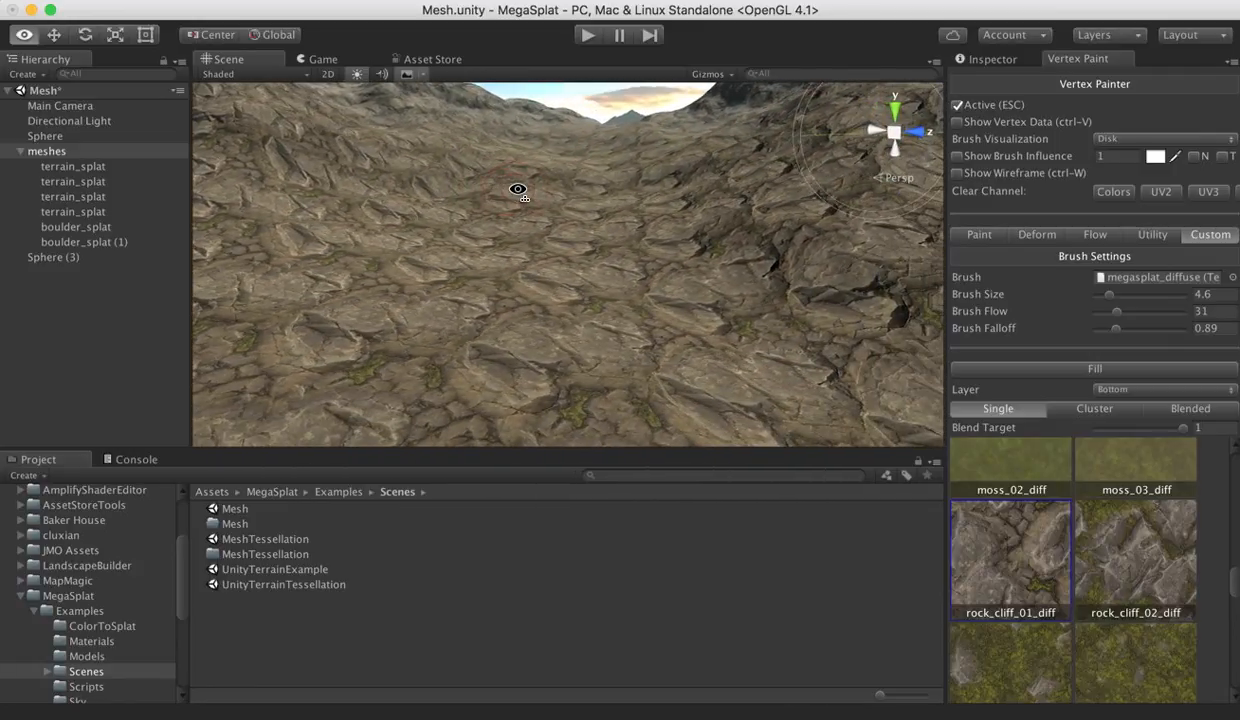
pyautogui.moveTo(1016, 436)
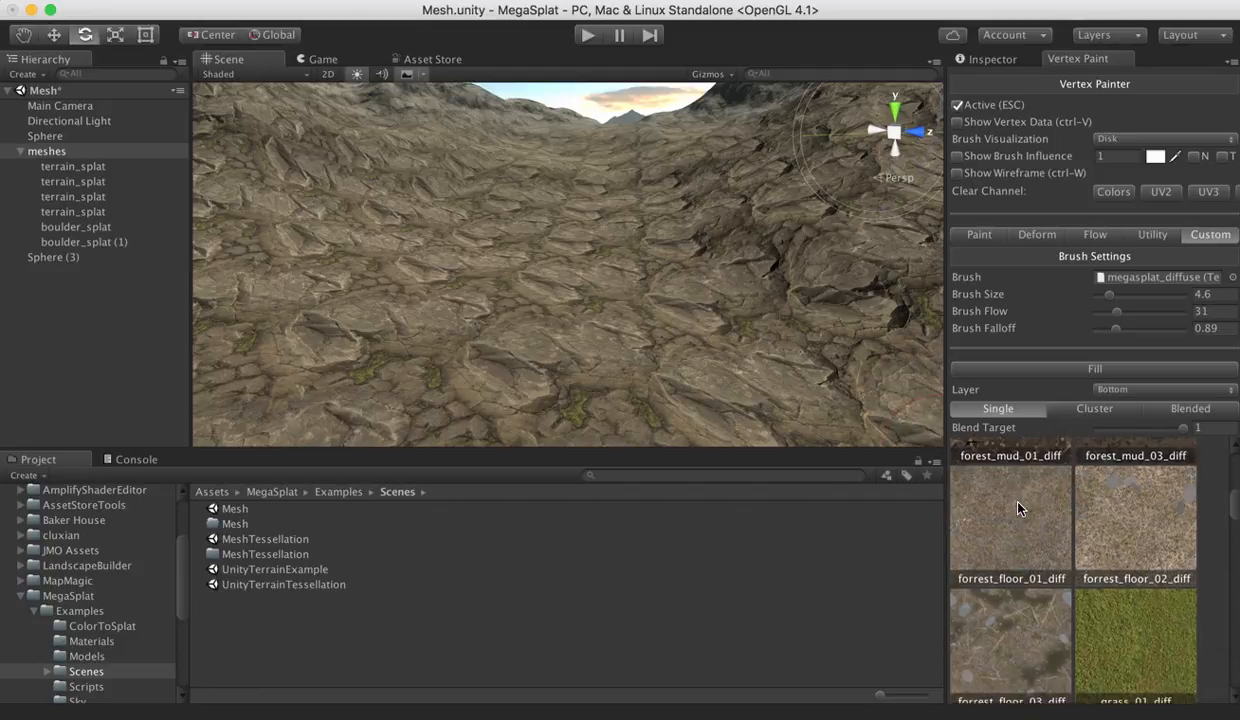
pyautogui.scroll(-3)
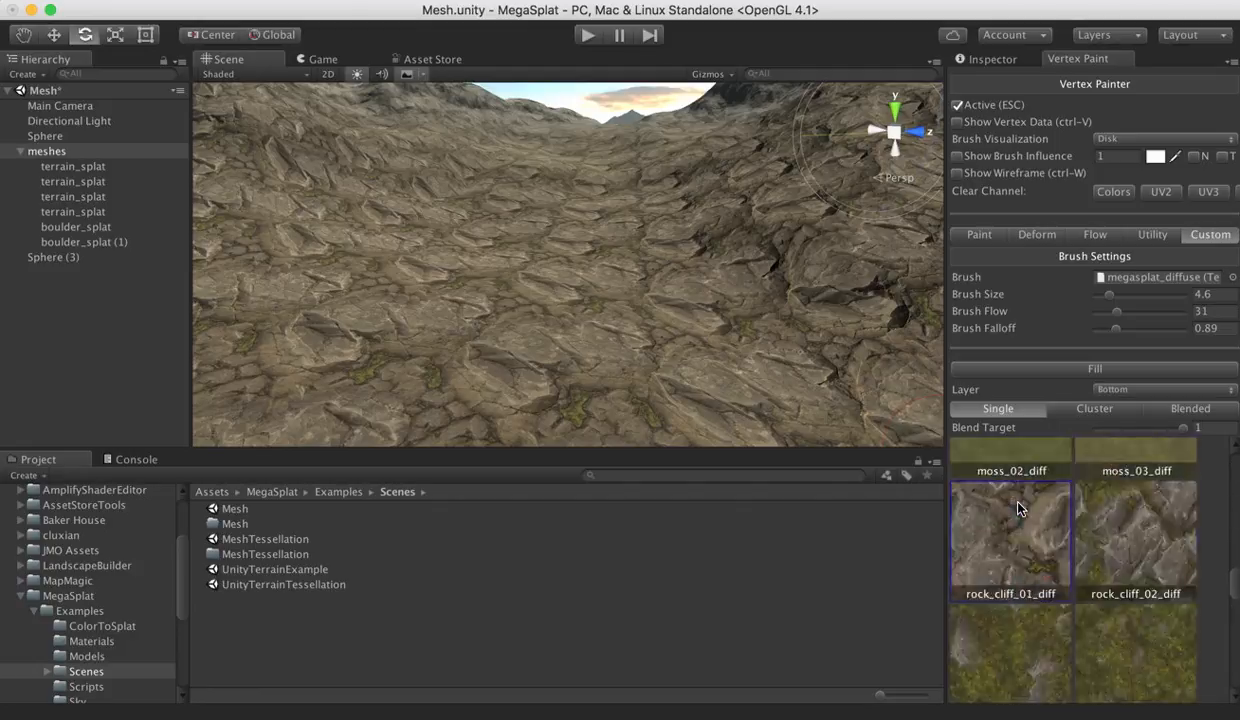
pyautogui.scroll(-3)
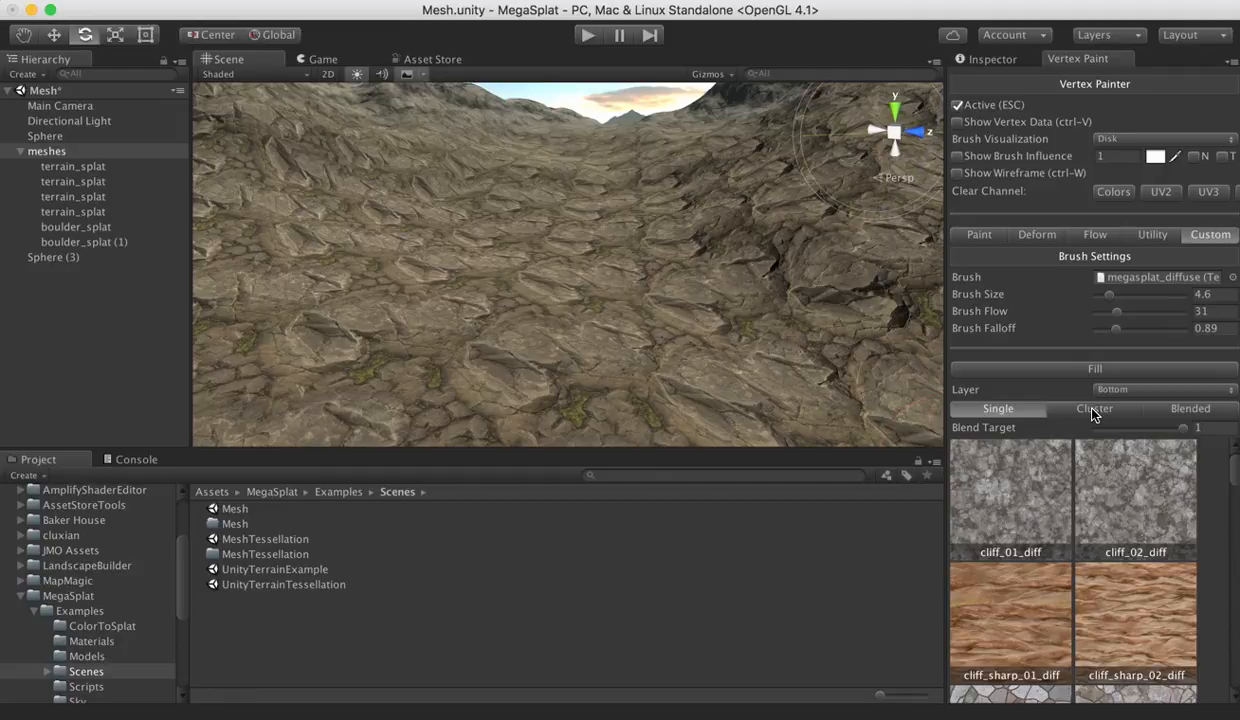
# Compare Cluster and Single painting modes while browsing the texture palette
pyautogui.click(1092, 408)
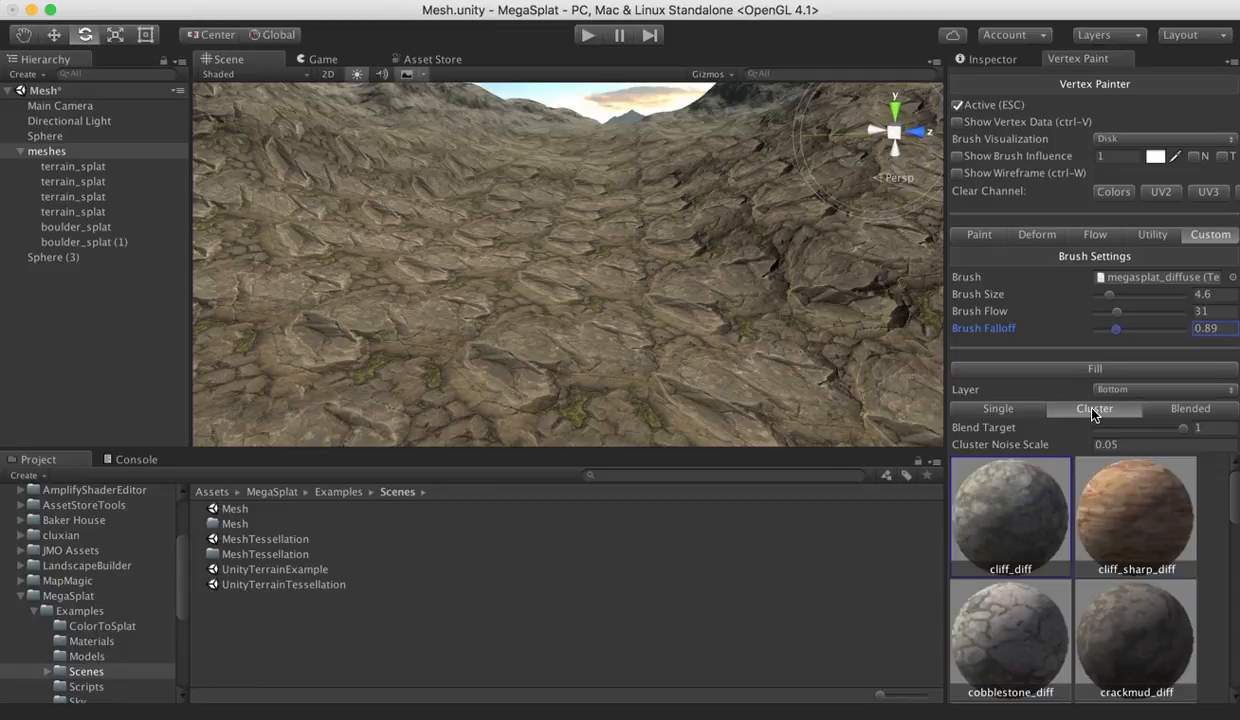
pyautogui.scroll(-3)
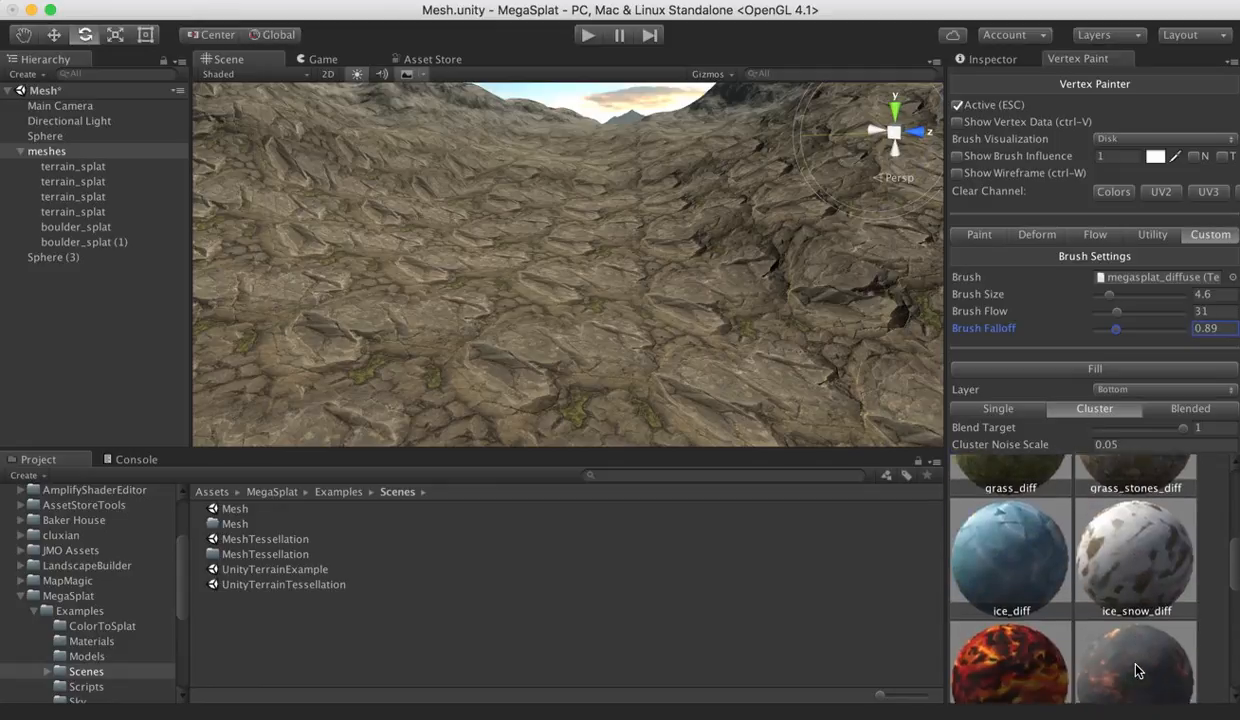
pyautogui.scroll(-3)
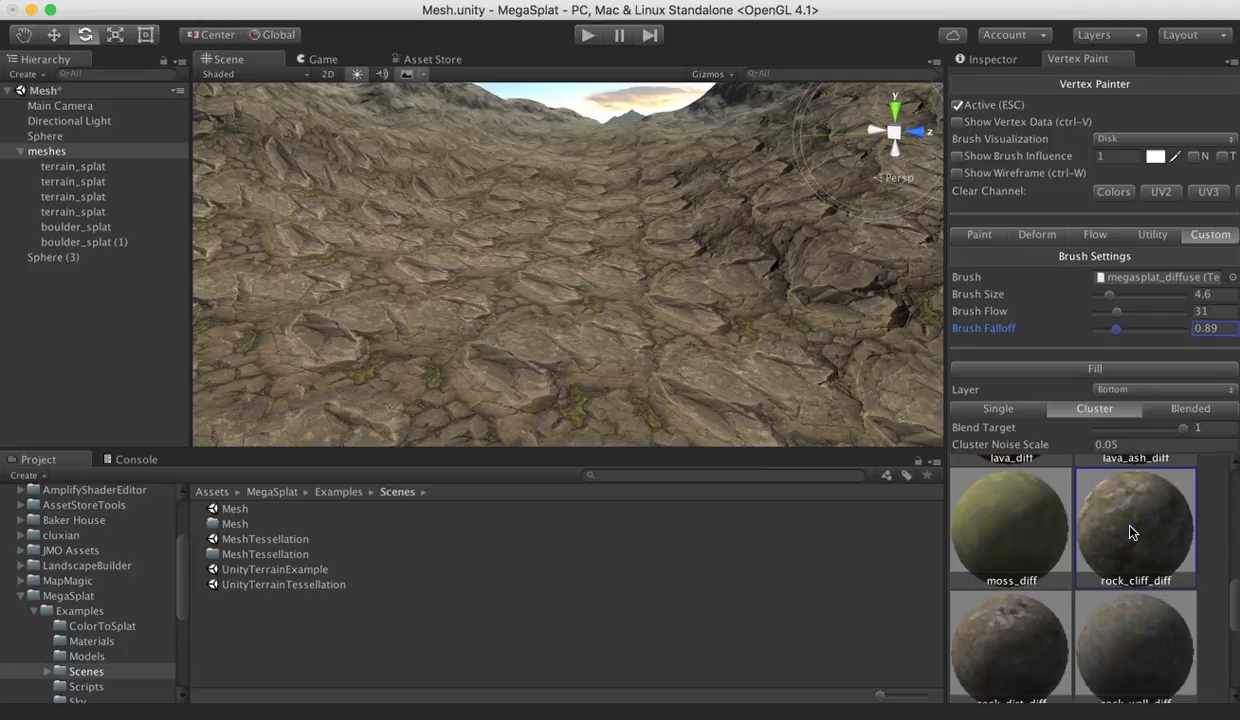
pyautogui.click(996, 408)
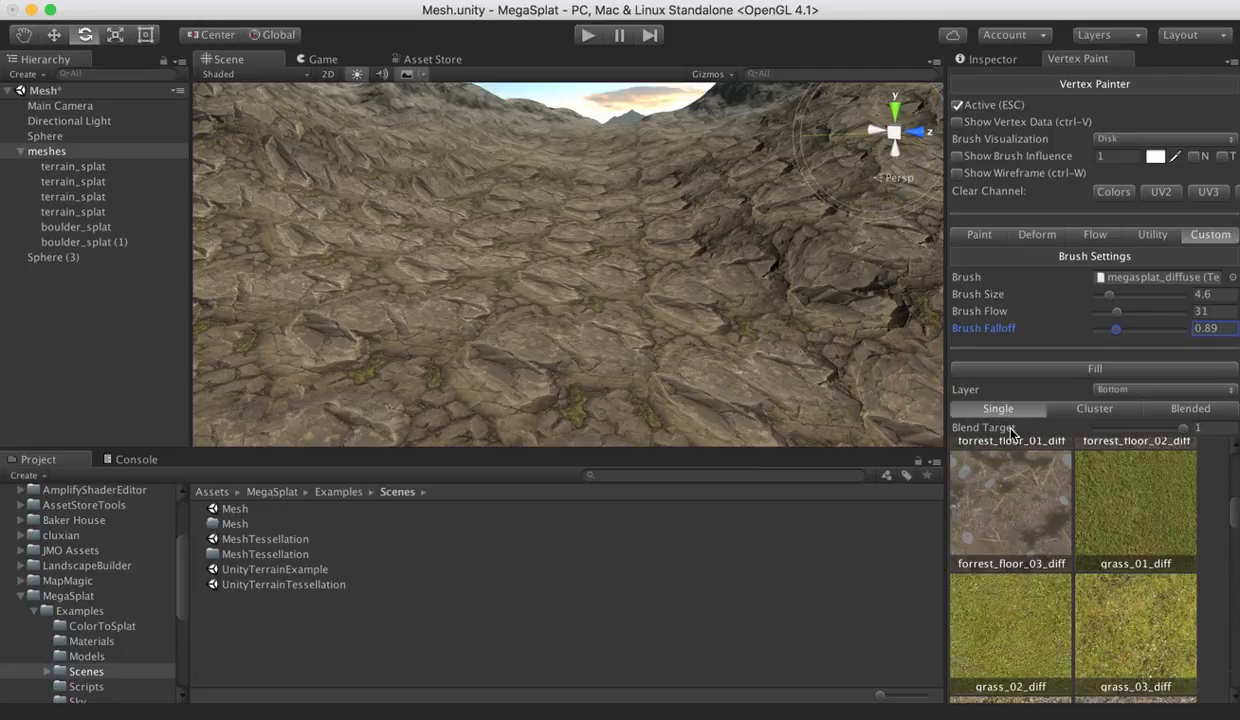
pyautogui.scroll(-3)
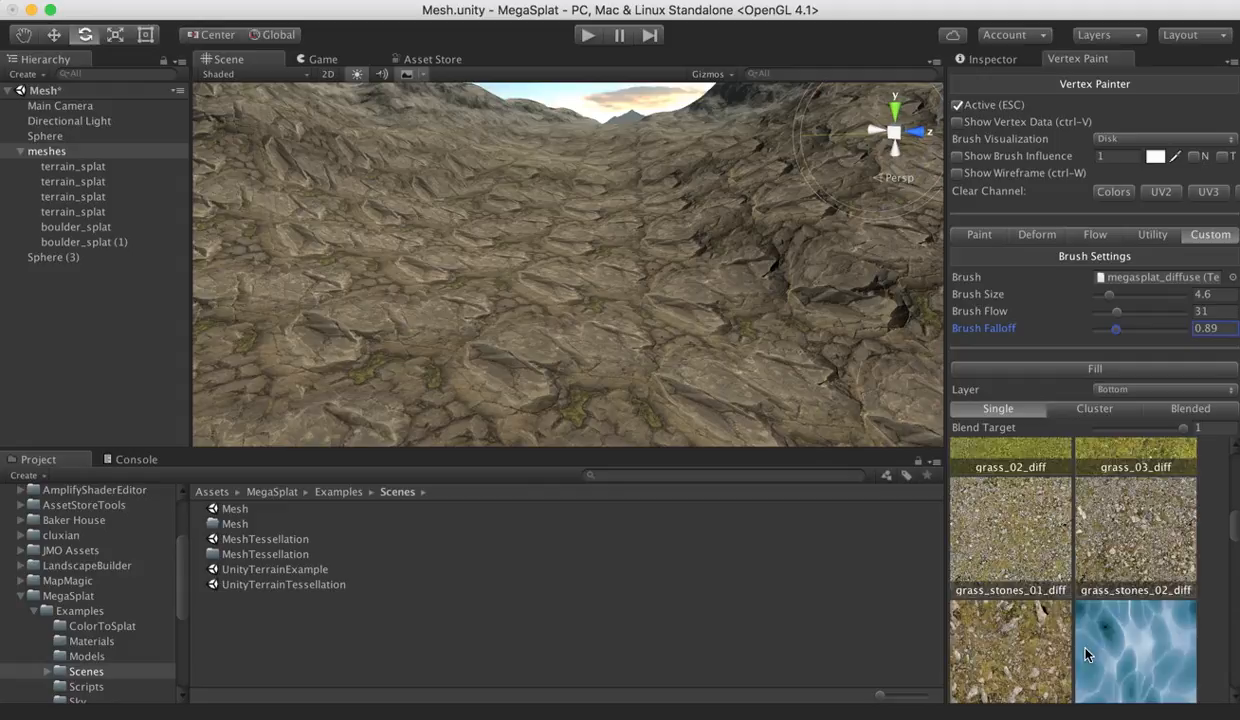
pyautogui.scroll(-3)
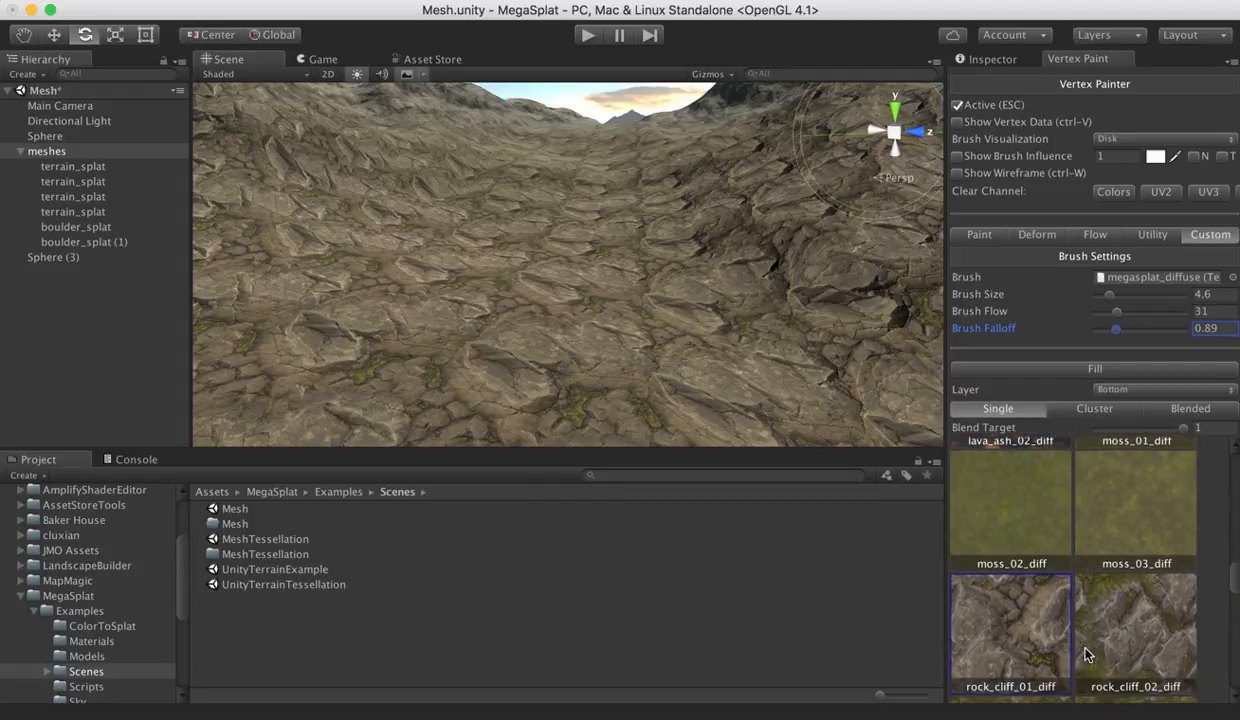
pyautogui.scroll(-3)
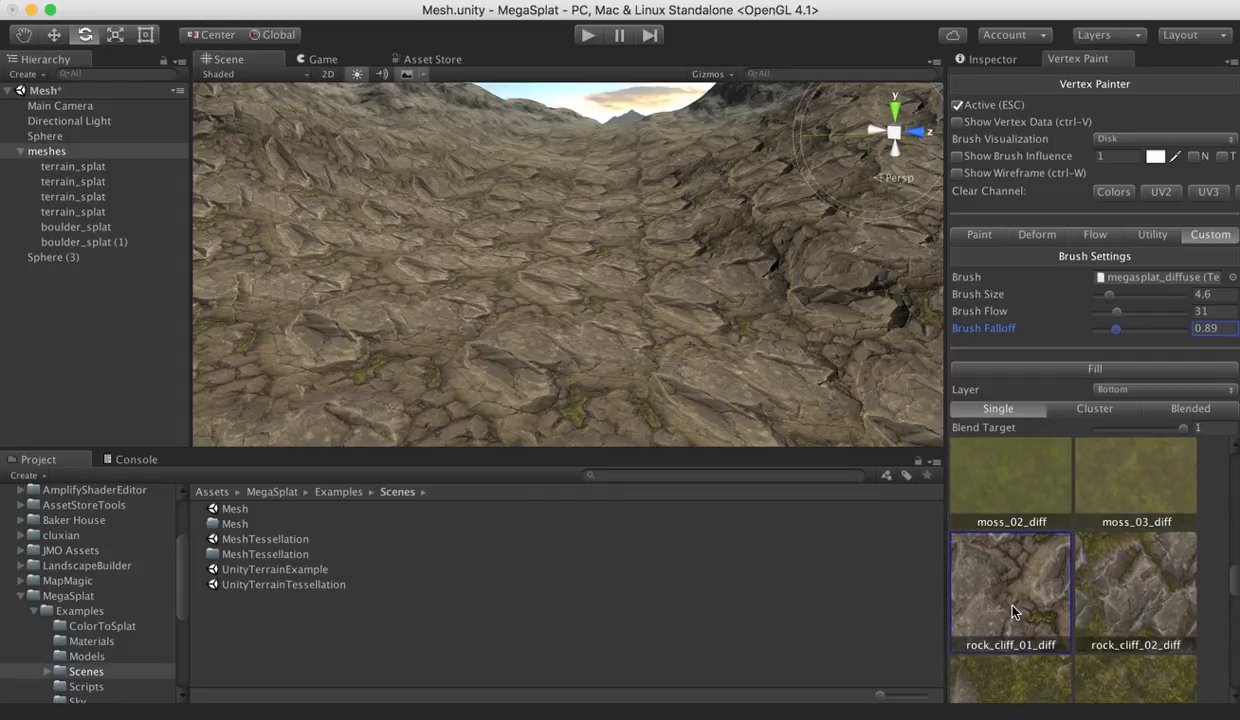
pyautogui.scroll(-3)
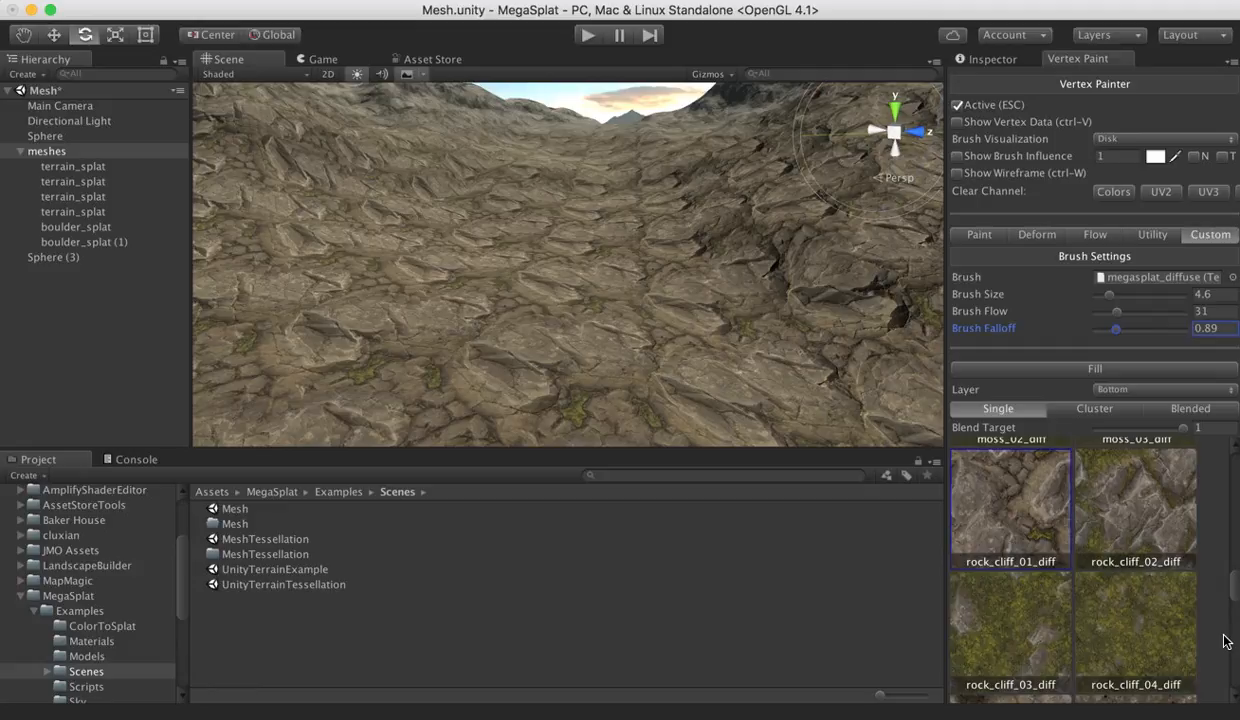
pyautogui.scroll(-3)
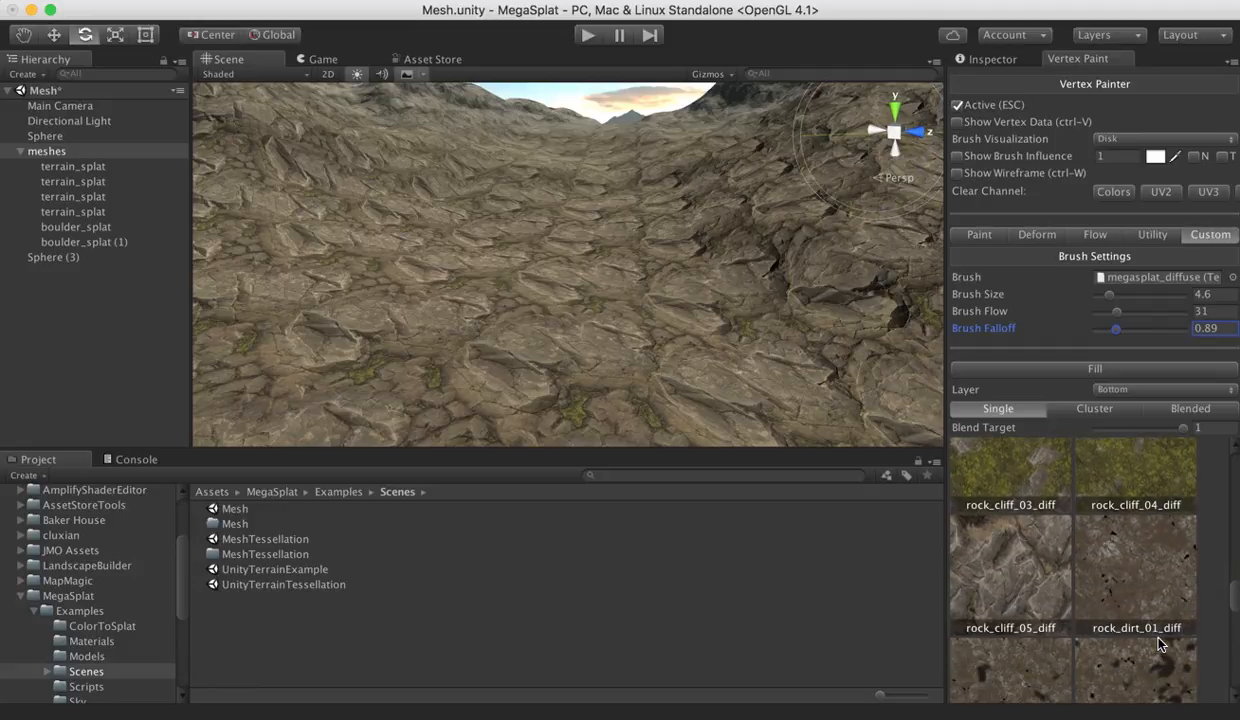
pyautogui.scroll(3)
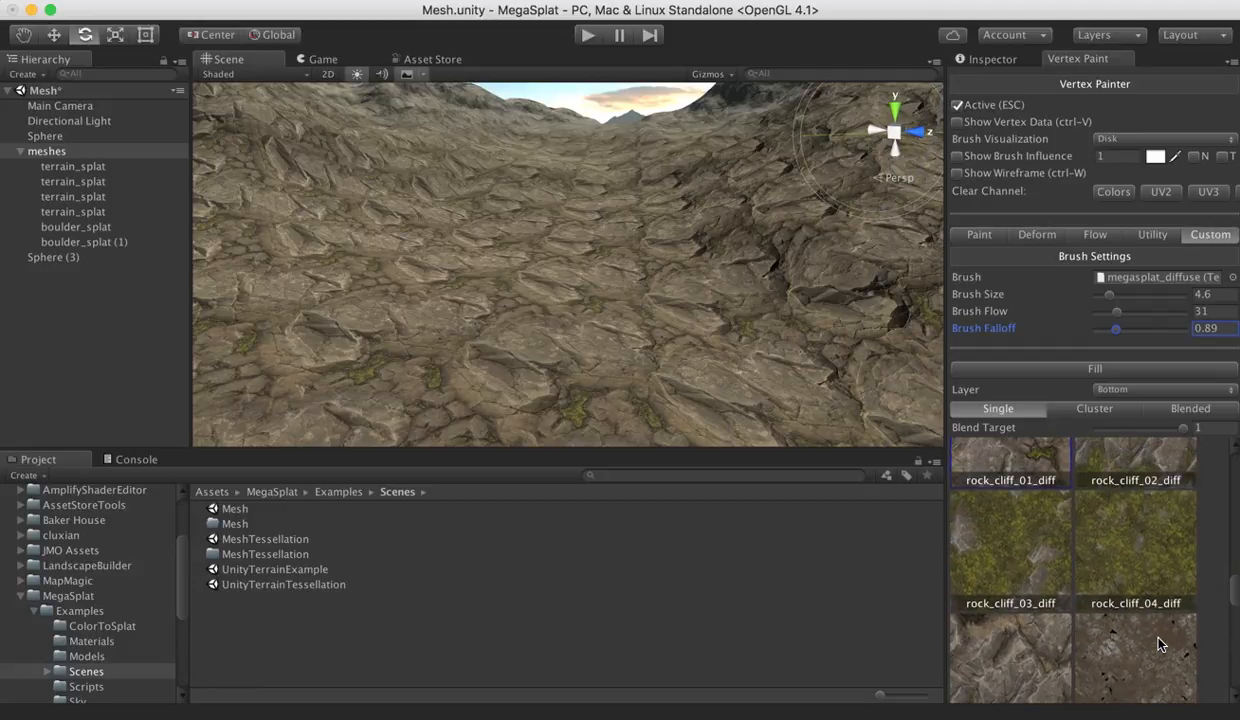
pyautogui.scroll(3)
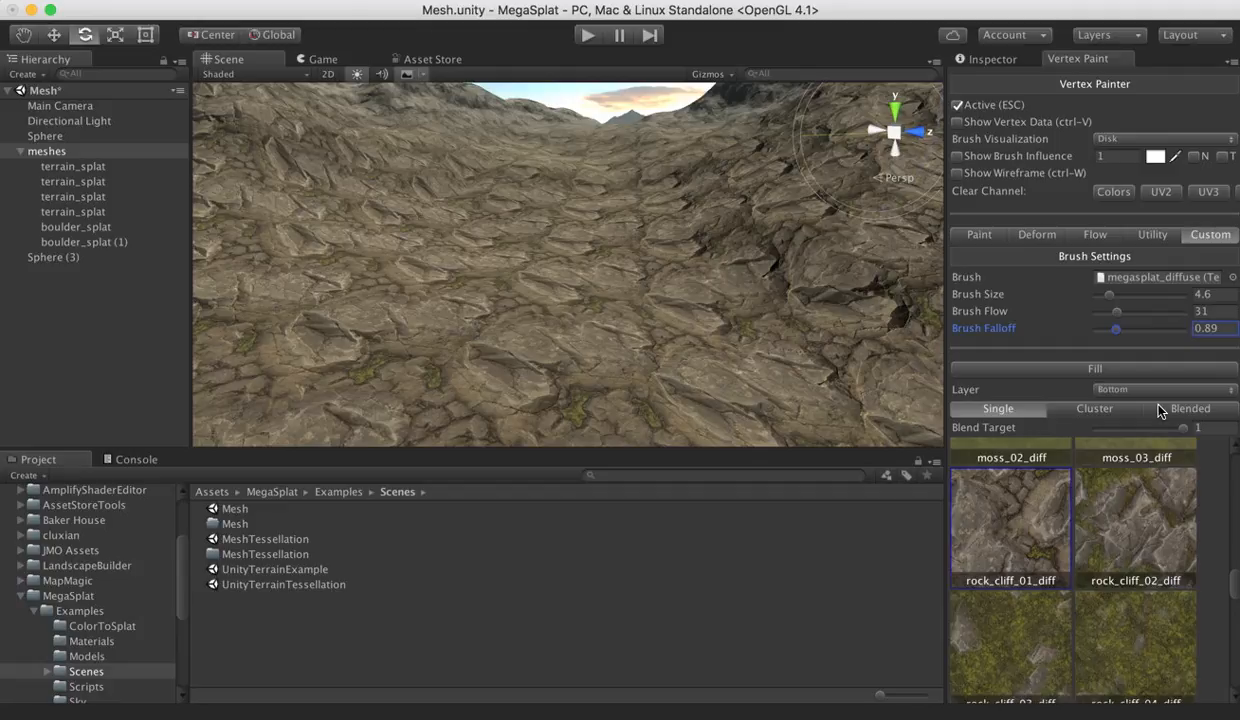
pyautogui.moveTo(1120, 370)
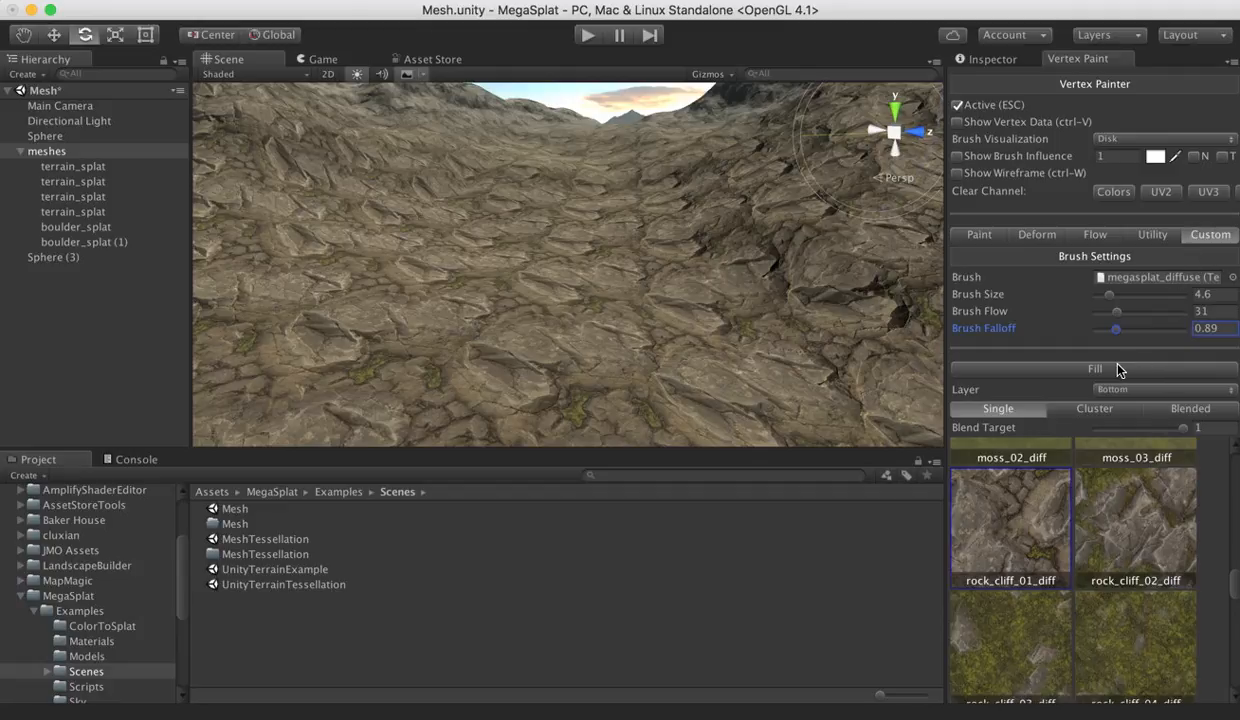
# Leave the painter in Cluster mode showing the spherical material palette
pyautogui.click(1094, 408)
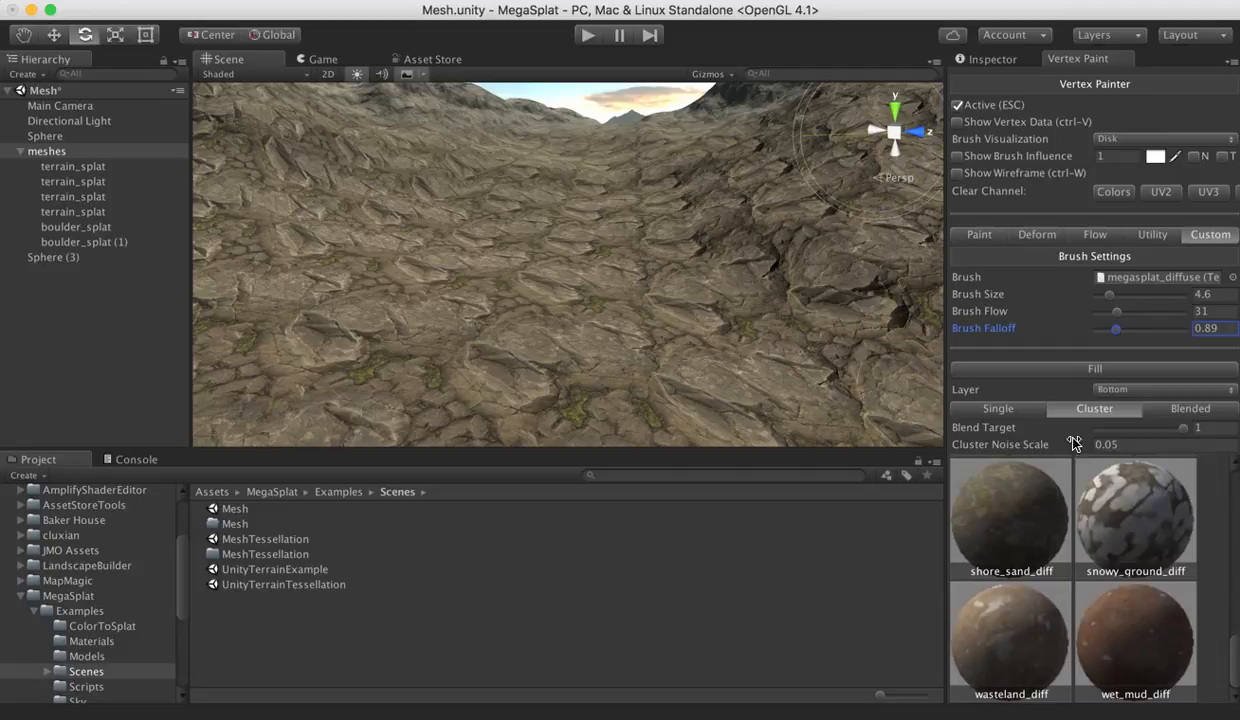
pyautogui.moveTo(1208, 580)
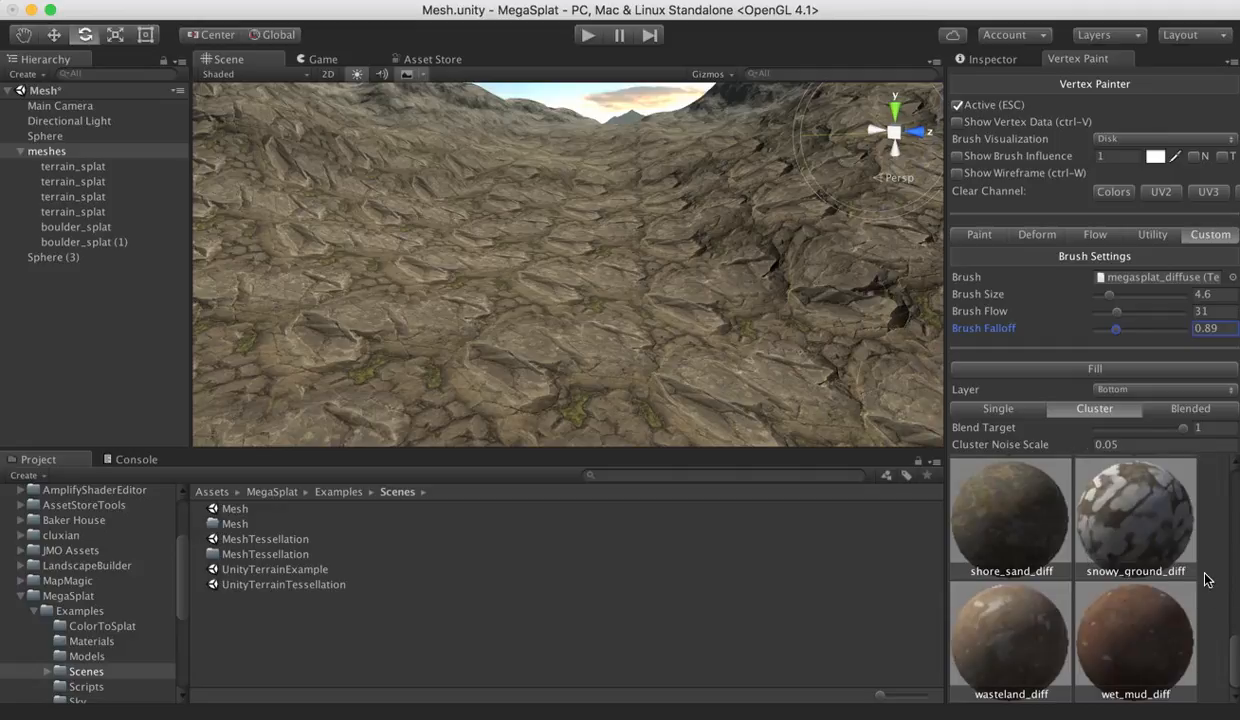
pyautogui.scroll(3)
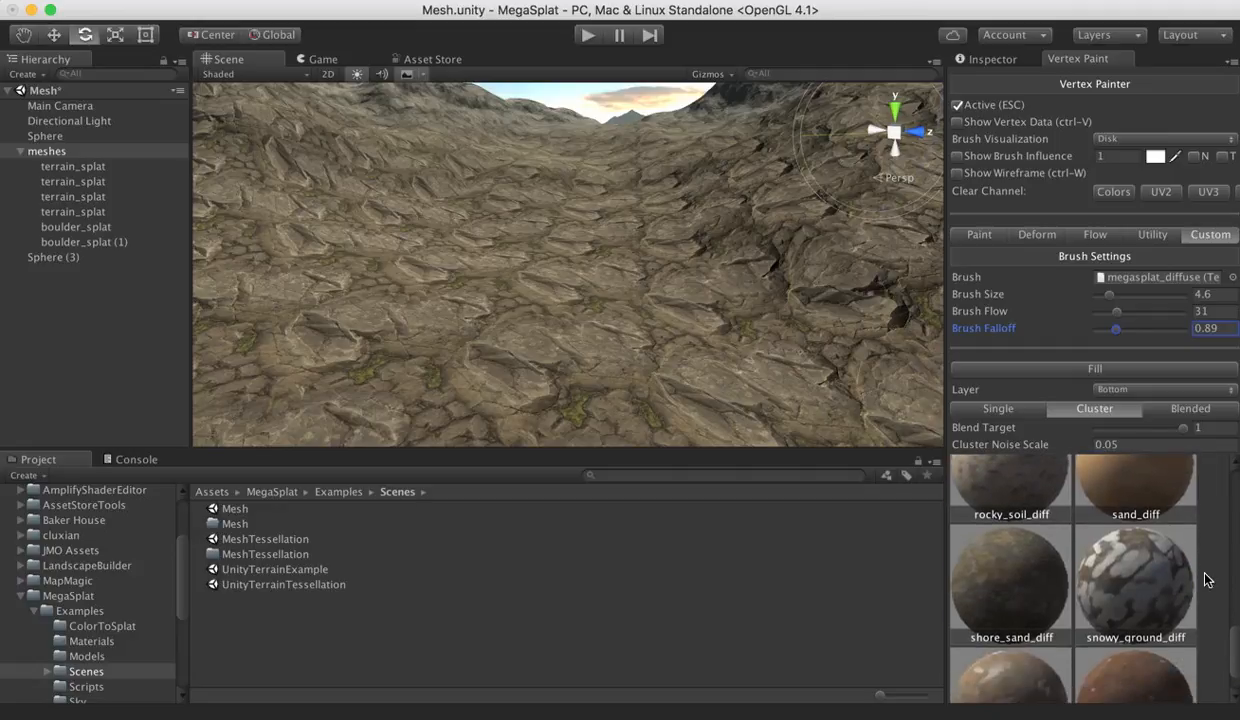
pyautogui.scroll(-3)
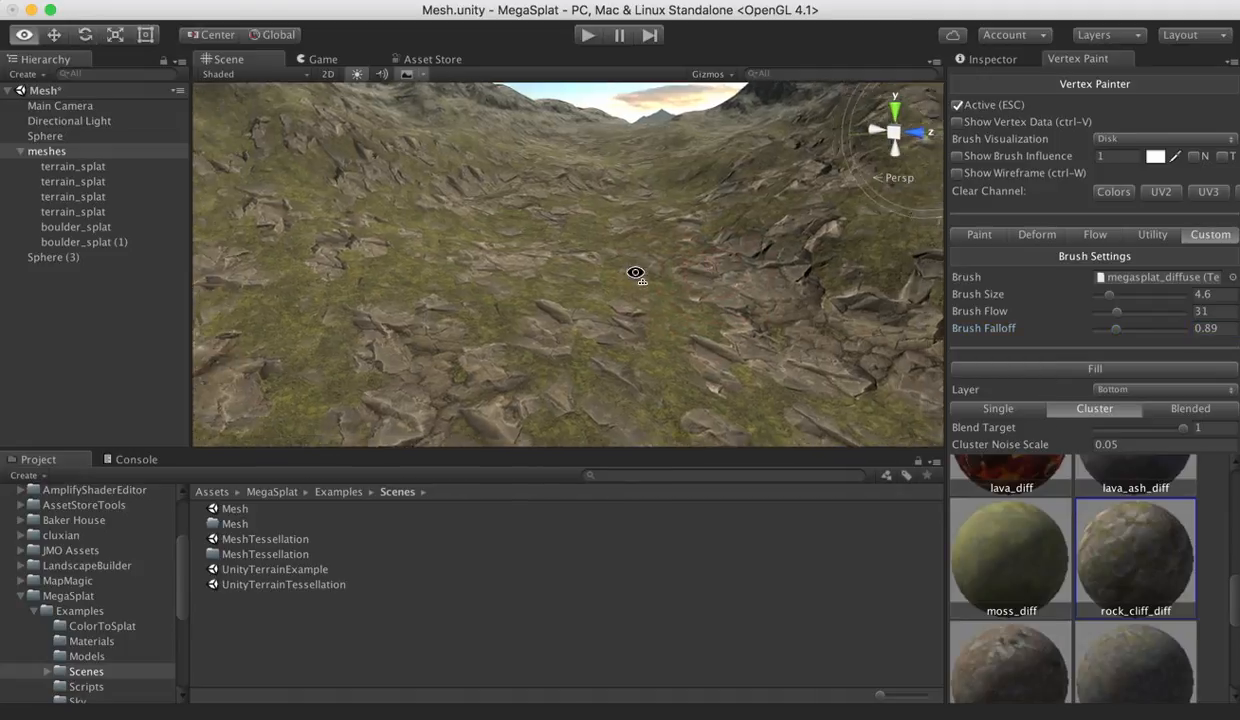
# Fly around the mossy rock terrain to inspect the clustered mix from several angles
pyautogui.moveTo(636, 272); pyautogui.dragTo(544, 244)
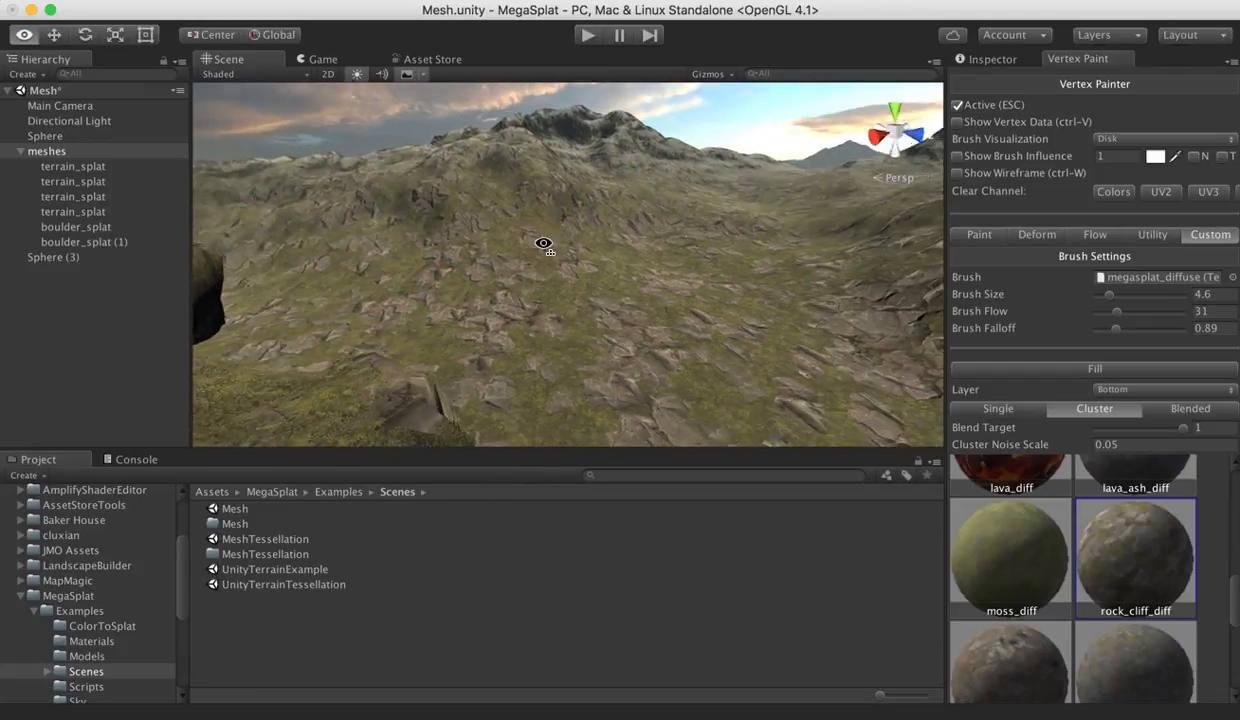
pyautogui.moveTo(544, 244); pyautogui.dragTo(820, 268)
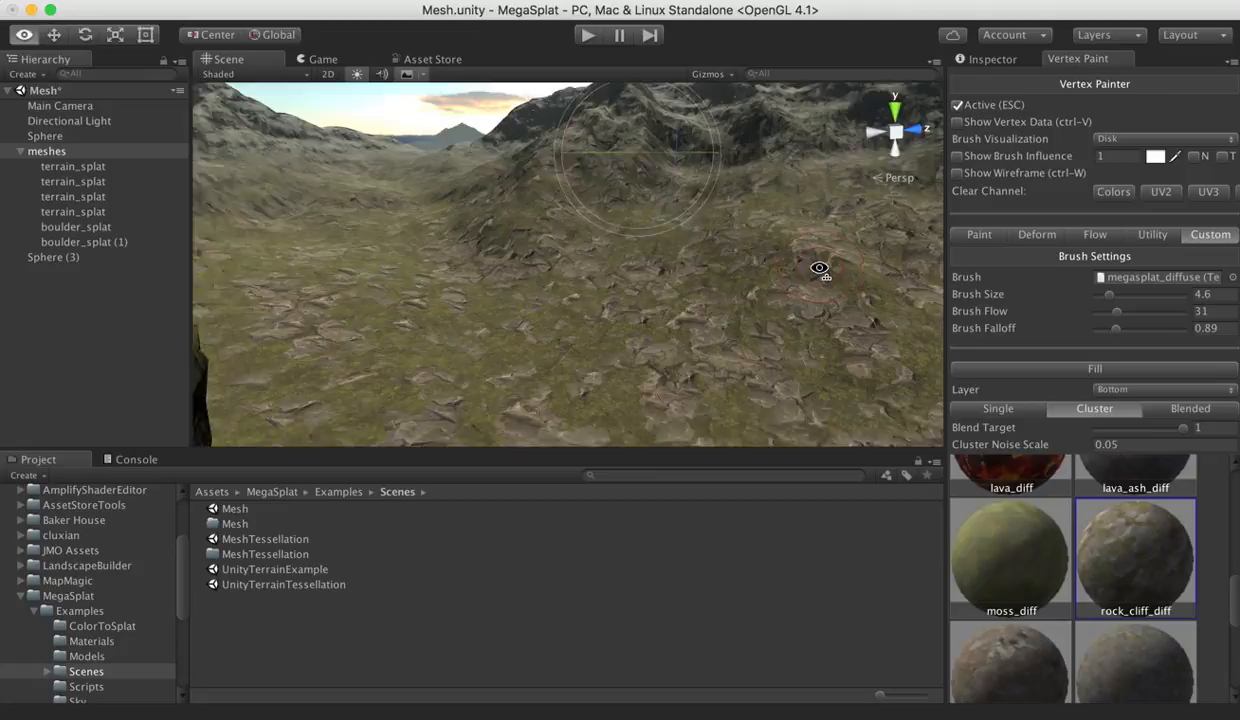
pyautogui.moveTo(820, 268); pyautogui.dragTo(424, 210)
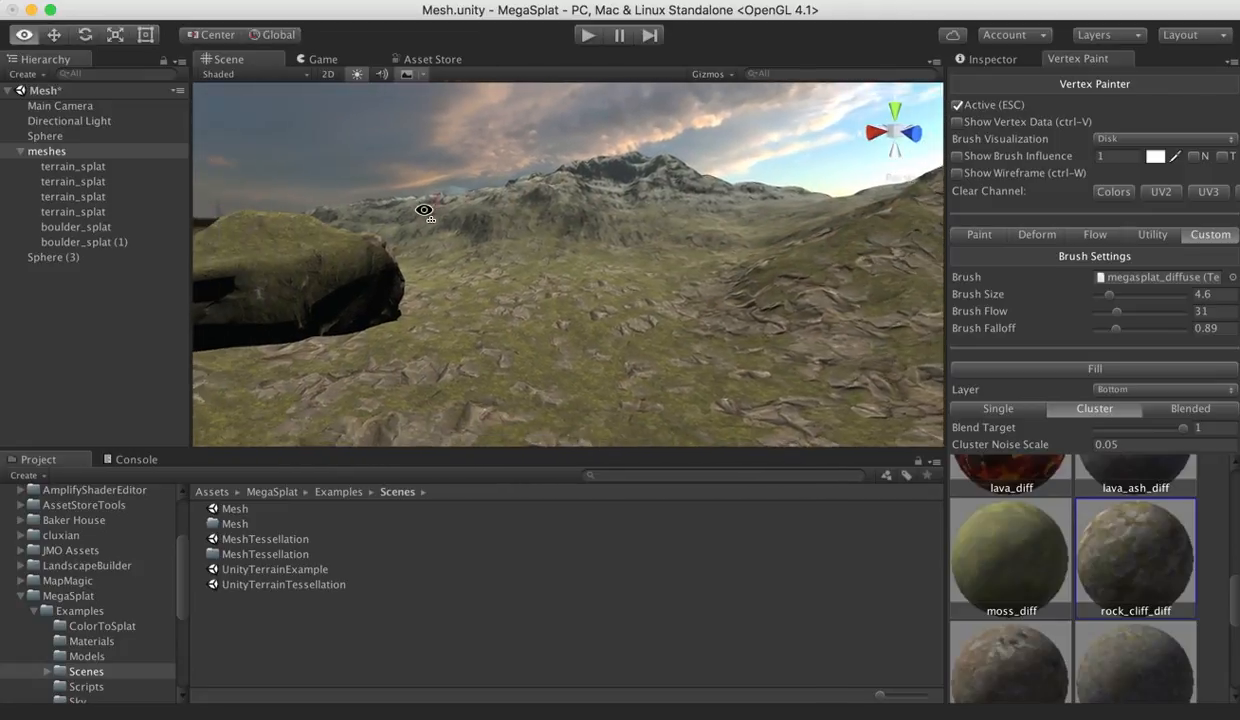
pyautogui.moveTo(424, 210); pyautogui.dragTo(588, 264)
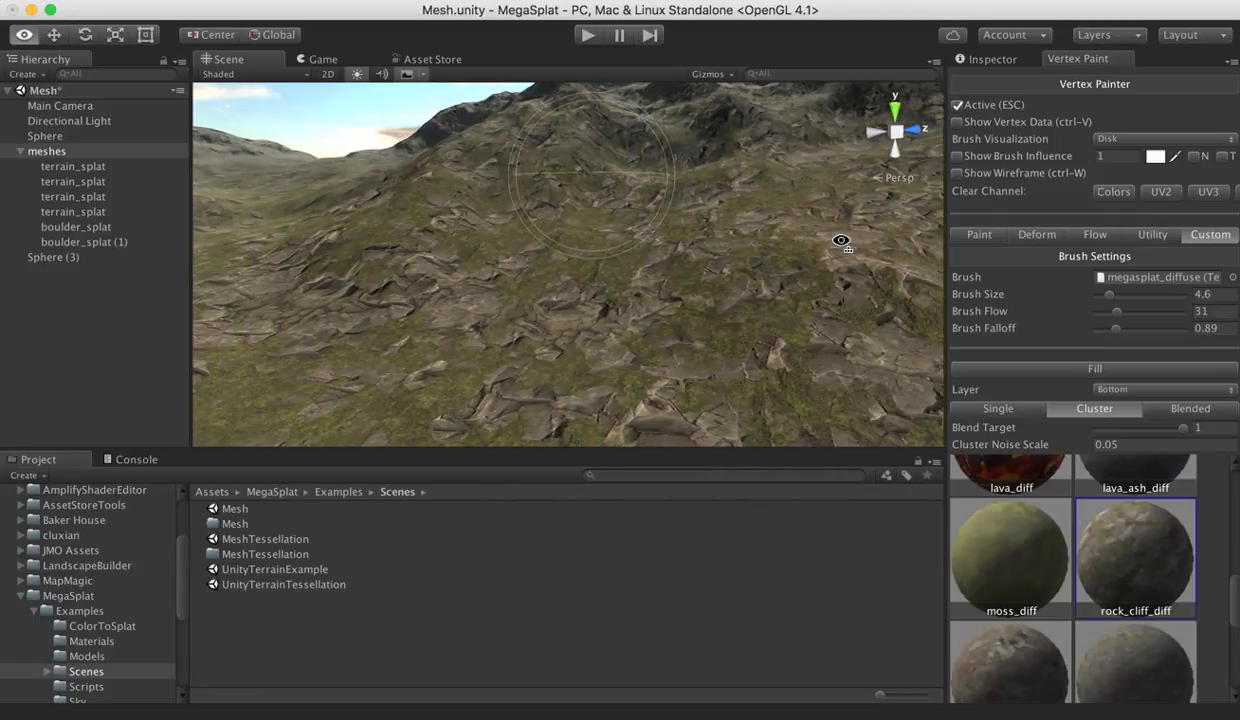
pyautogui.moveTo(840, 240); pyautogui.dragTo(748, 236)
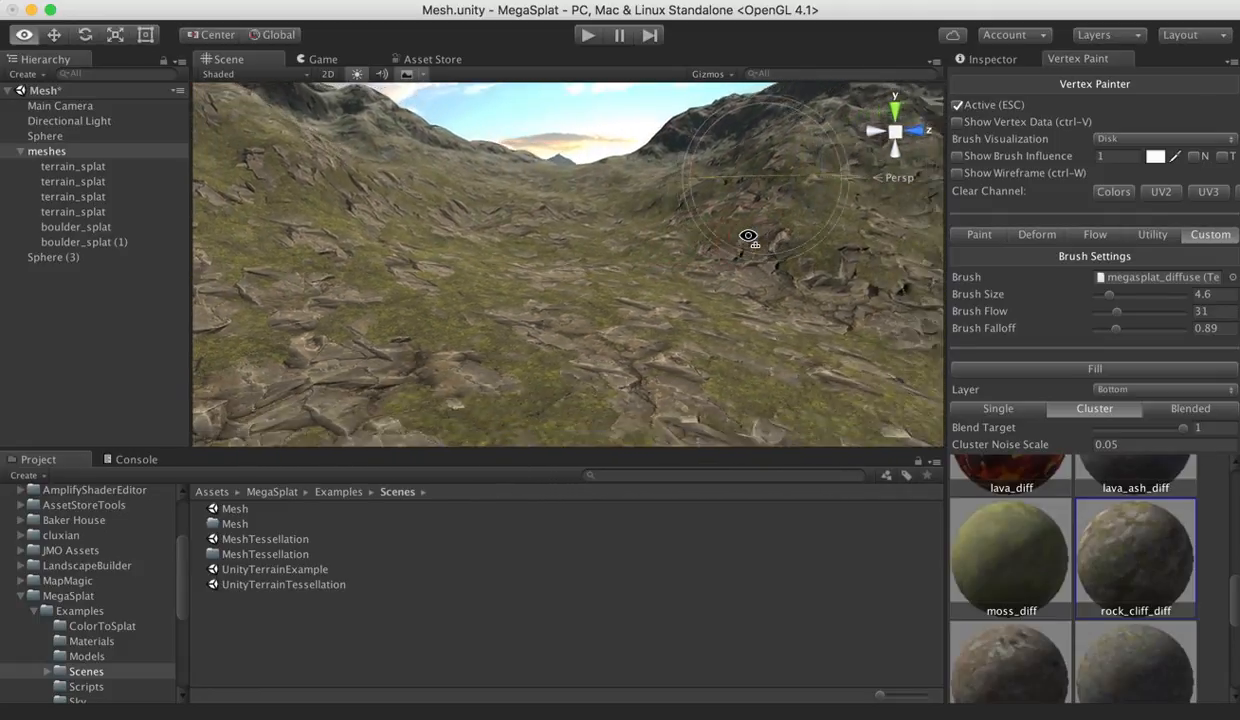
pyautogui.moveTo(748, 236); pyautogui.dragTo(706, 264)
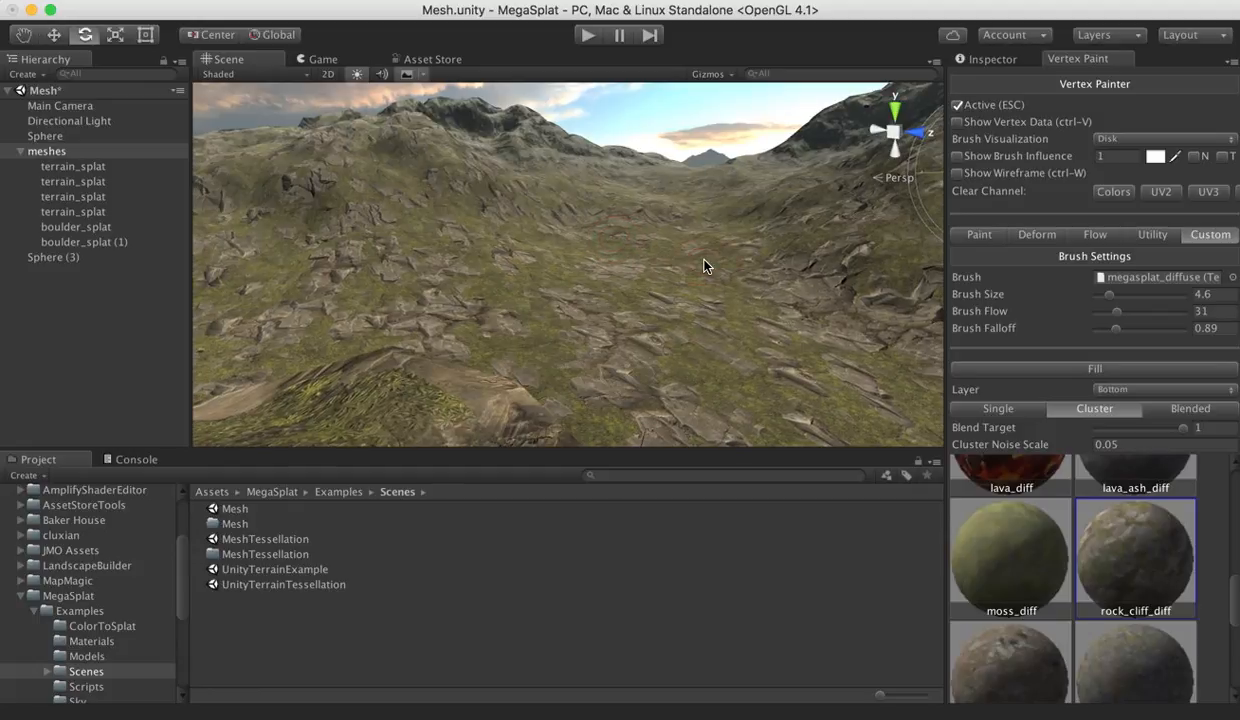
pyautogui.moveTo(704, 266); pyautogui.dragTo(544, 262)
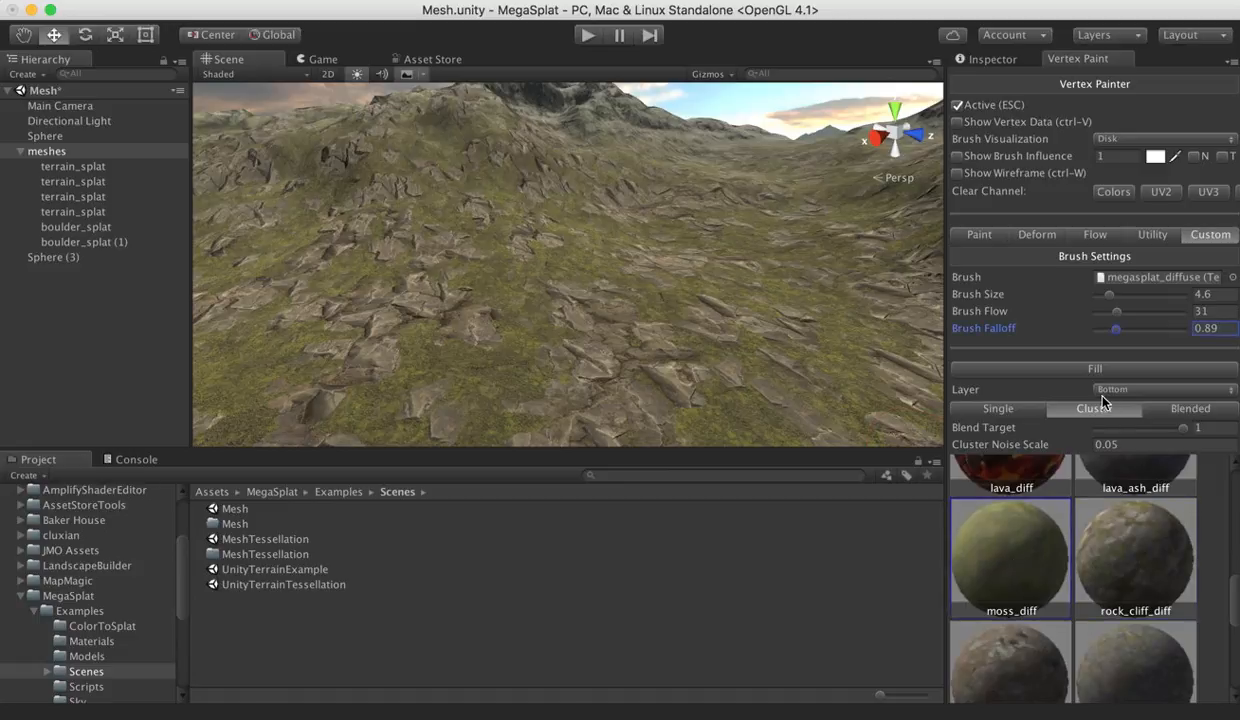
pyautogui.moveTo(1124, 398)
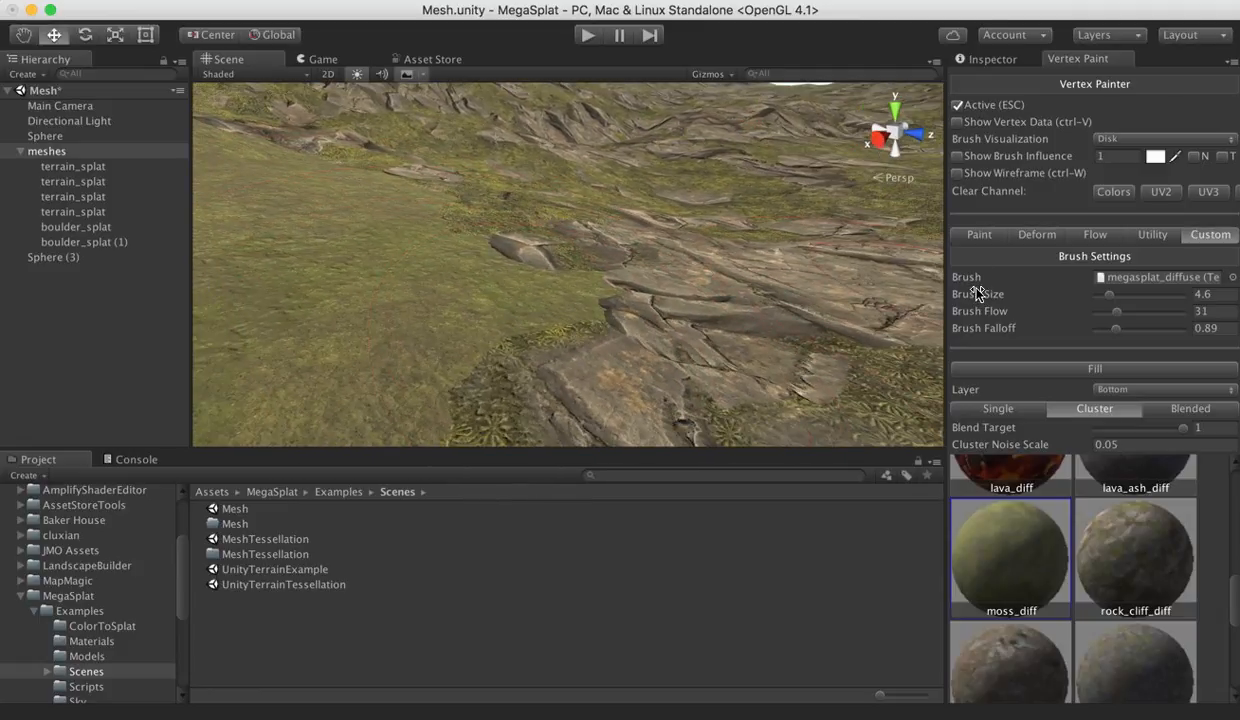
# Select a terrain_splat piece and lower its material's Interpolation Contrast to 0.45
pyautogui.click(46, 152)
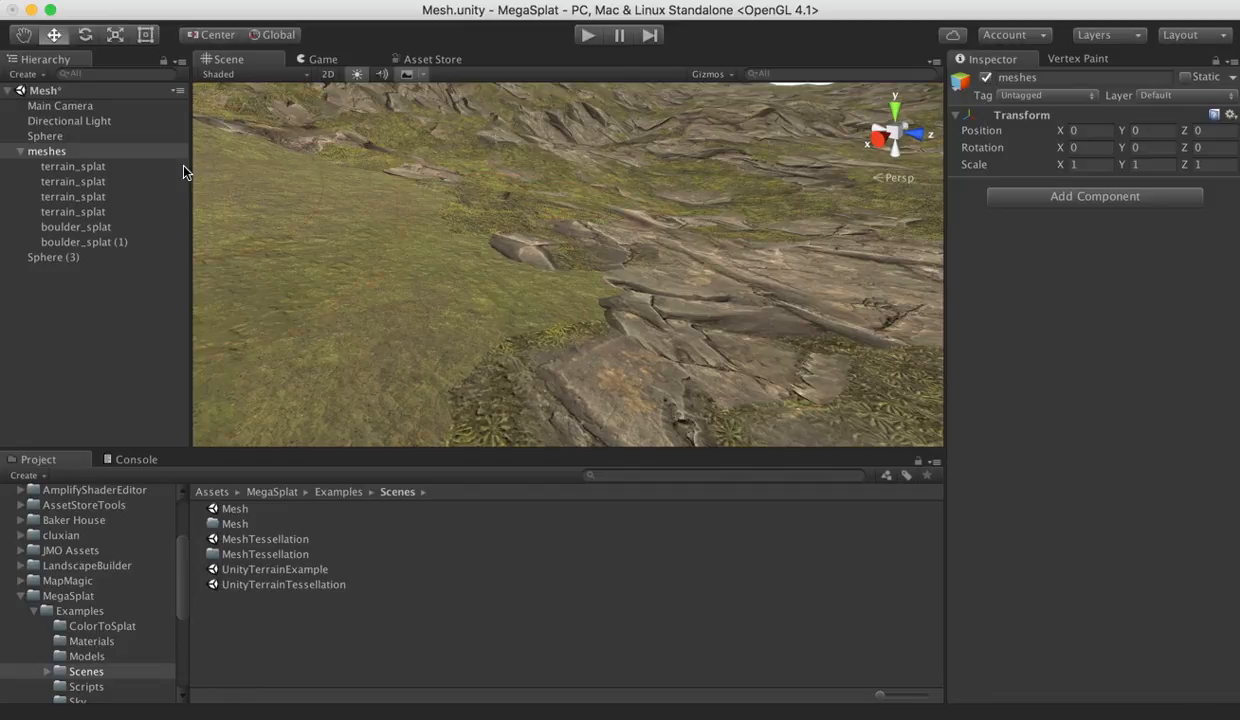
pyautogui.click(72, 166)
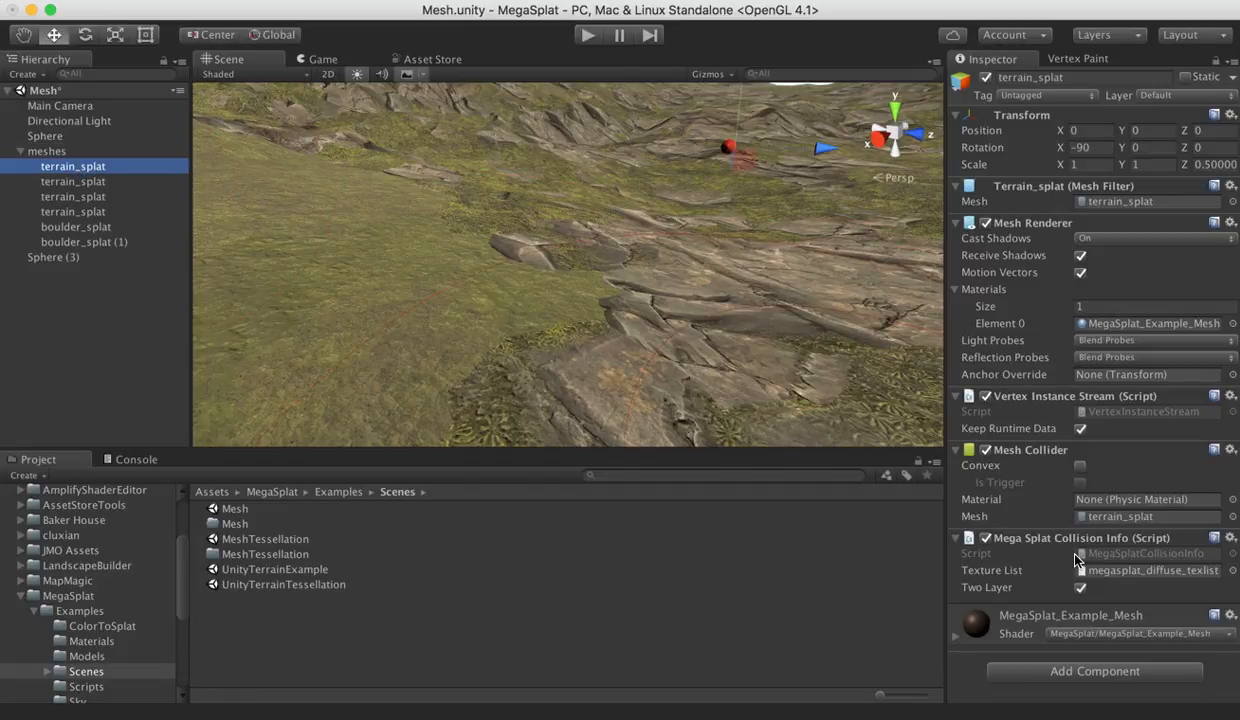
pyautogui.scroll(-3)
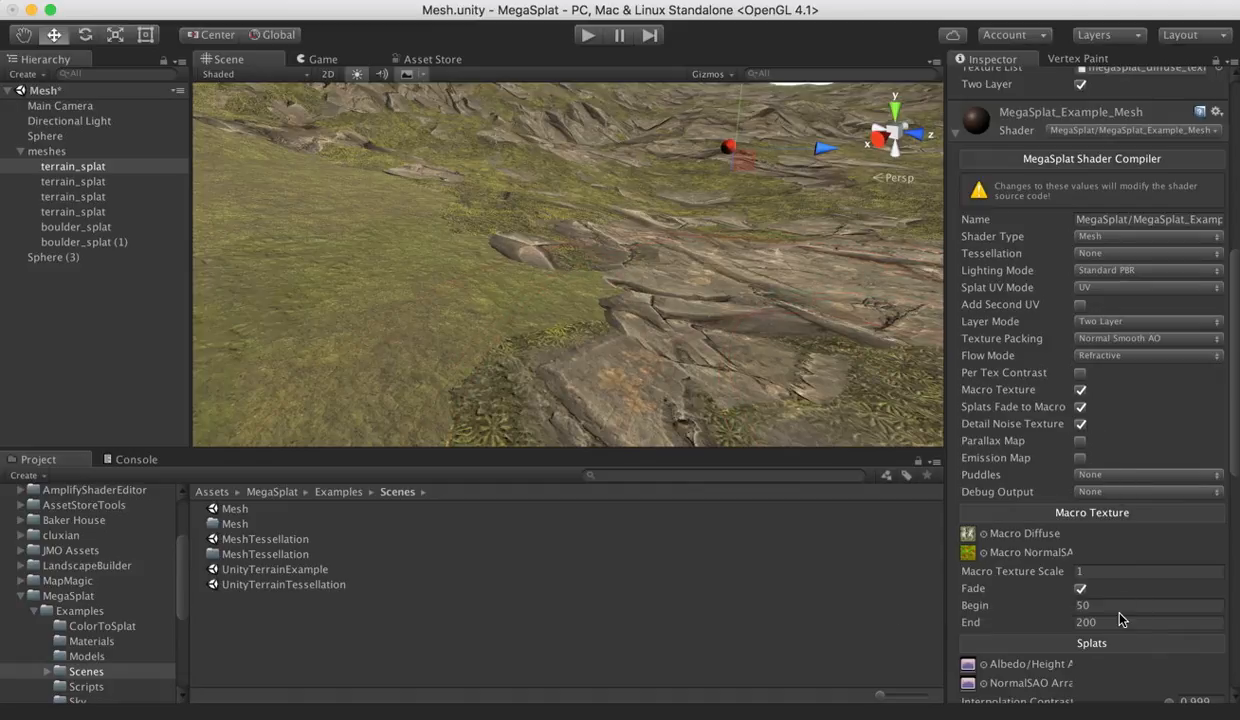
pyautogui.scroll(-3)
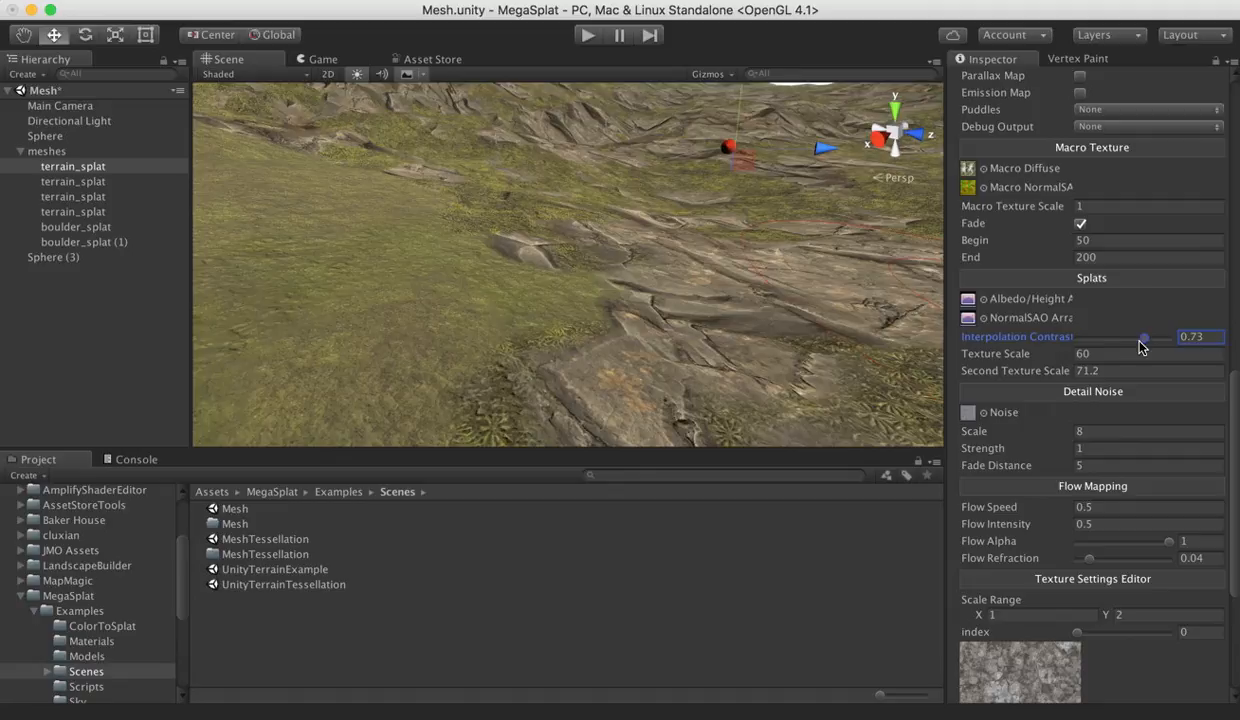
pyautogui.moveTo(1144, 336); pyautogui.dragTo(1118, 336)
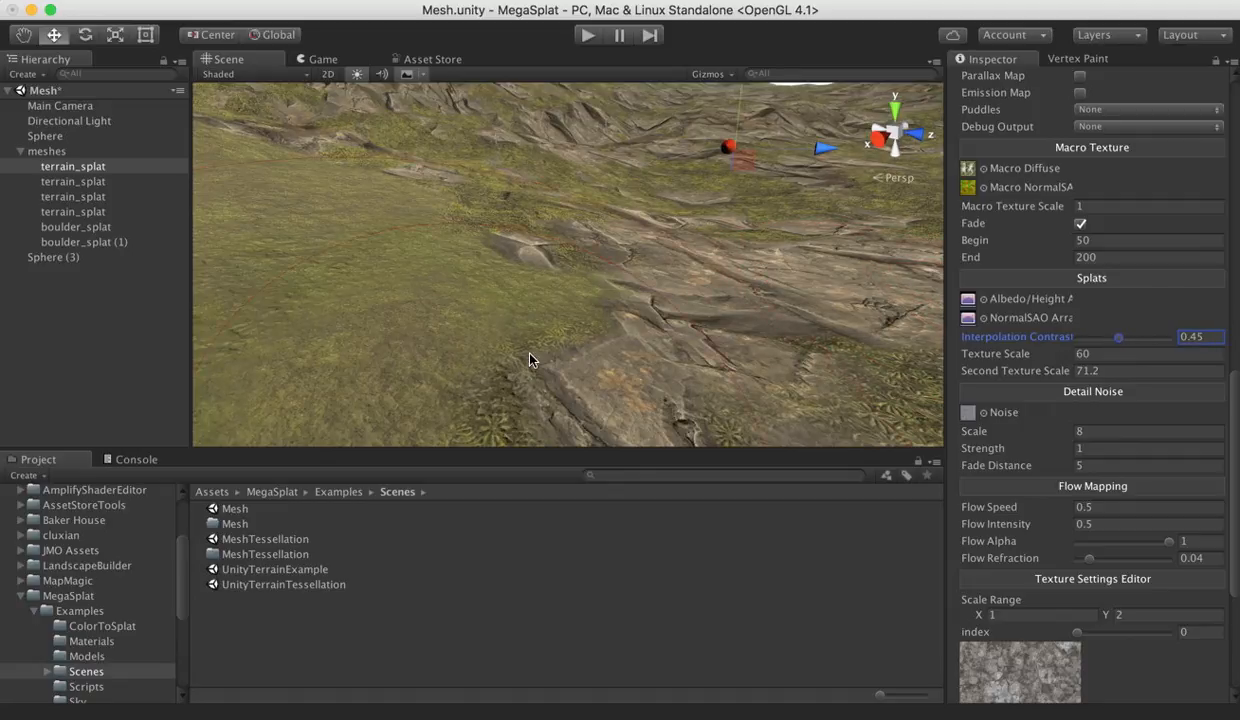
# Check the softer blending across the terrain and return to the Vertex Paint panel
pyautogui.moveTo(530, 360); pyautogui.dragTo(410, 340)
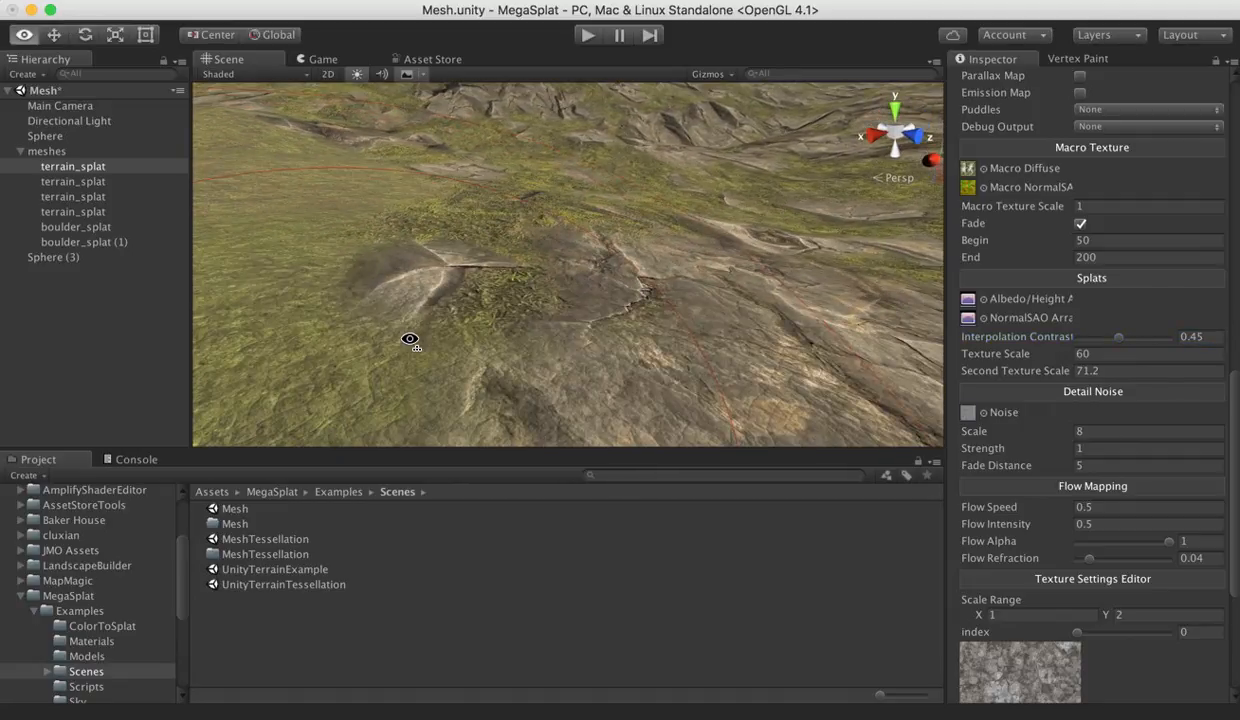
pyautogui.moveTo(410, 340); pyautogui.dragTo(708, 362)
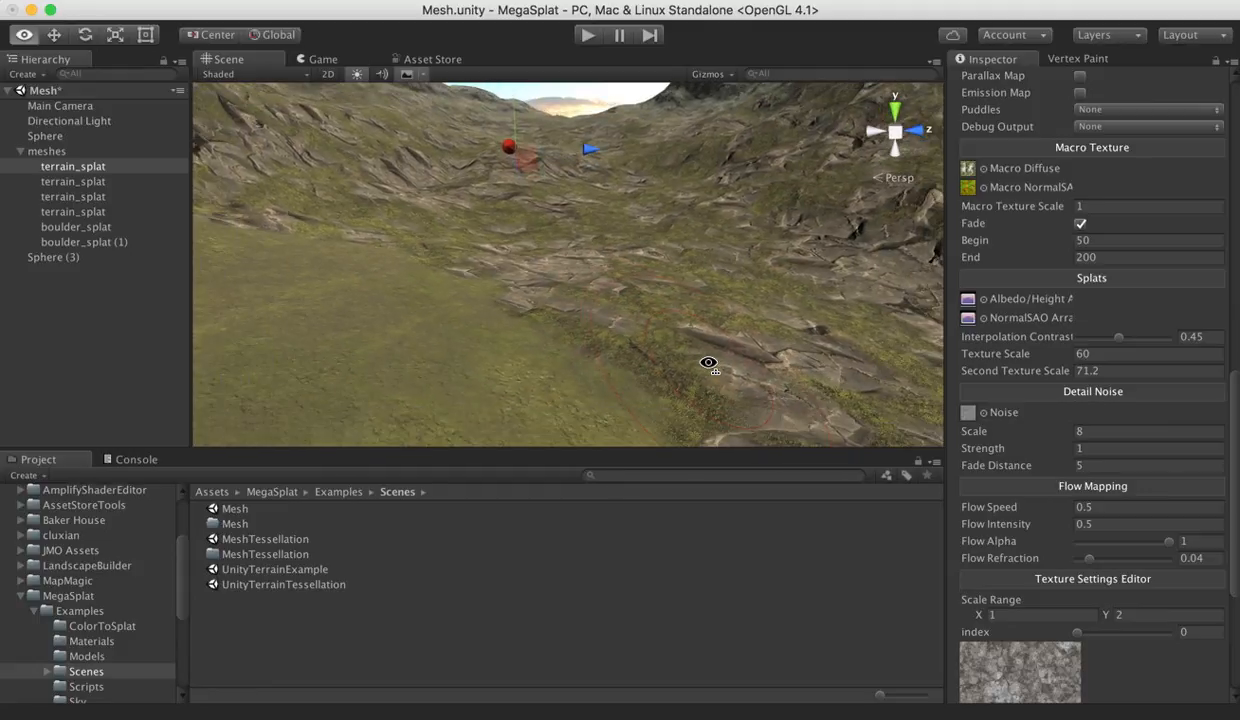
pyautogui.moveTo(708, 362); pyautogui.dragTo(496, 344)
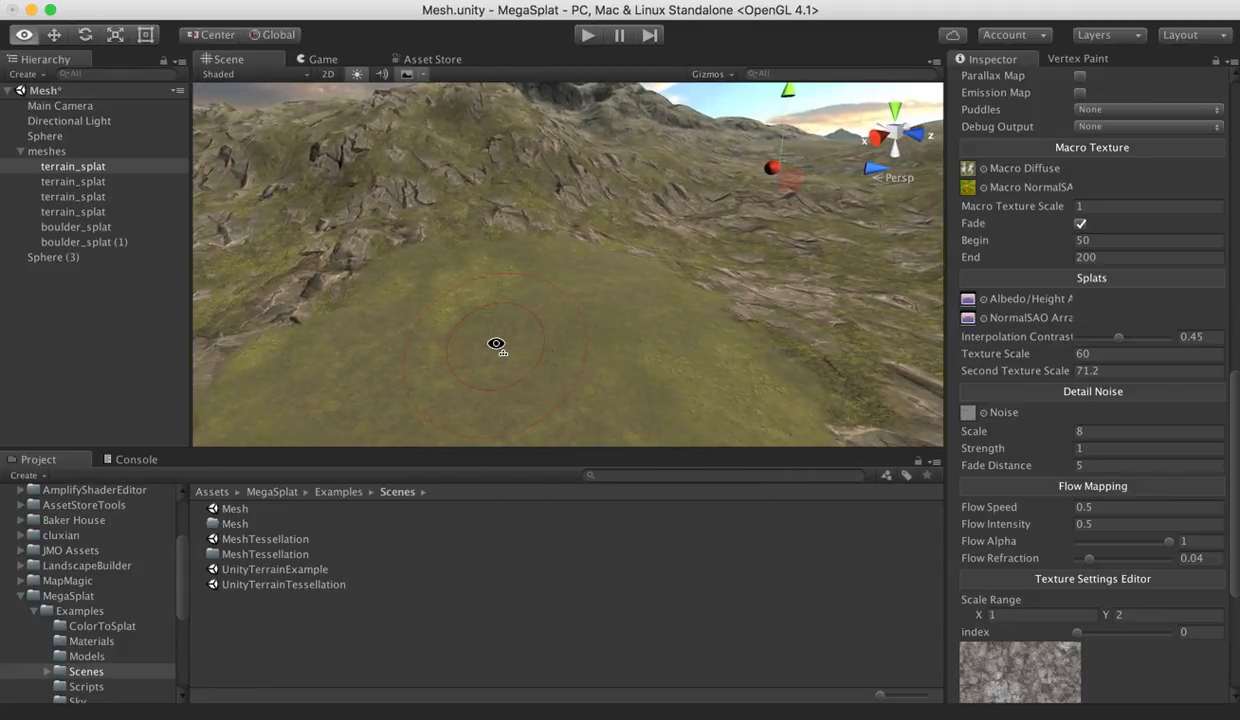
pyautogui.click(1078, 58)
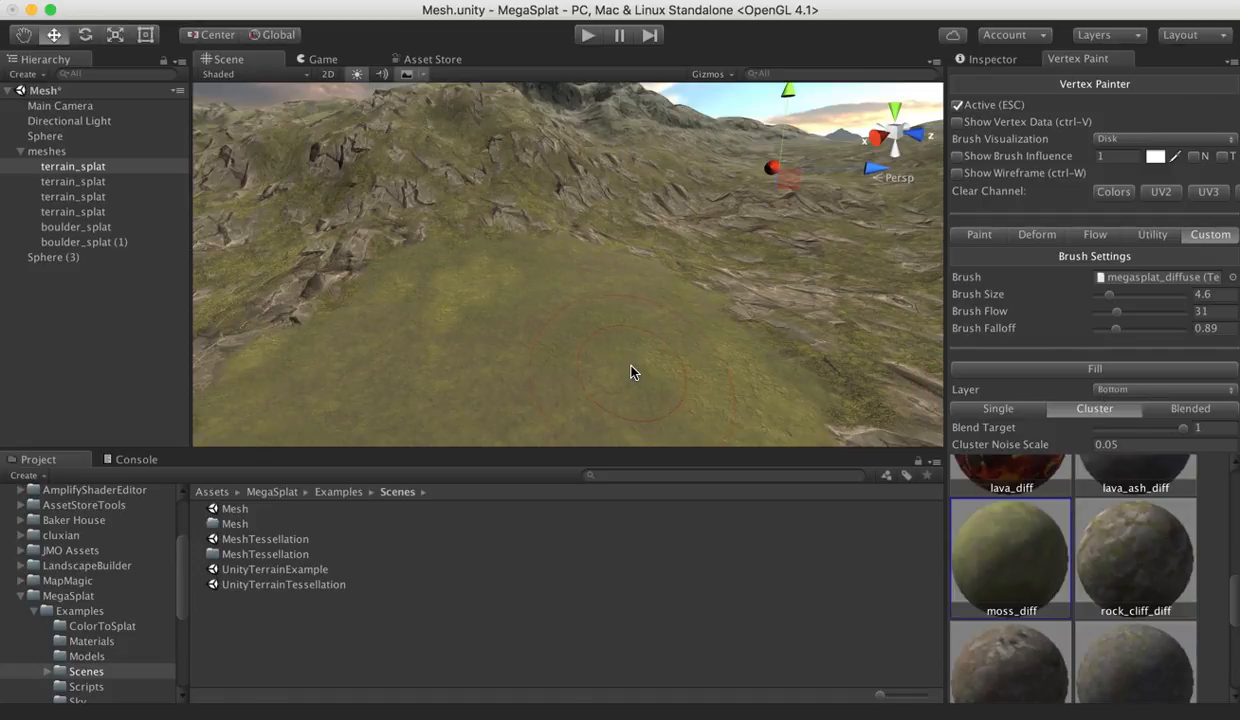
# Target the top paint layer and scroll to the mud texture cluster
pyautogui.click(1164, 388)
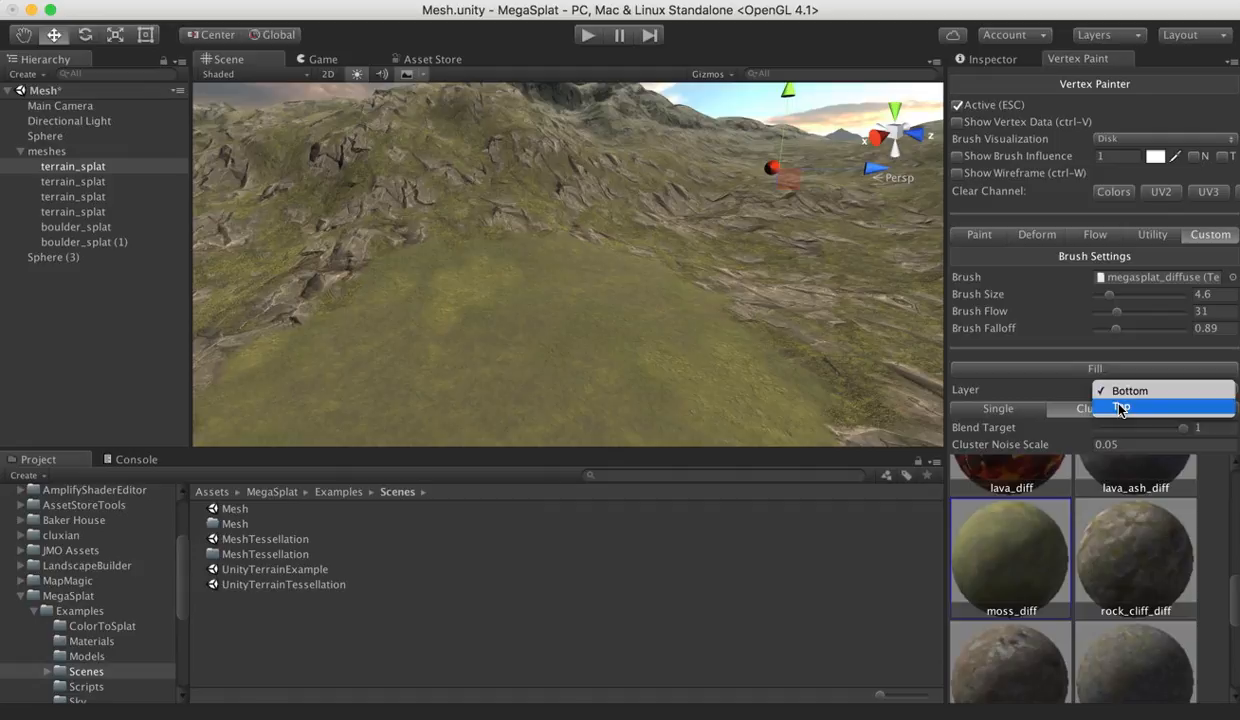
pyautogui.click(1120, 408)
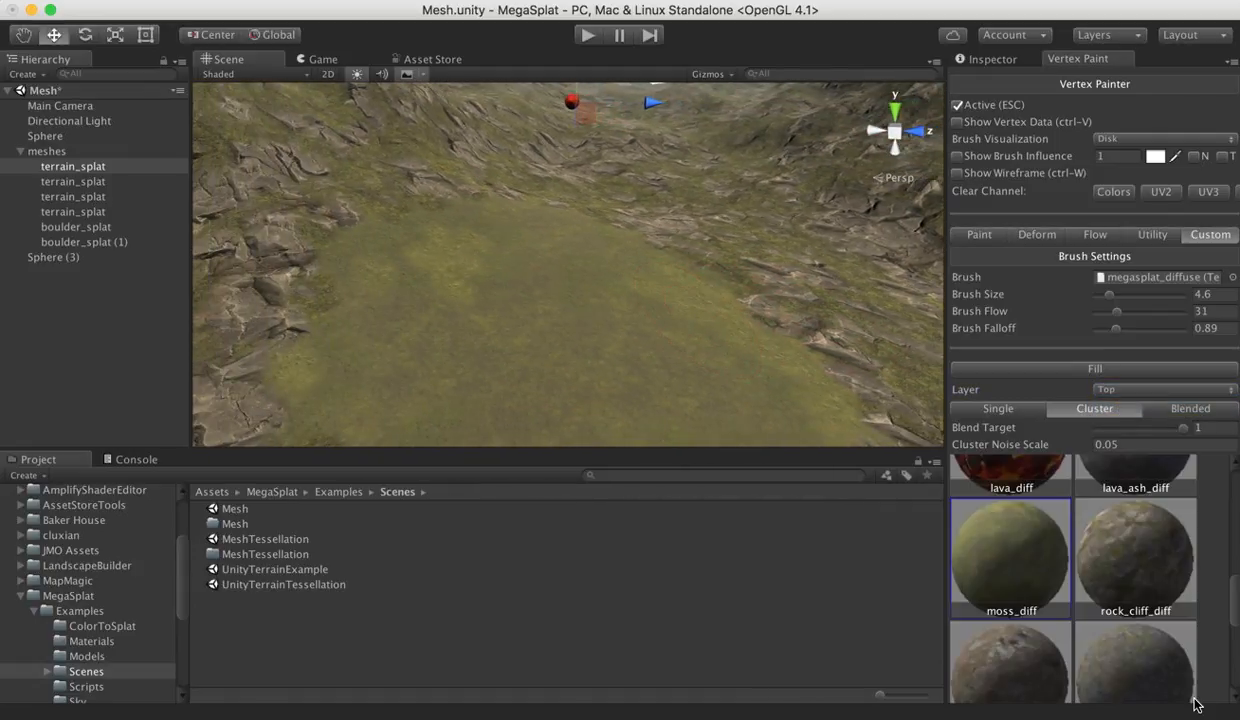
pyautogui.scroll(-3)
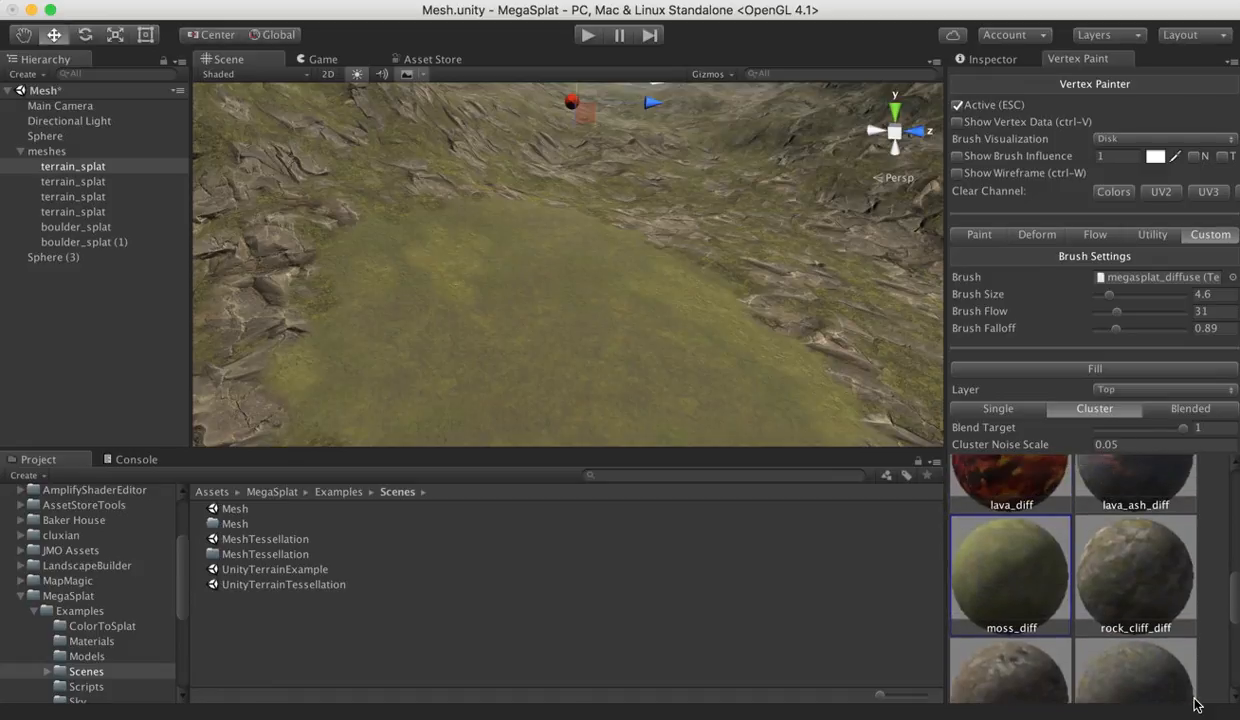
pyautogui.scroll(-3)
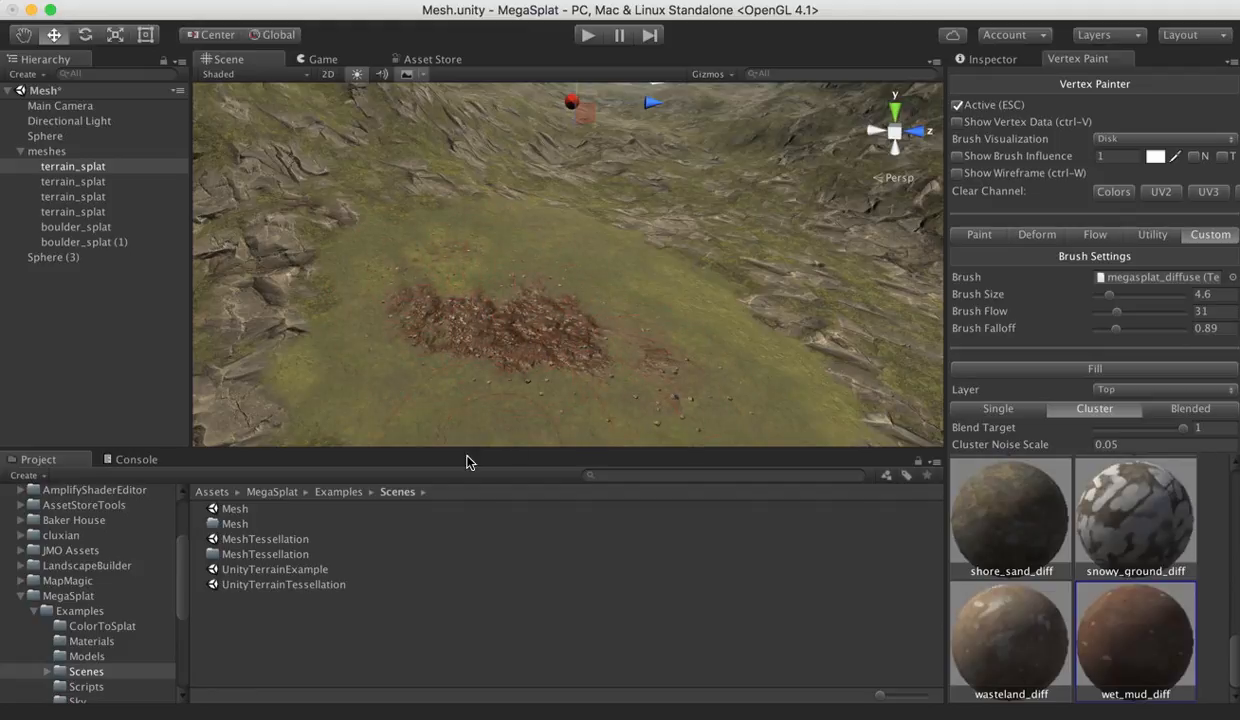
# Paint a reddish mud patch onto the flat grassy ground and slope
pyautogui.moveTo(568, 264); pyautogui.dragTo(484, 422)
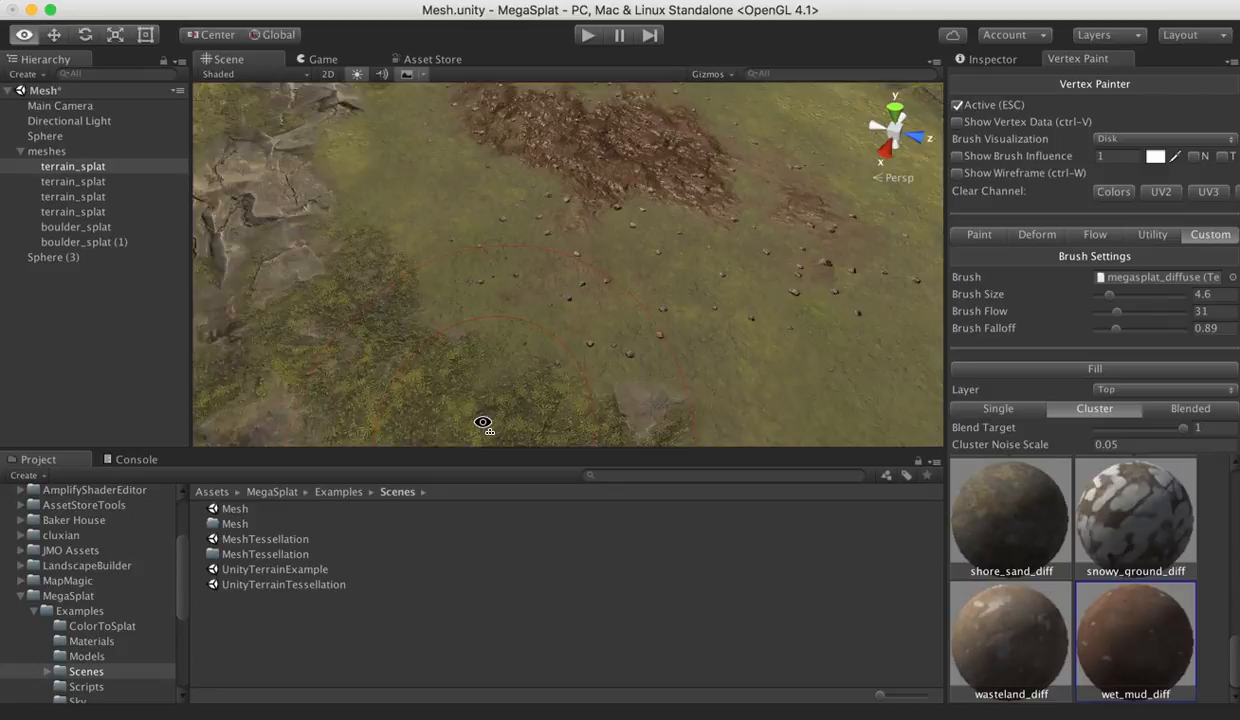
pyautogui.moveTo(484, 420); pyautogui.dragTo(784, 336)
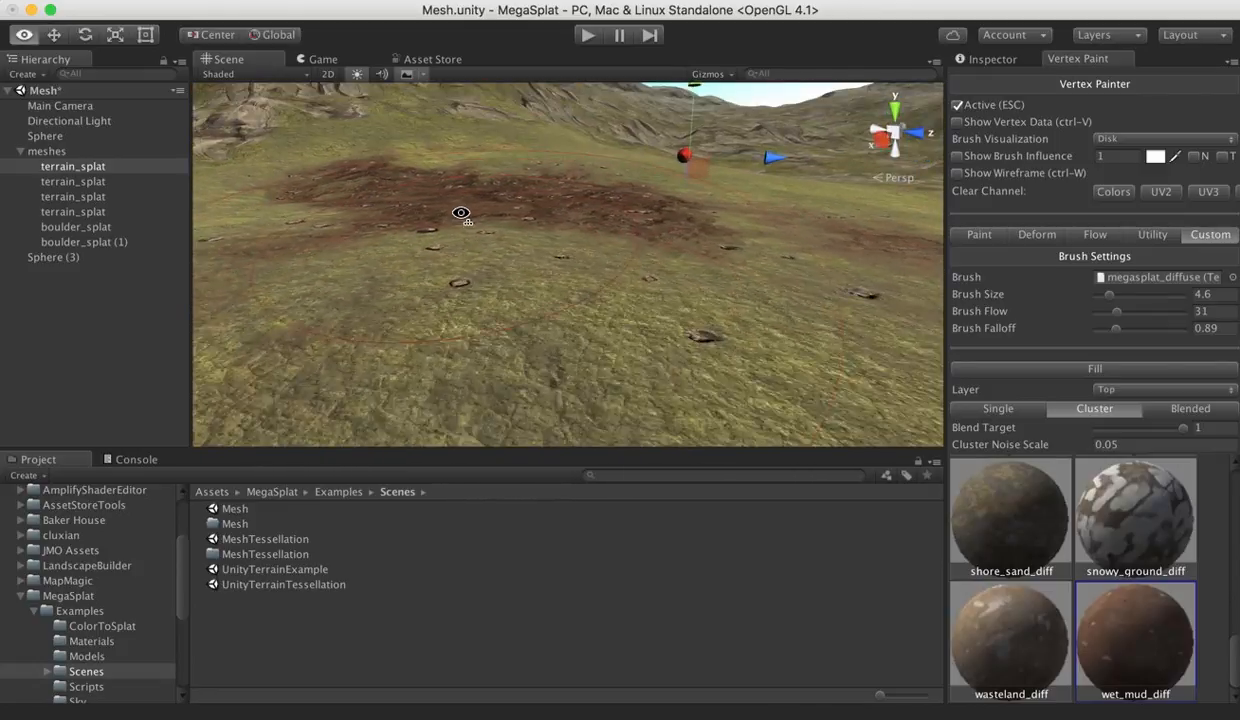
pyautogui.moveTo(460, 212); pyautogui.dragTo(444, 300)
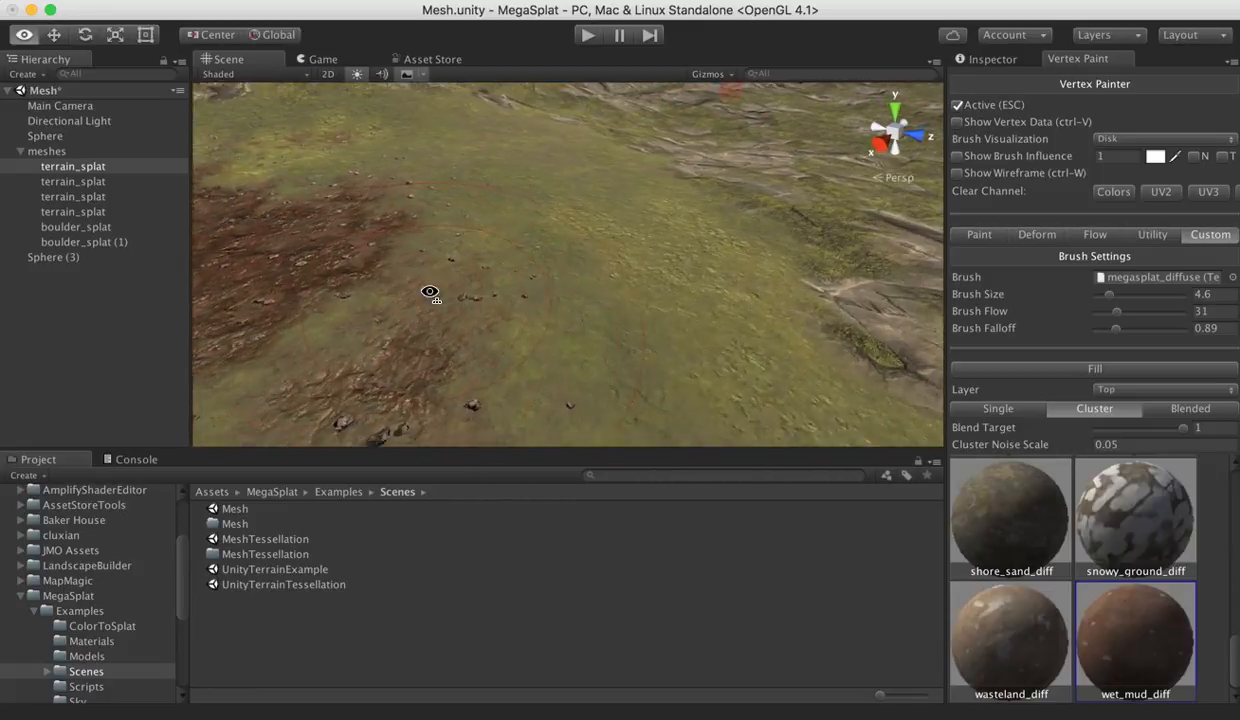
pyautogui.moveTo(430, 292); pyautogui.dragTo(360, 280)
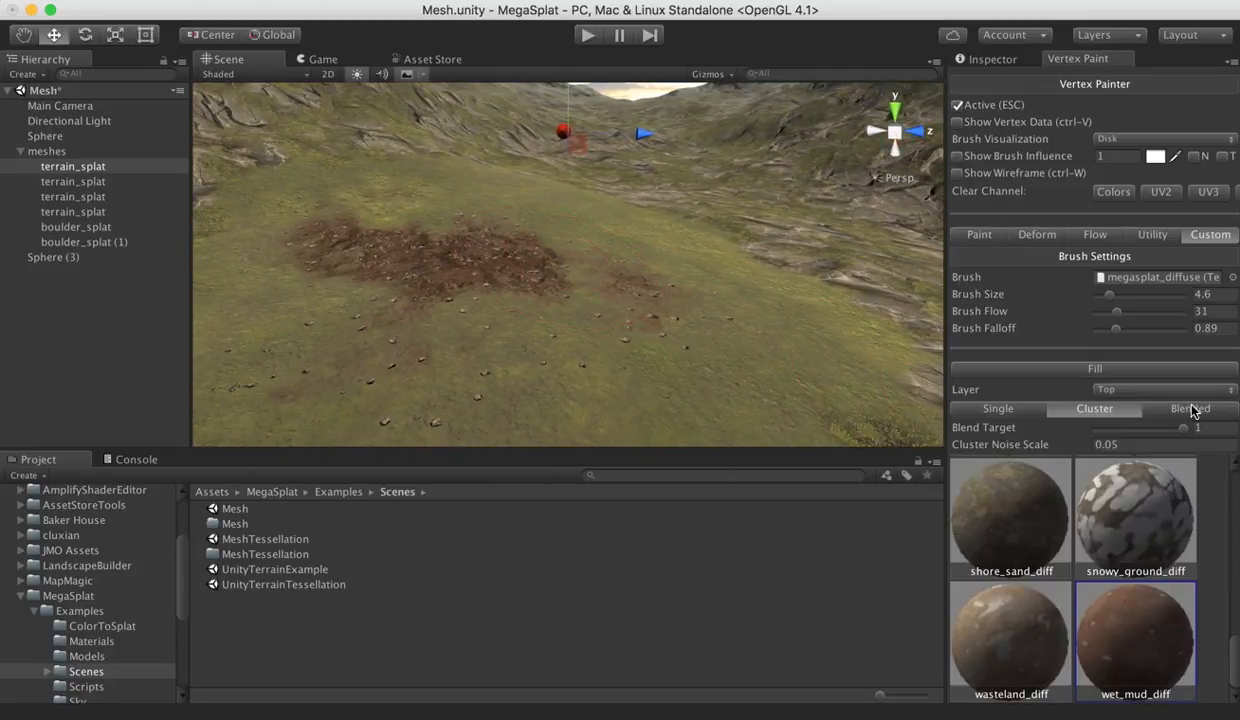
# Set Blended mode with crackmud_diff over moss_diff at about 0.37 blend
pyautogui.click(1180, 408)
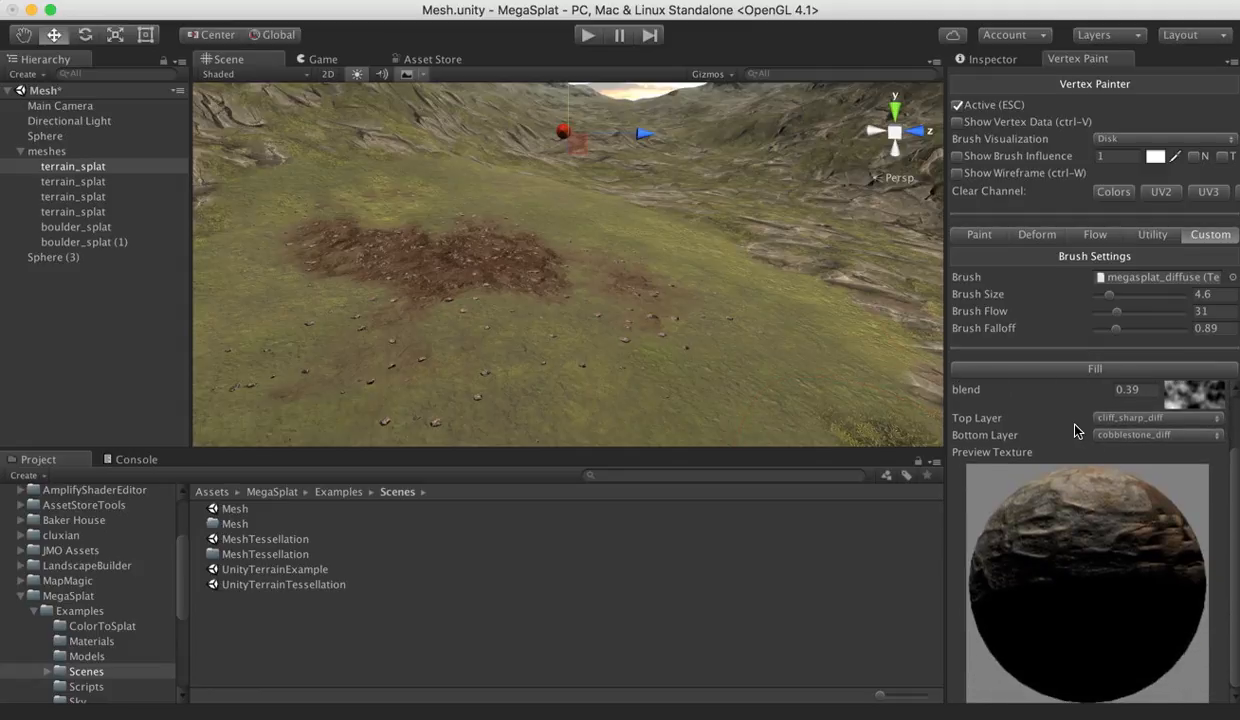
pyautogui.click(1156, 418)
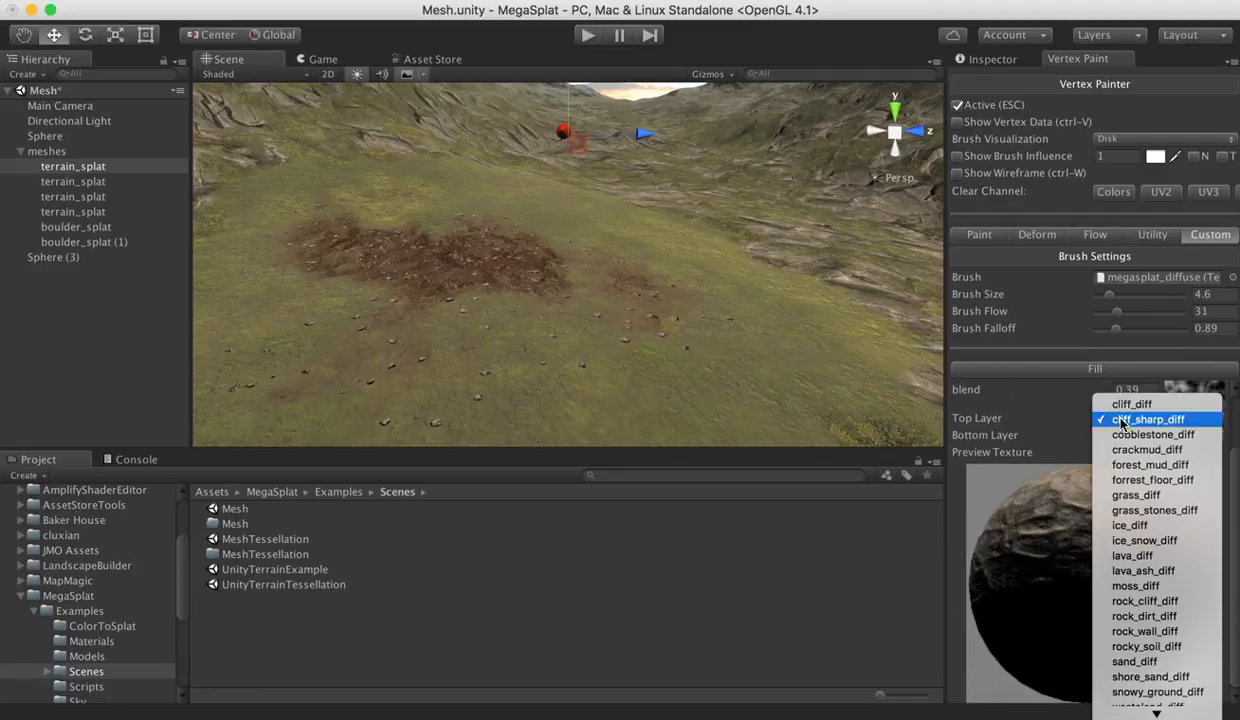
pyautogui.moveTo(1148, 448)
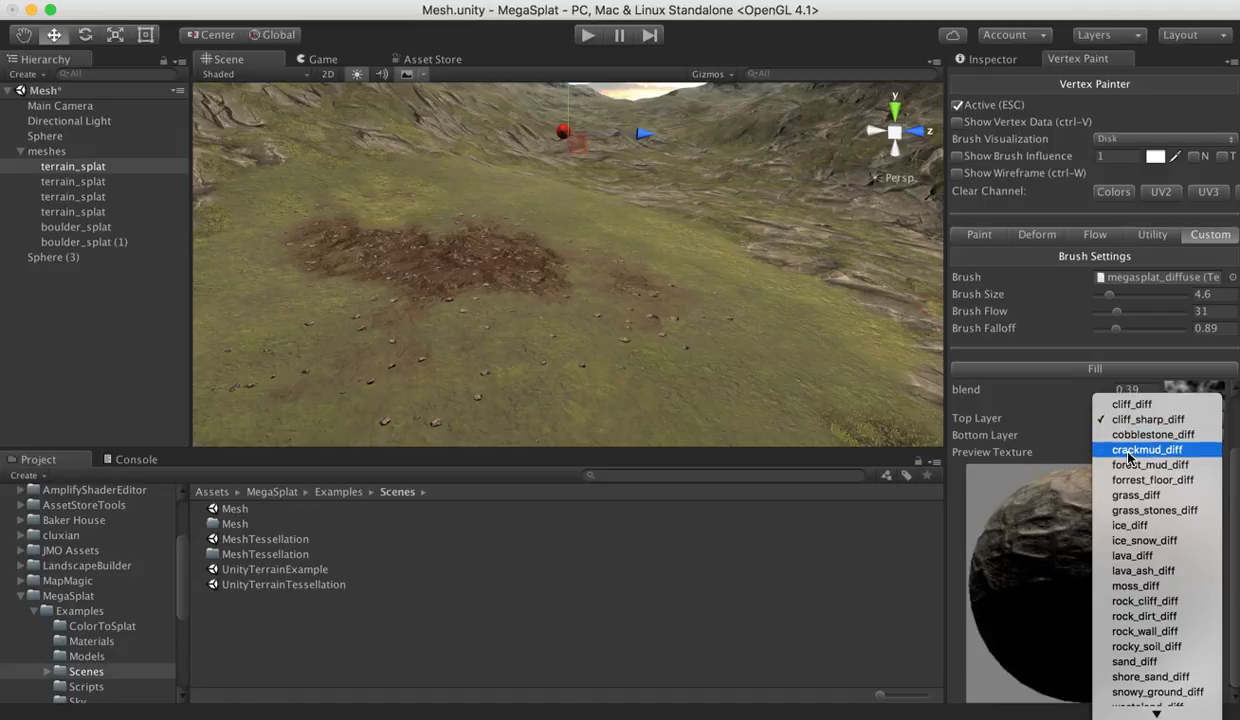
pyautogui.click(1148, 448)
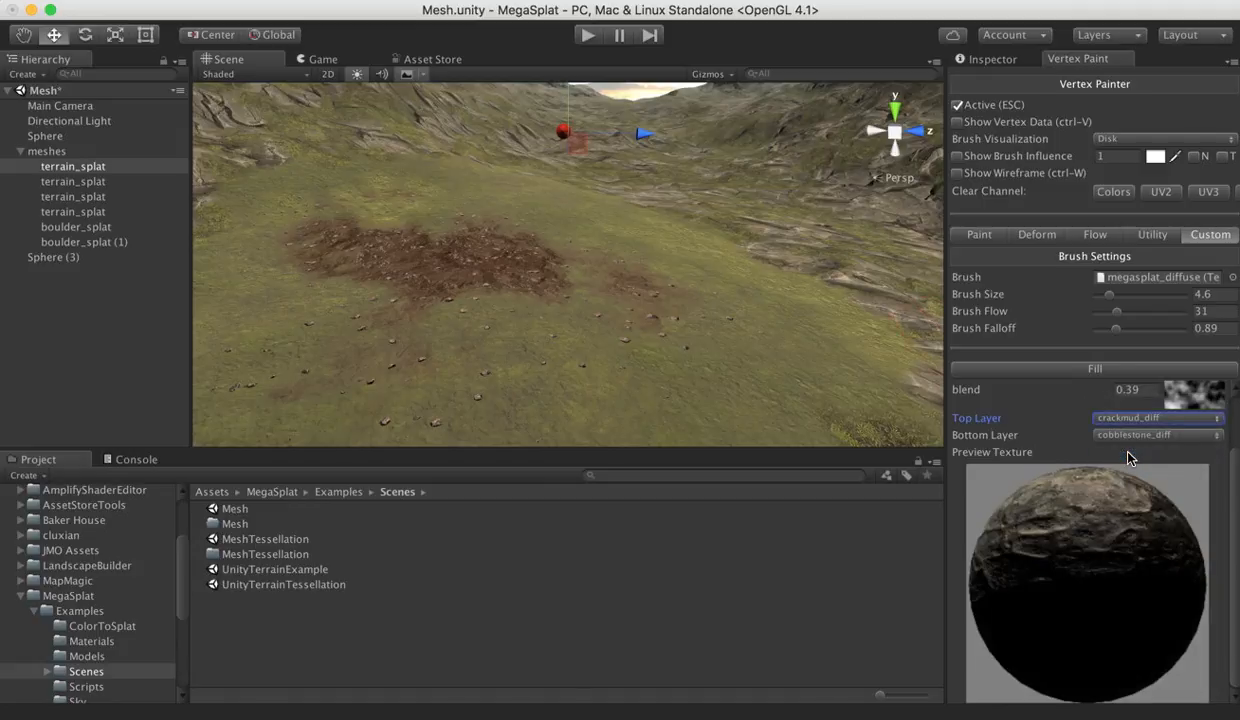
pyautogui.click(1156, 418)
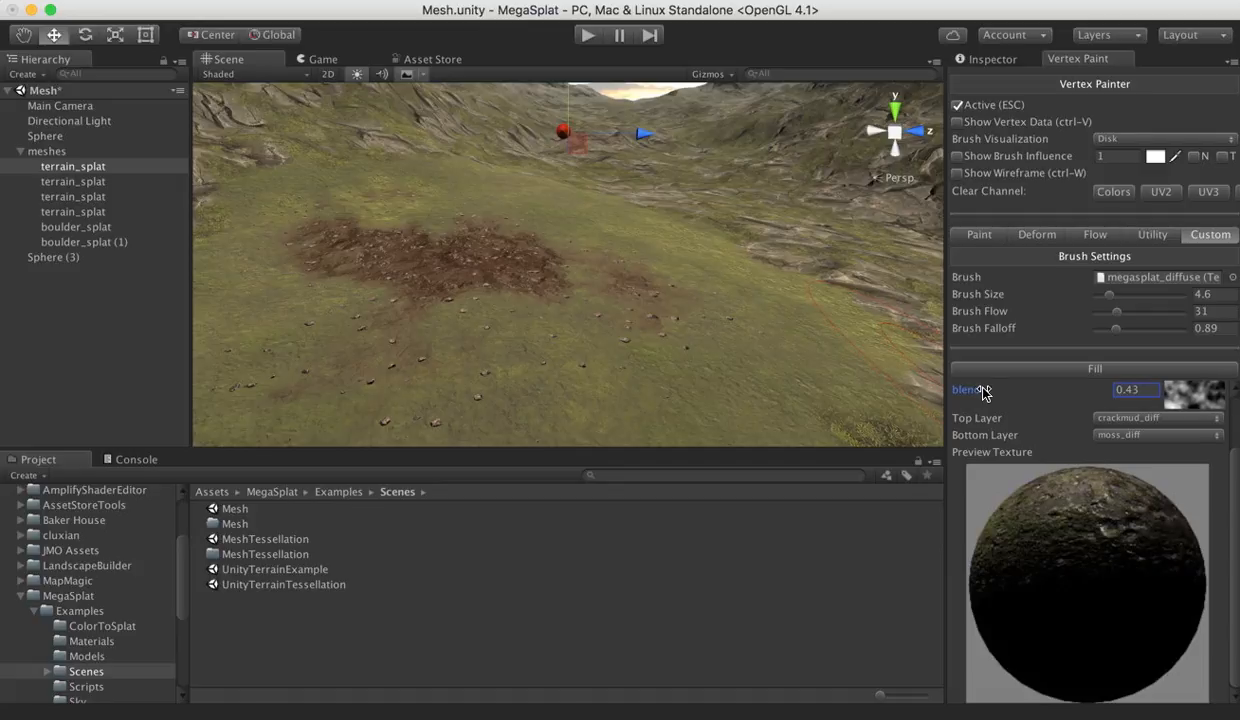
pyautogui.moveTo(1136, 388); pyautogui.dragTo(1100, 388)
pyautogui.write('0.37')
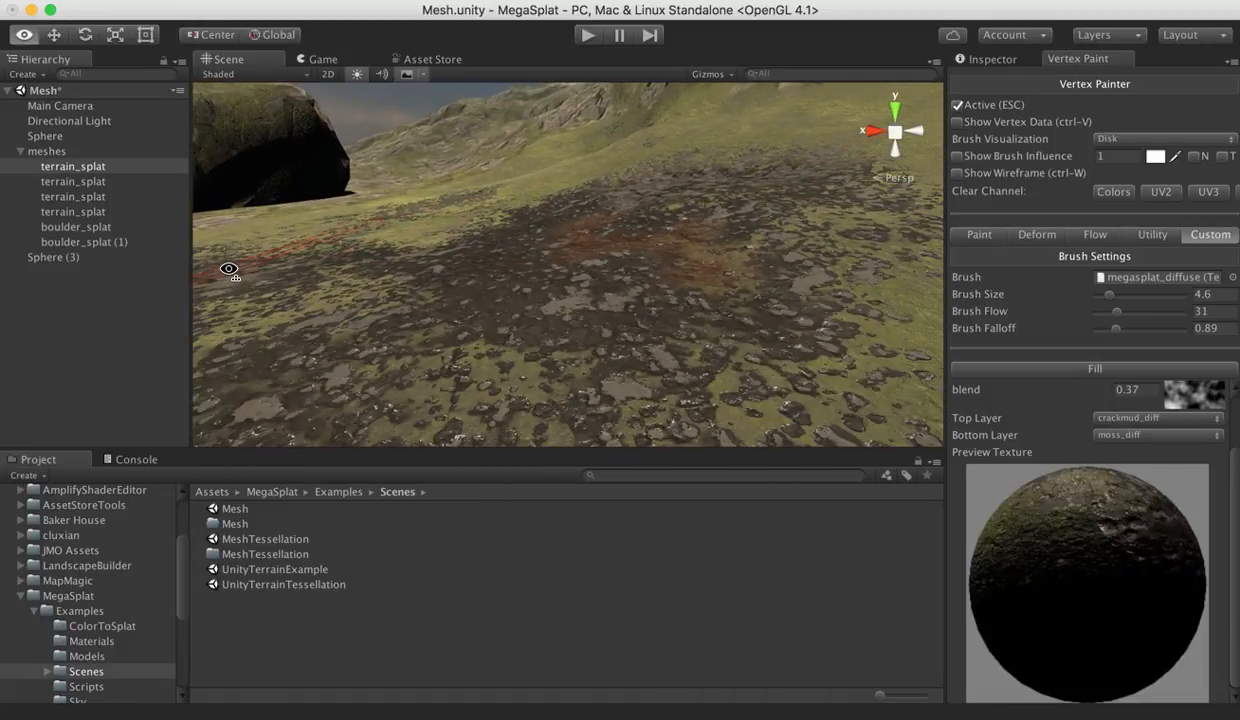
# Paint a rocky cracked-mud area near the boulder and onto the open grass
pyautogui.moveTo(230, 270); pyautogui.dragTo(756, 334)
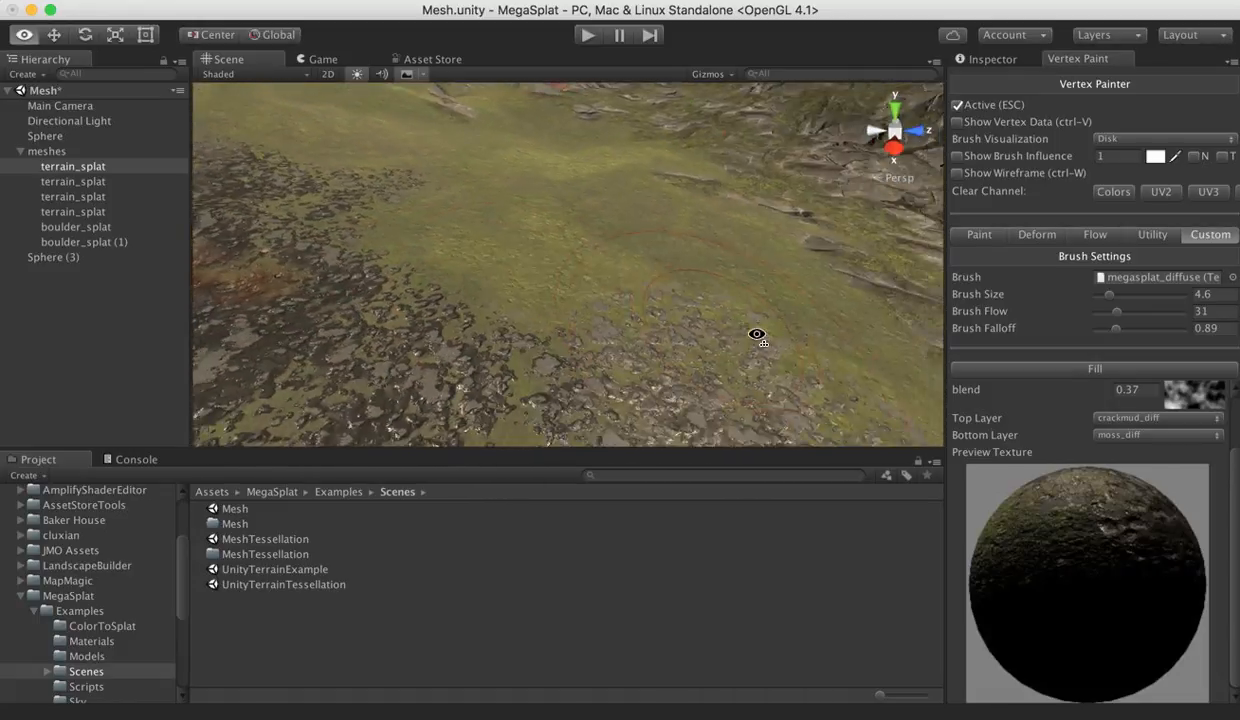
pyautogui.moveTo(756, 334); pyautogui.dragTo(842, 418)
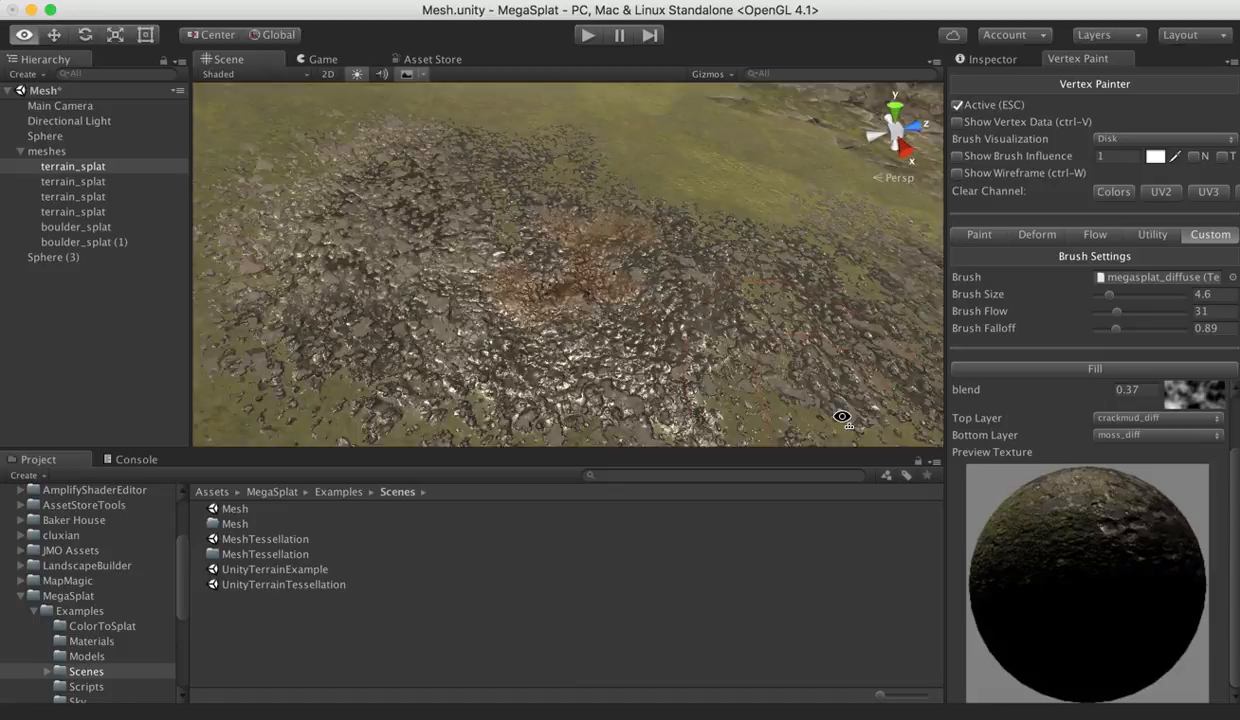
pyautogui.moveTo(844, 416); pyautogui.dragTo(872, 330)
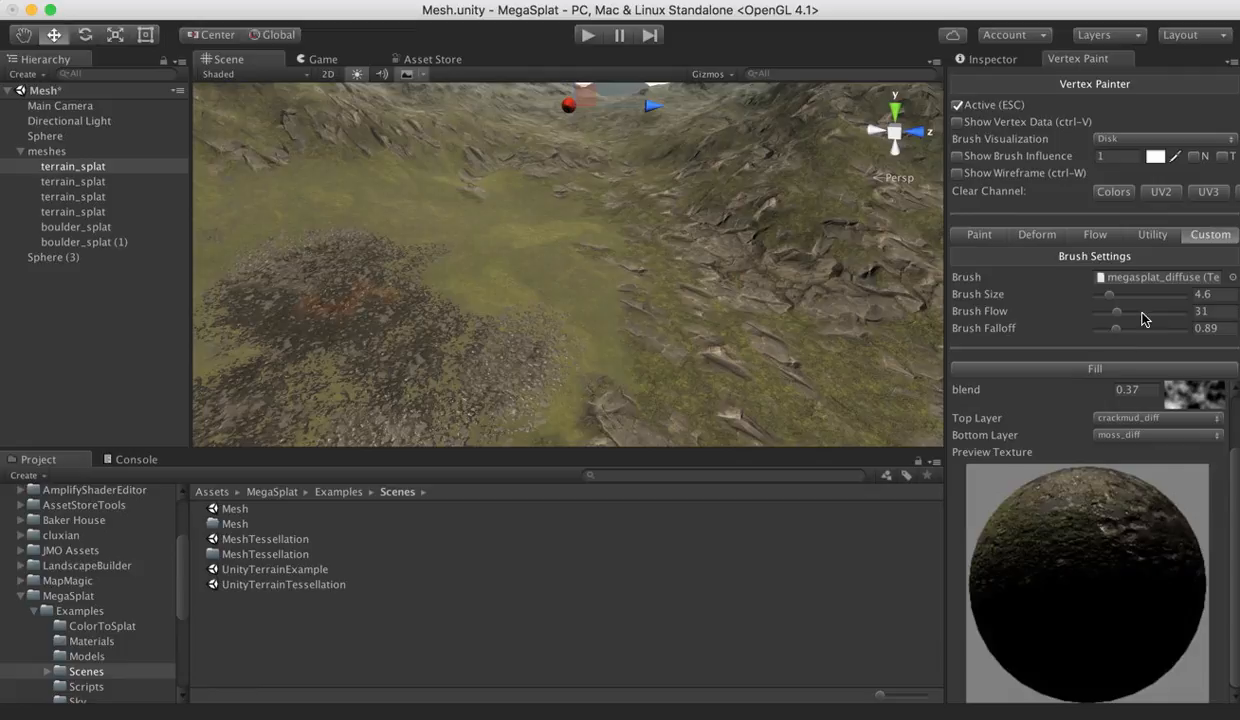
pyautogui.moveTo(1124, 340)
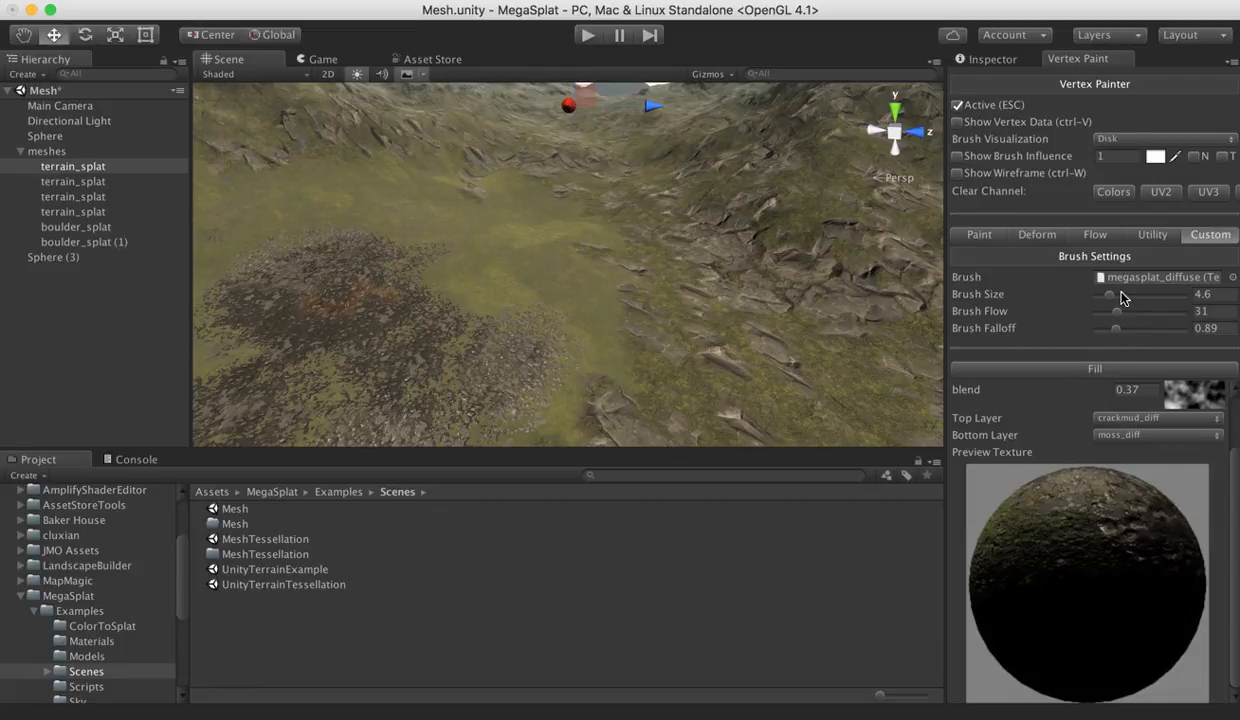
pyautogui.click(1088, 390)
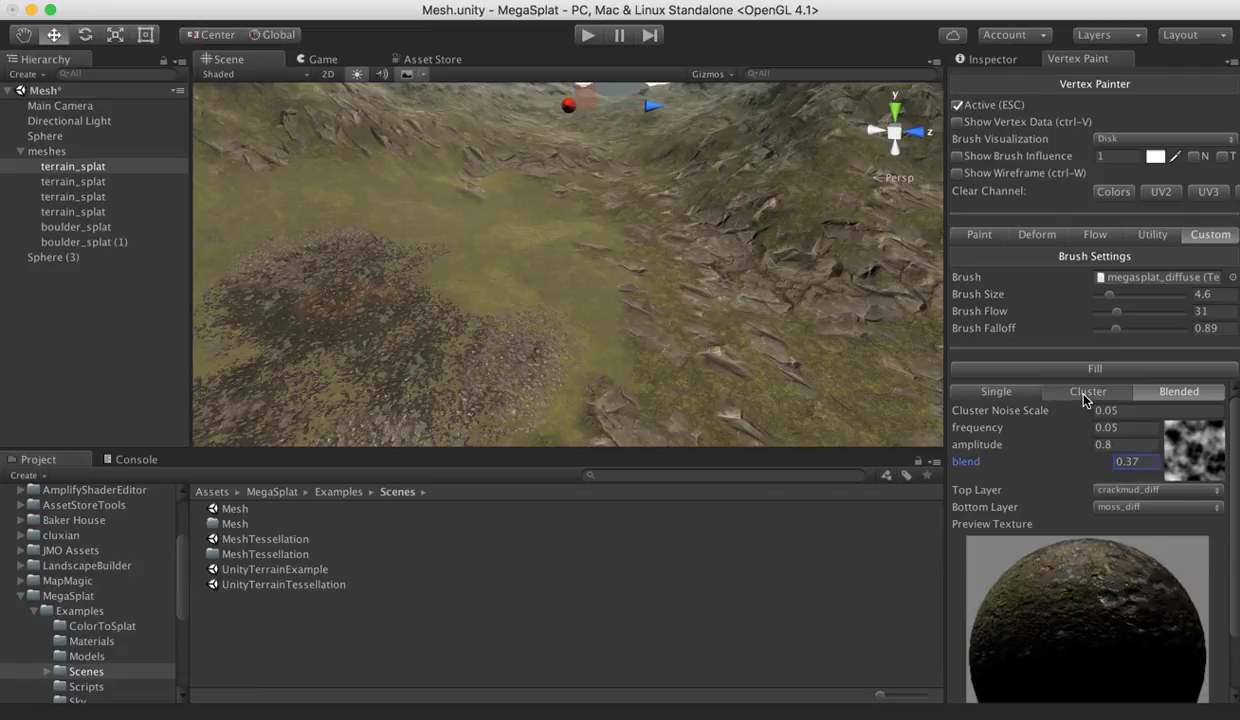
# Switch the painter back to cluster mode and brush rock texture across the valley floor
pyautogui.click(1088, 390)
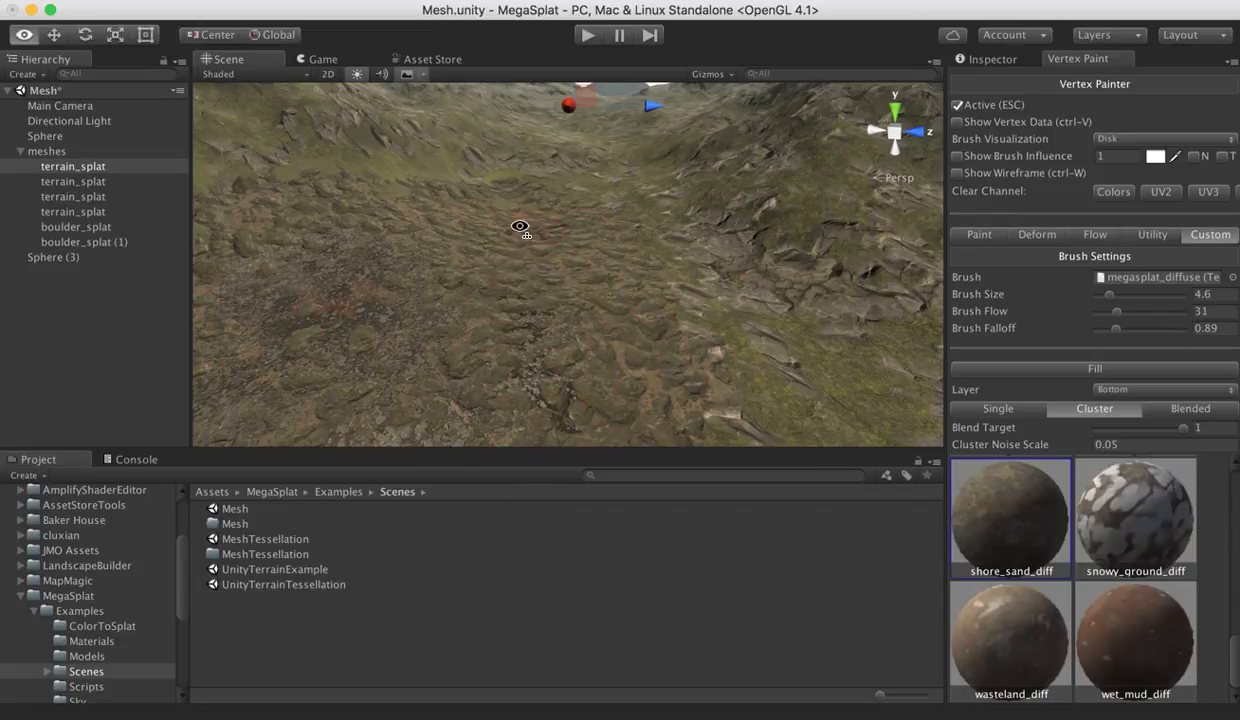
pyautogui.moveTo(520, 224); pyautogui.dragTo(320, 240)
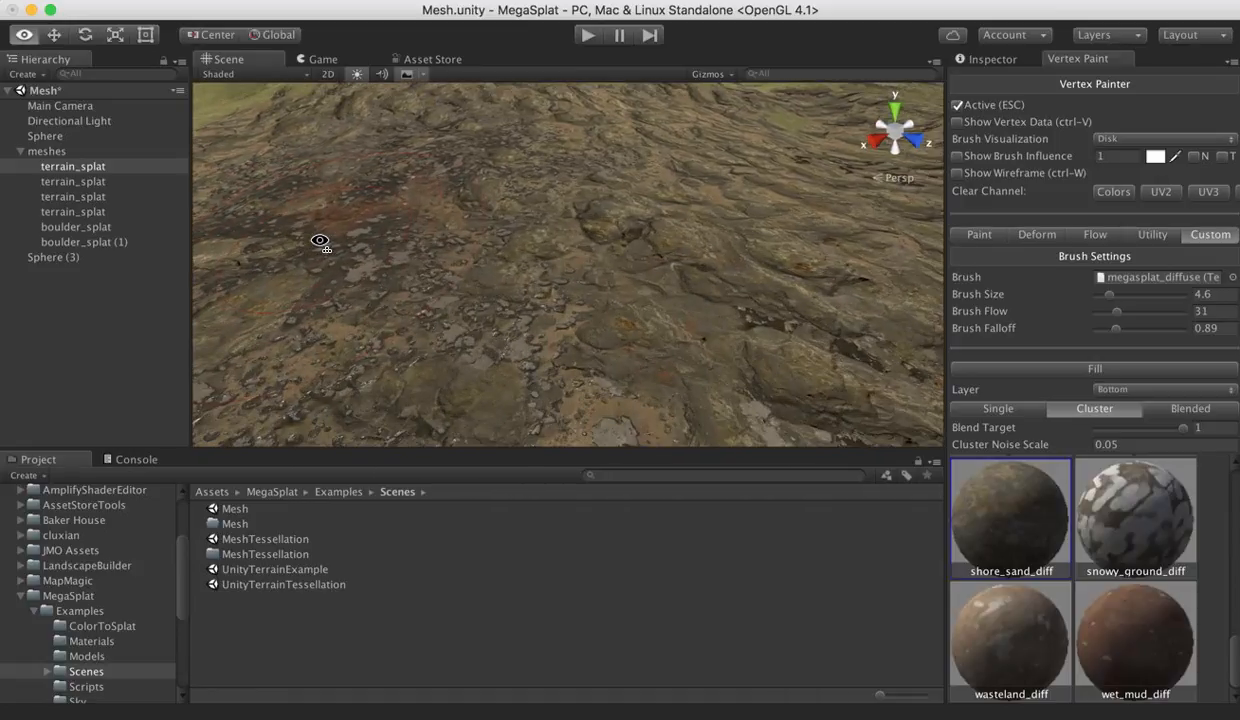
pyautogui.moveTo(320, 240); pyautogui.dragTo(616, 232)
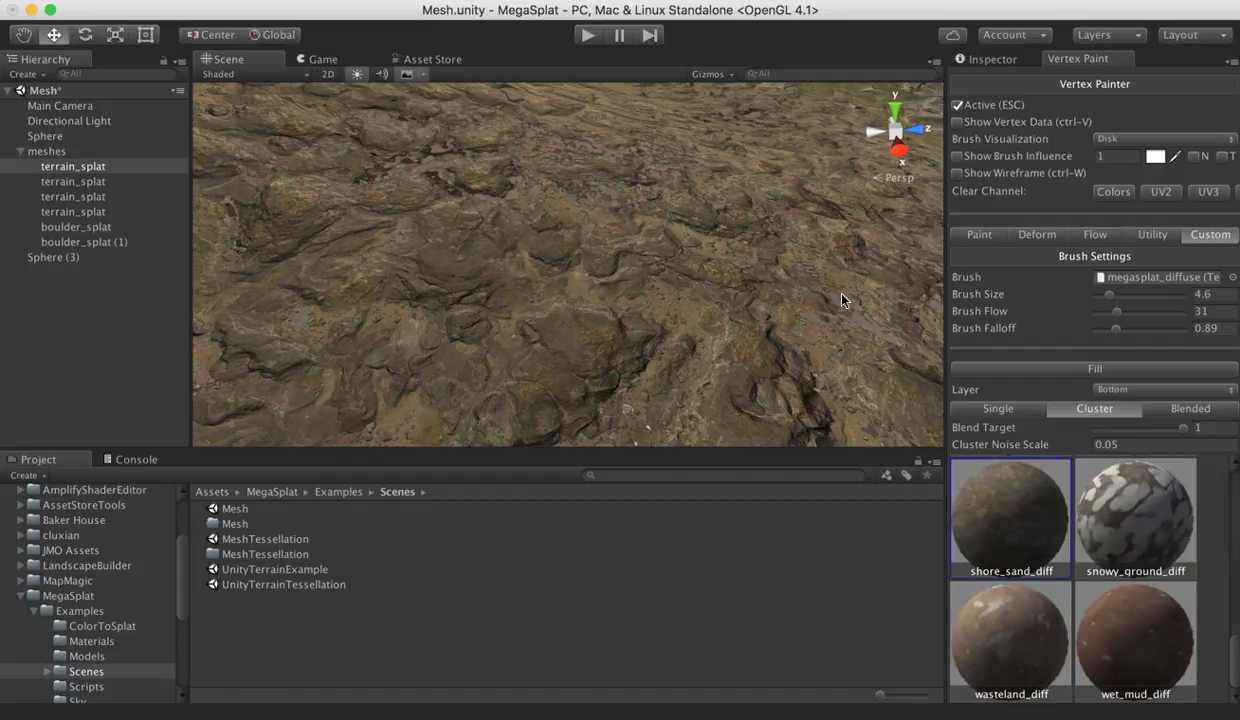
# Cover more of the ground with brown cracked rock and look across the painted terrain
pyautogui.moveTo(844, 296); pyautogui.dragTo(610, 280)
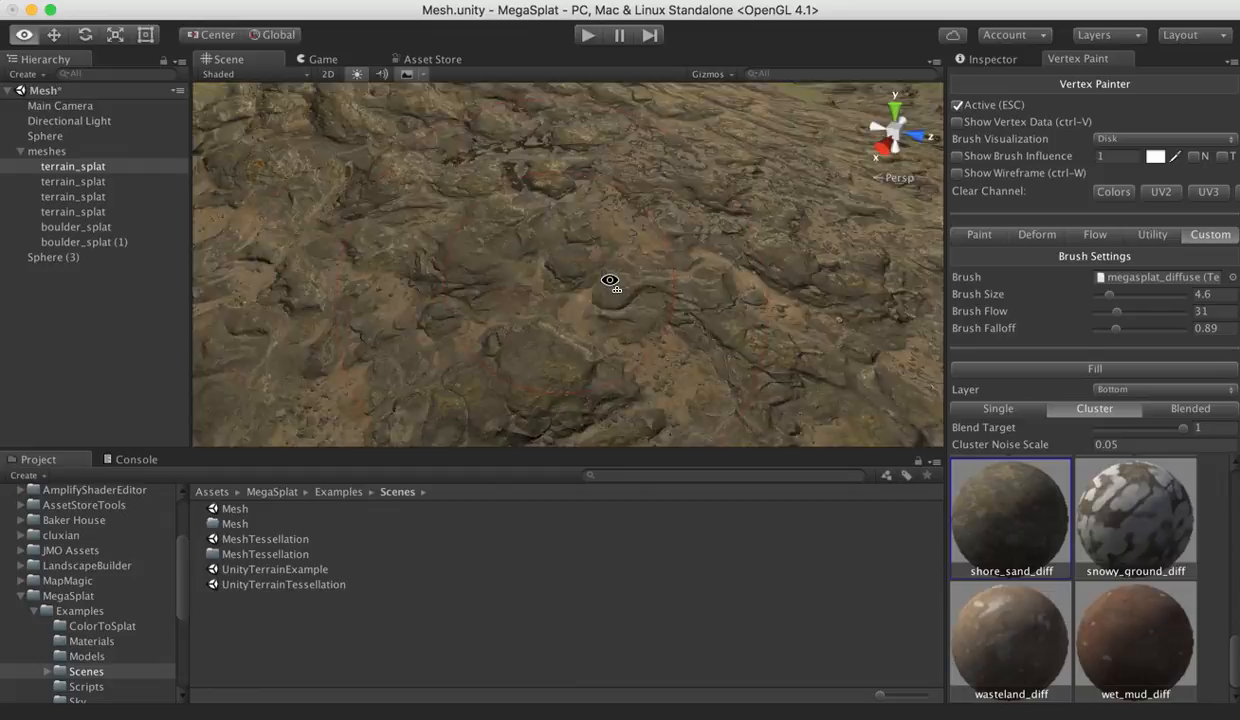
pyautogui.moveTo(610, 280); pyautogui.dragTo(294, 158)
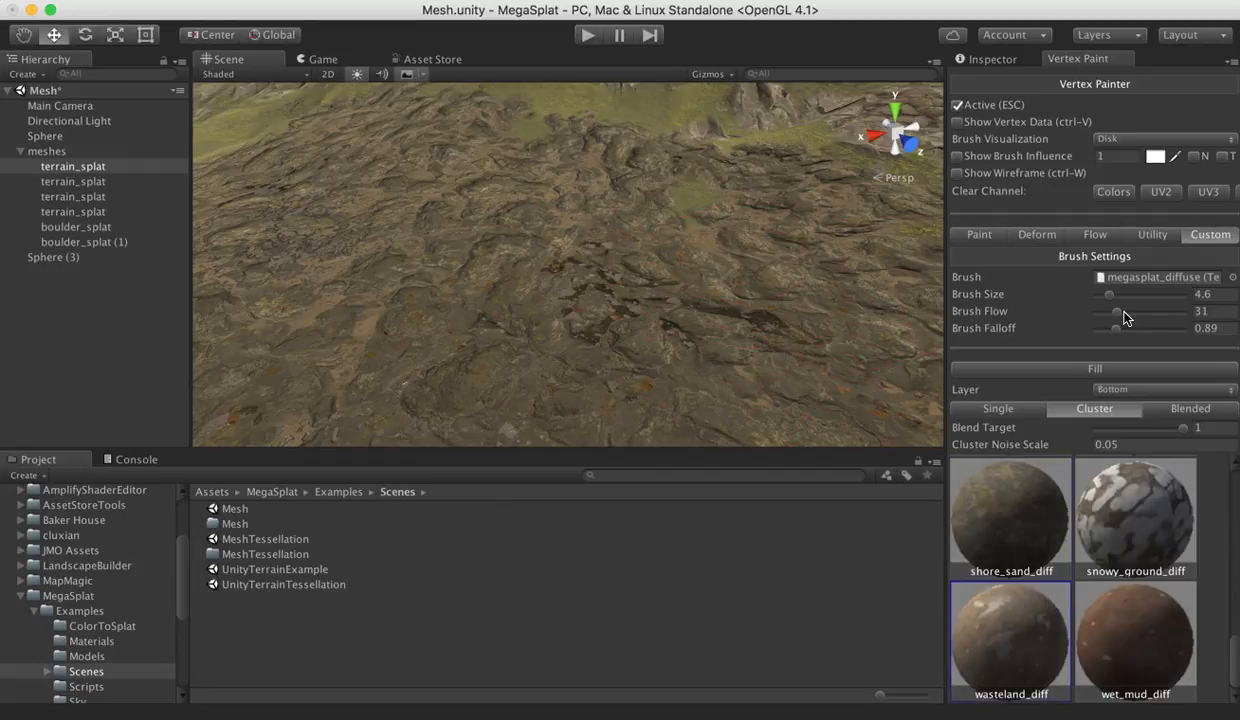
pyautogui.click(1160, 388)
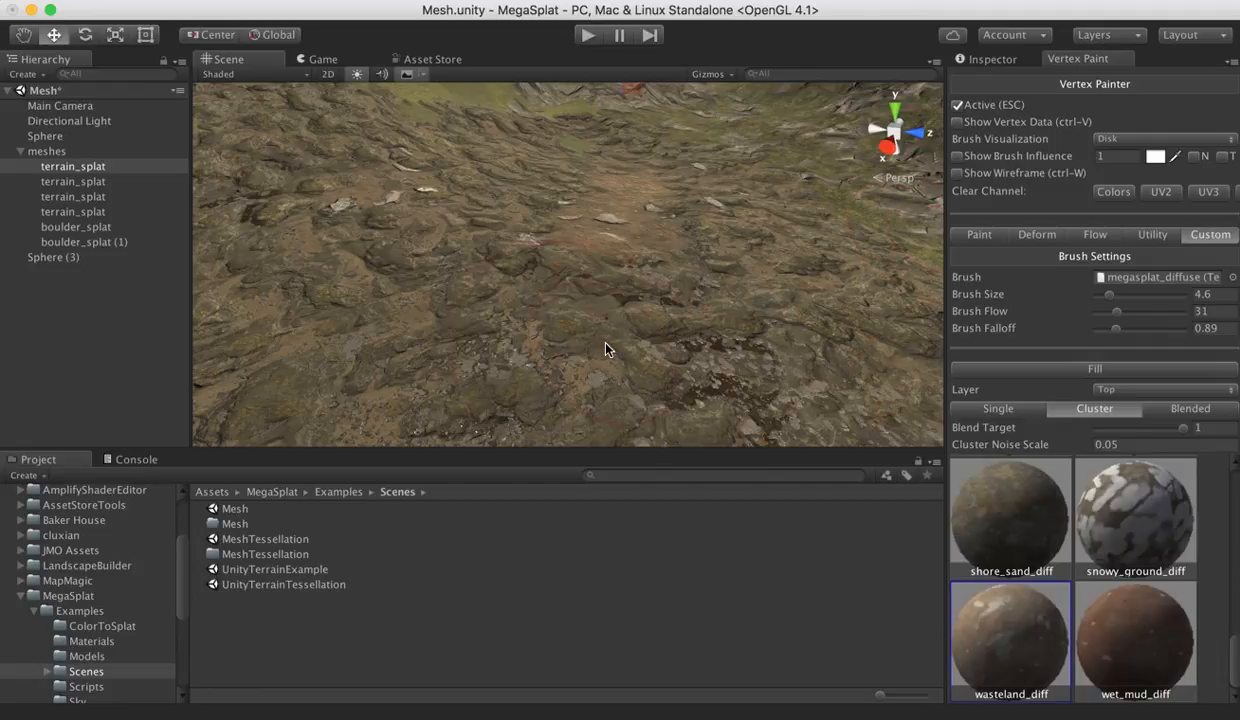
pyautogui.moveTo(604, 348); pyautogui.dragTo(400, 268)
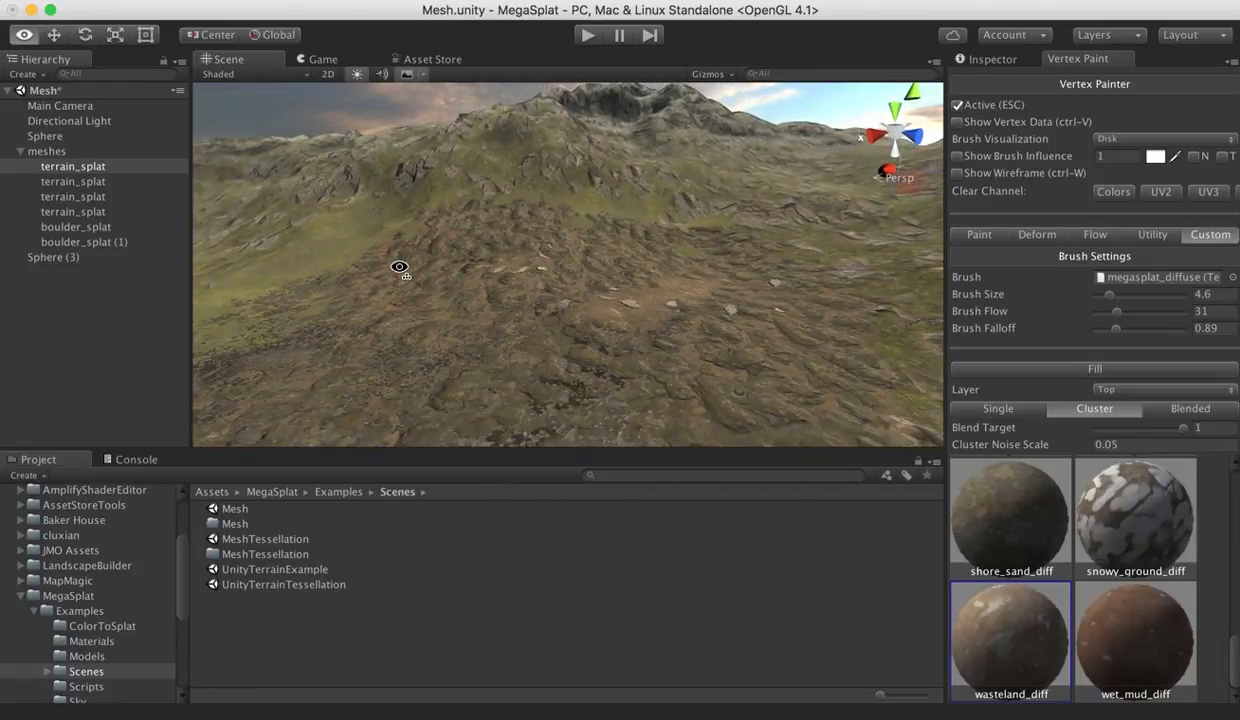
pyautogui.moveTo(400, 268); pyautogui.dragTo(602, 318)
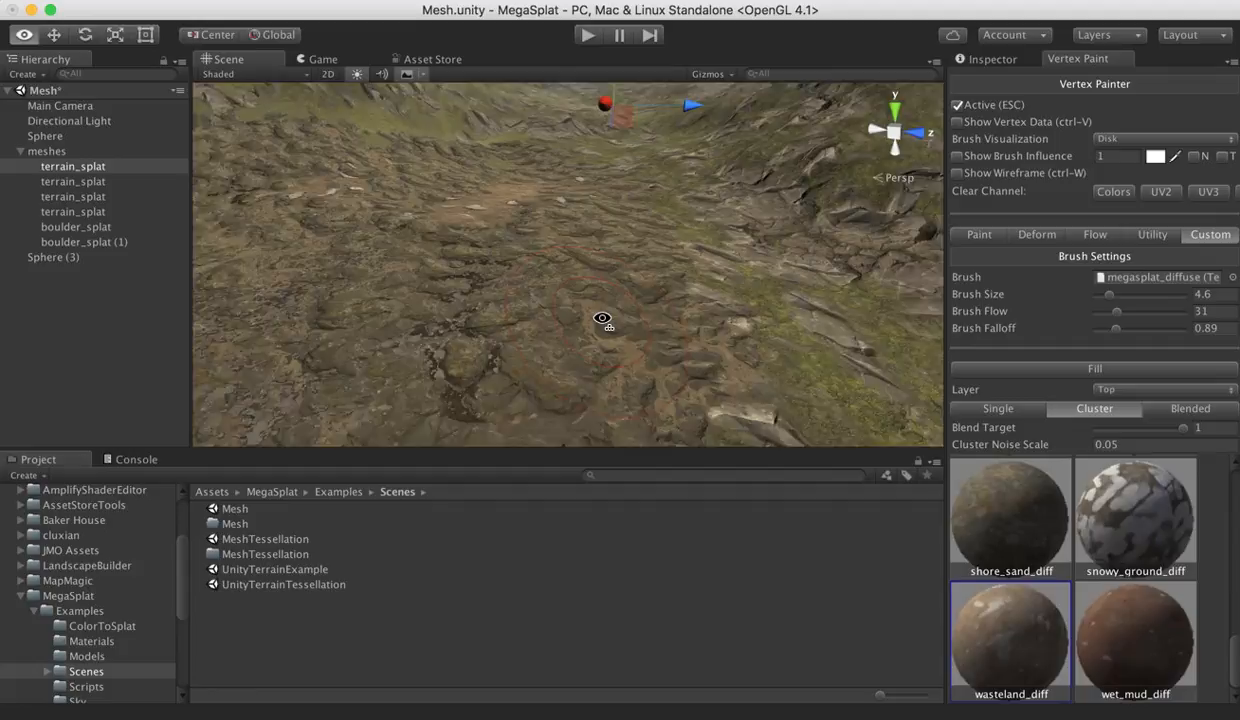
pyautogui.moveTo(602, 318); pyautogui.dragTo(780, 300)
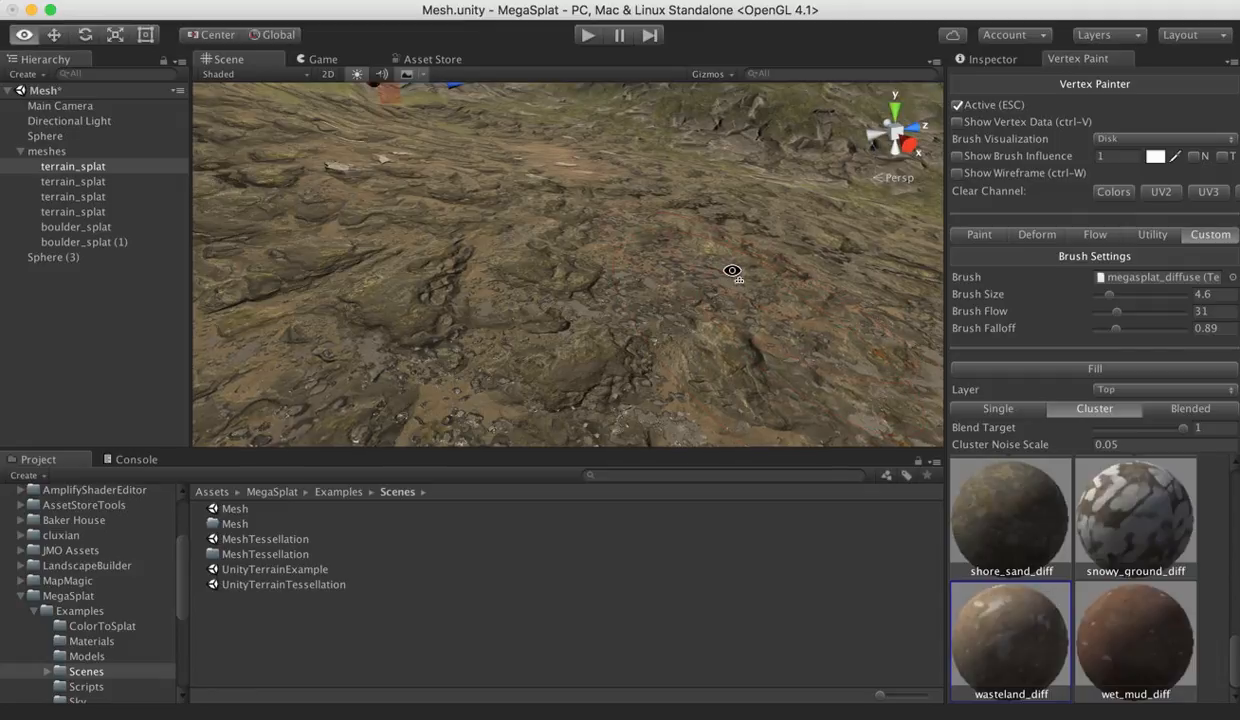
pyautogui.moveTo(732, 270); pyautogui.dragTo(540, 170)
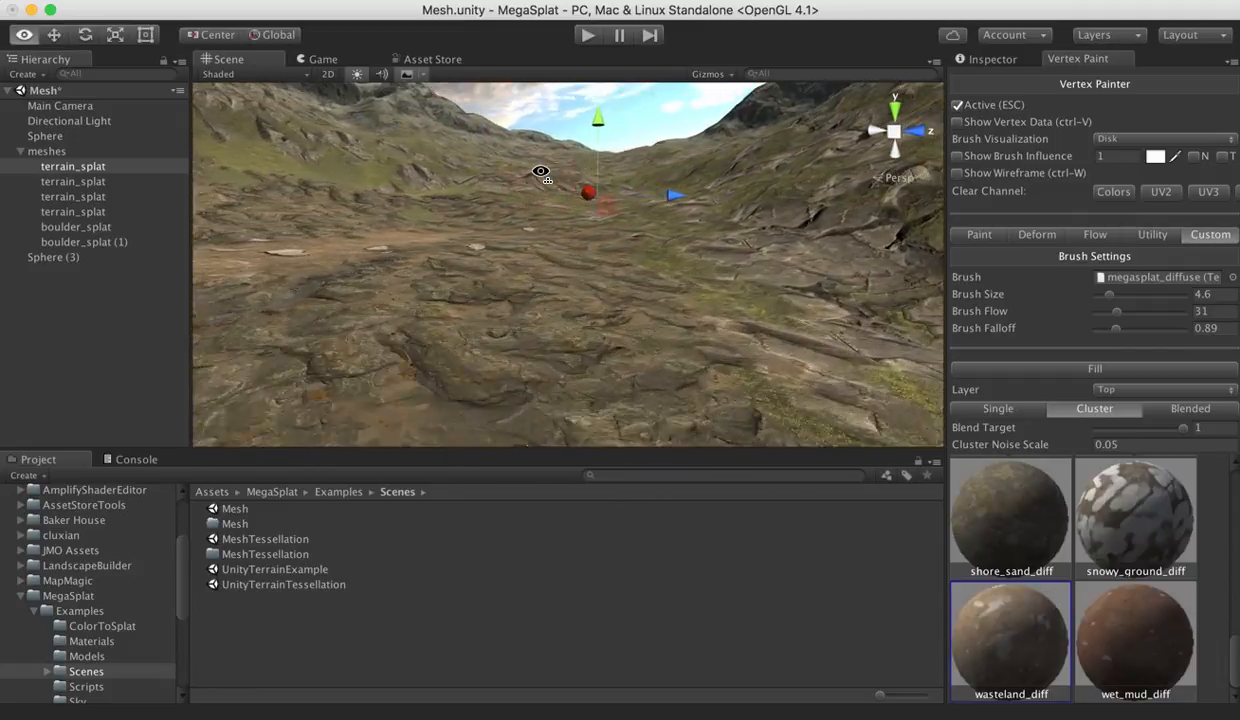
pyautogui.moveTo(540, 172); pyautogui.dragTo(548, 288)
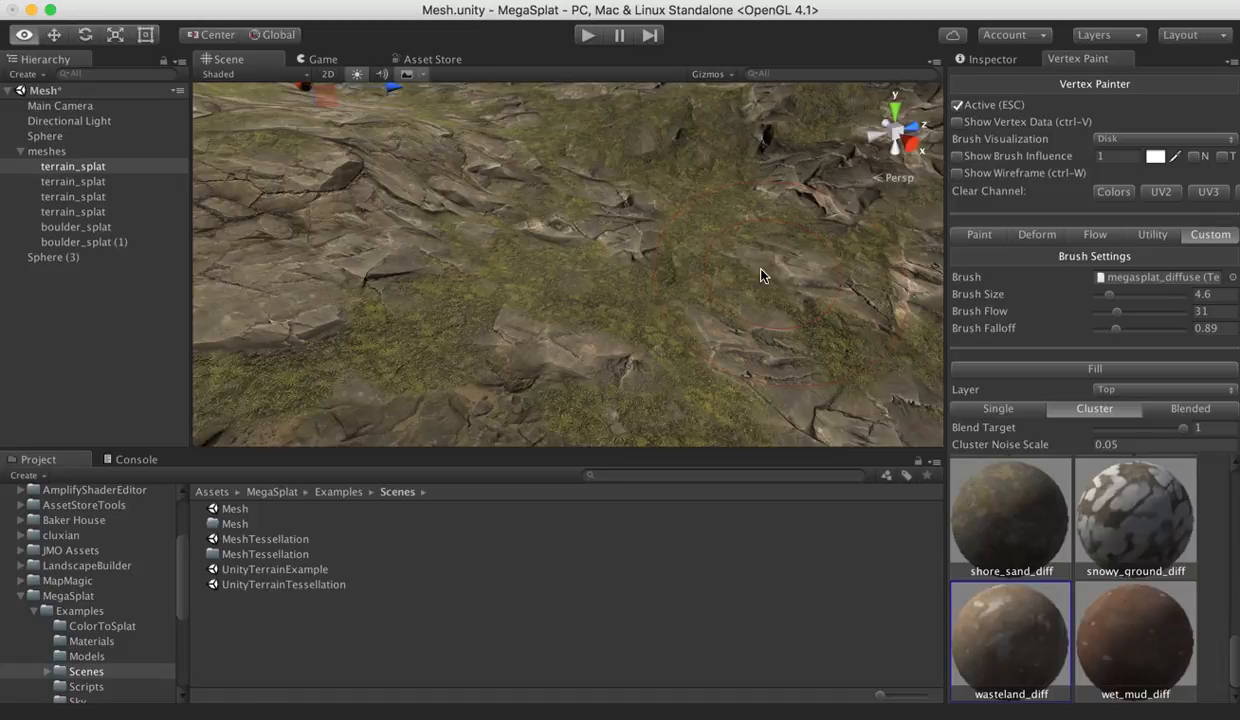
pyautogui.moveTo(760, 276); pyautogui.dragTo(564, 264)
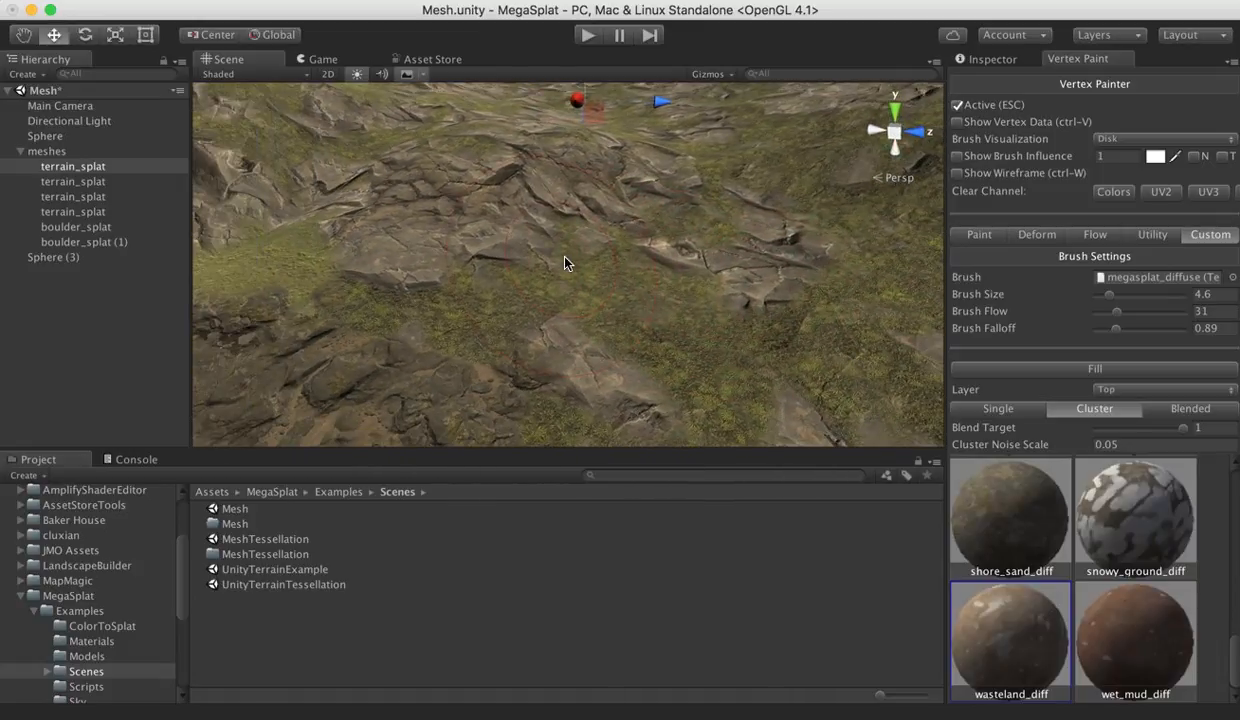
pyautogui.moveTo(432, 164)
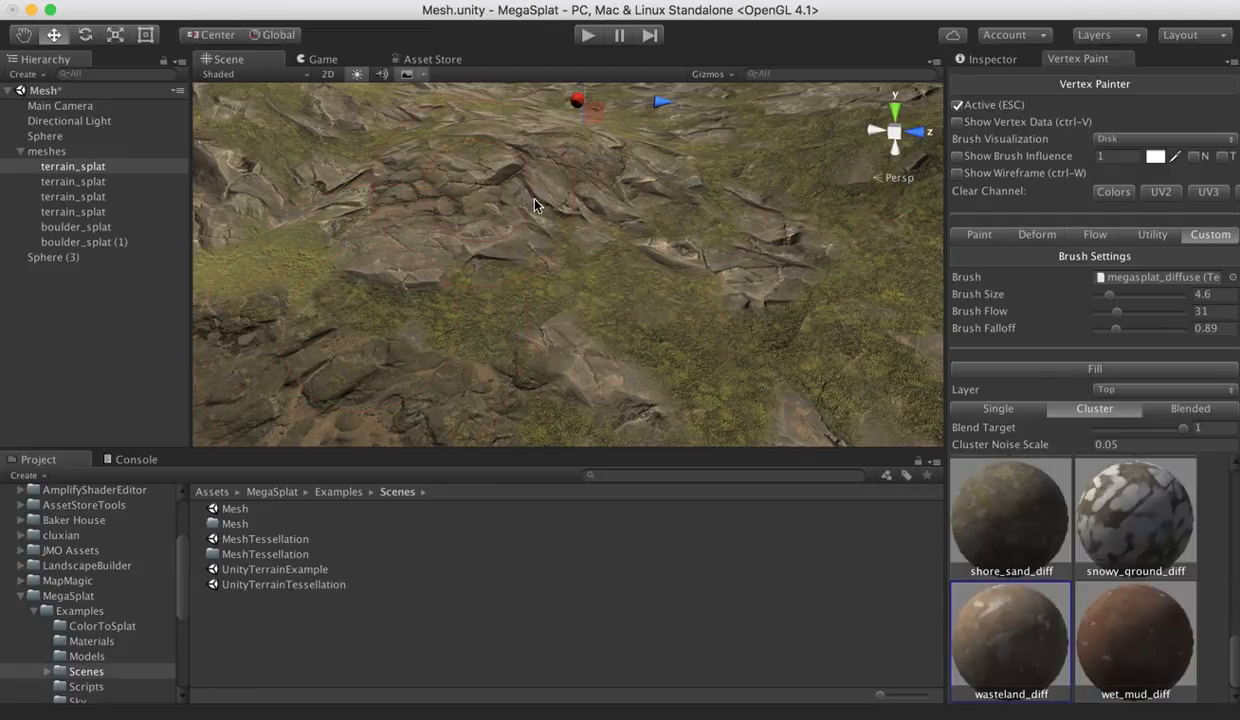
pyautogui.moveTo(1064, 572)
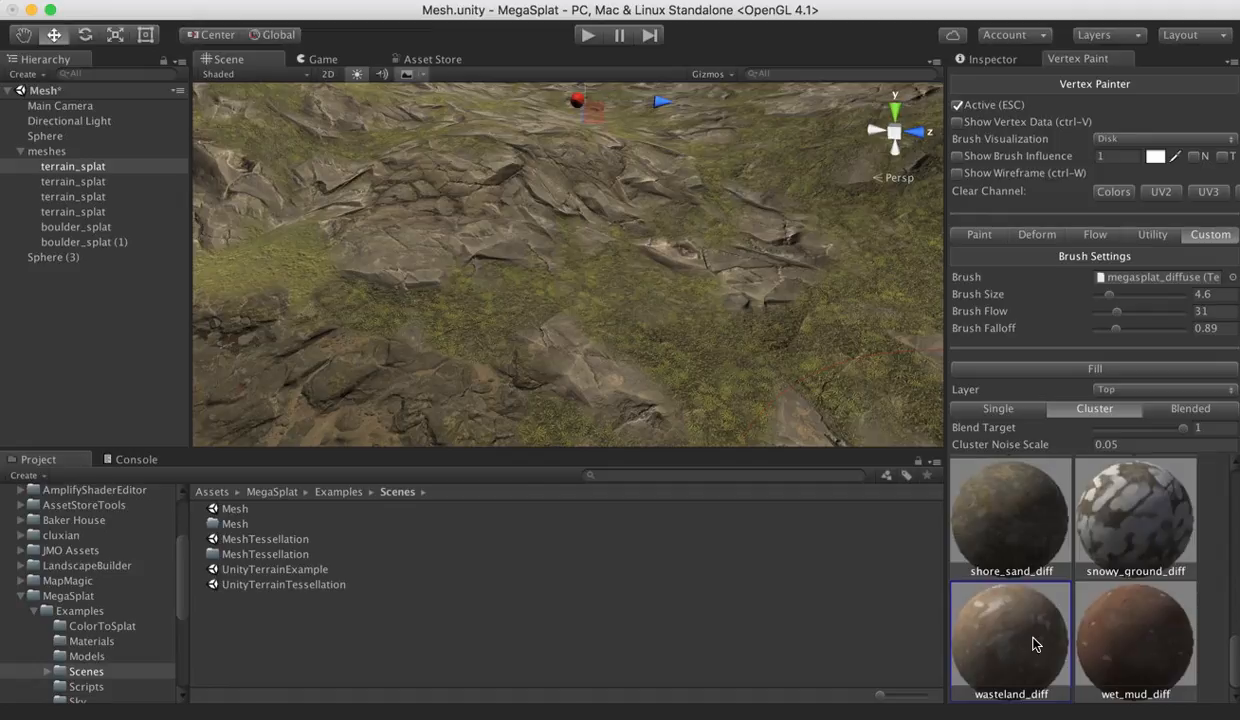
pyautogui.moveTo(620, 278)
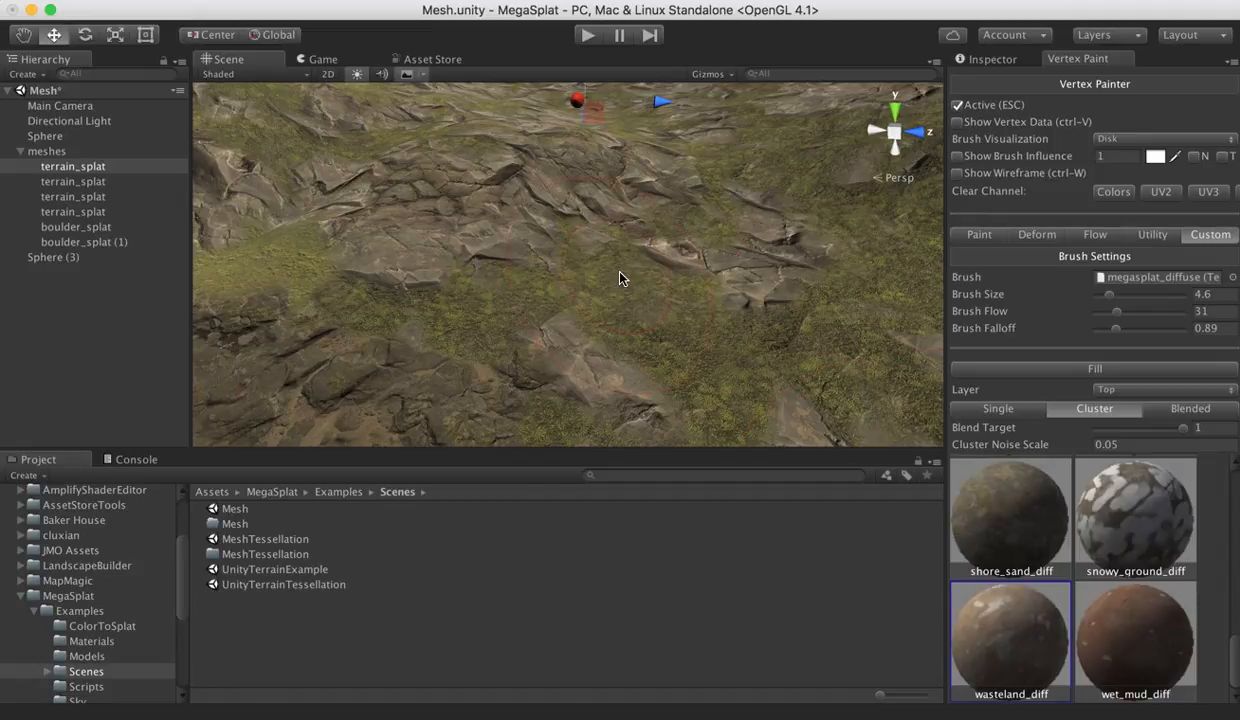
pyautogui.moveTo(528, 296)
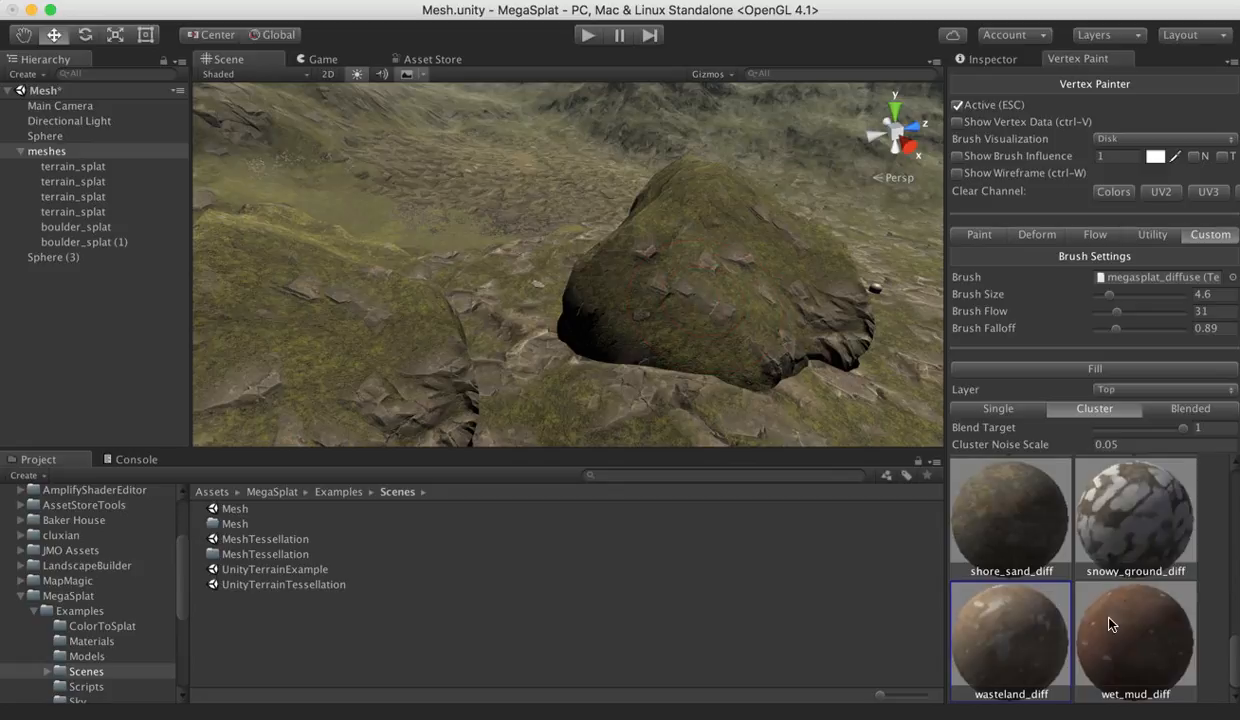
pyautogui.moveTo(684, 276)
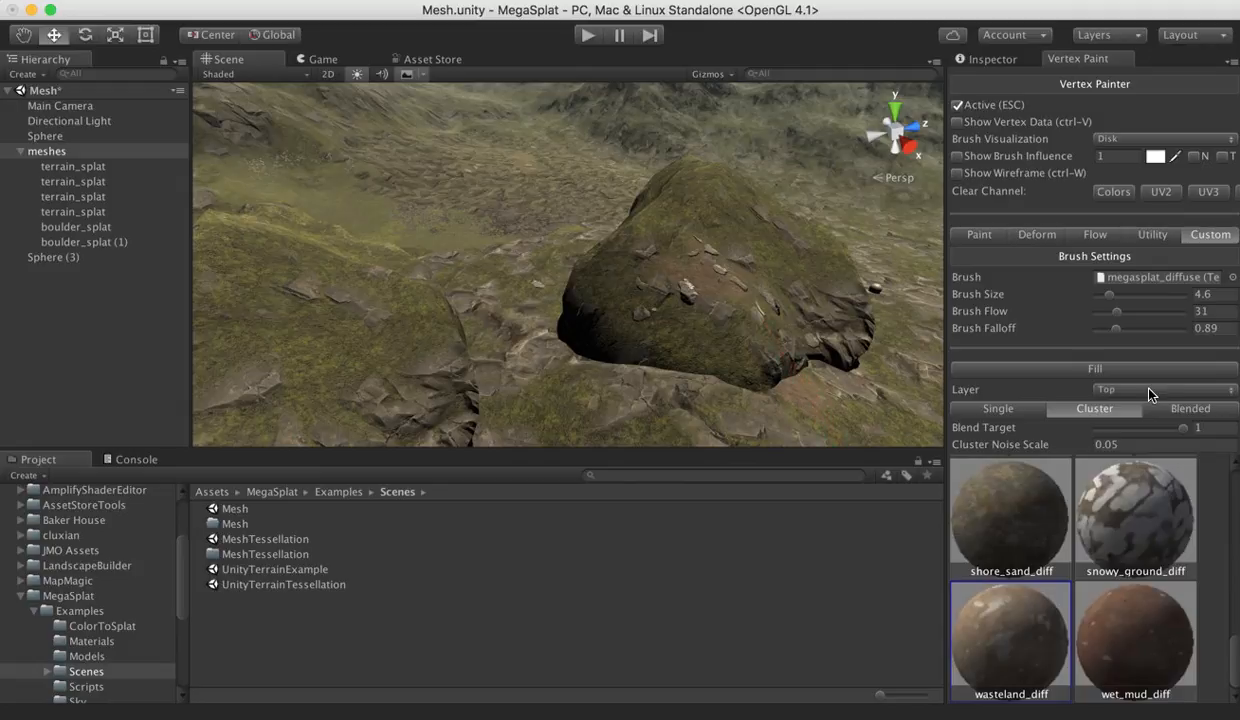
# Raise Brush Flow to 68 and paint wet mud over the large boulder
pyautogui.moveTo(1116, 312); pyautogui.dragTo(1144, 312)
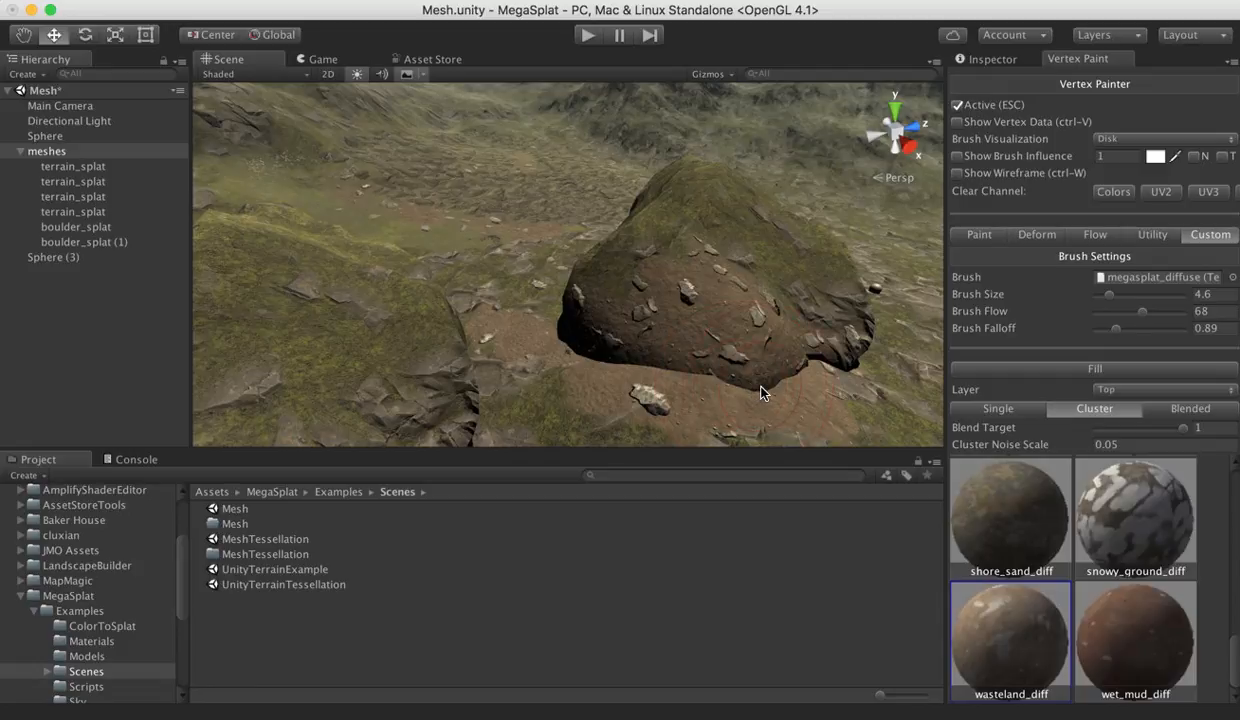
pyautogui.moveTo(760, 396); pyautogui.dragTo(668, 330)
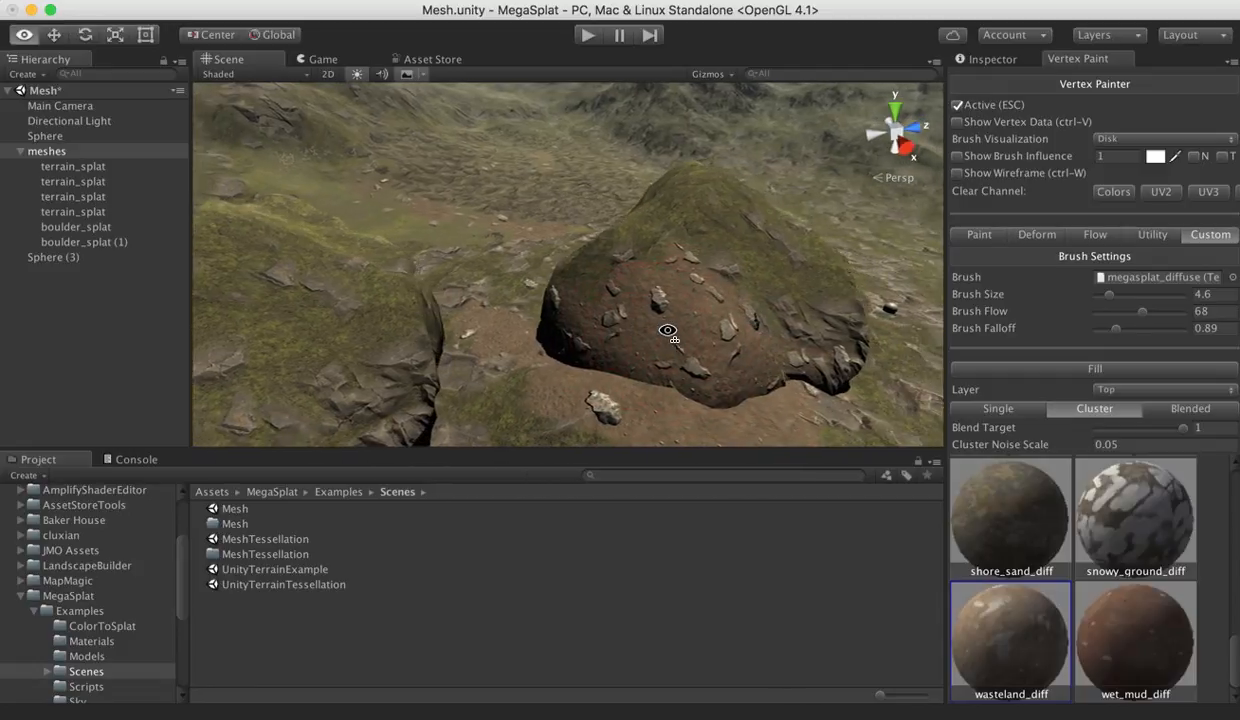
pyautogui.moveTo(668, 330); pyautogui.dragTo(354, 330)
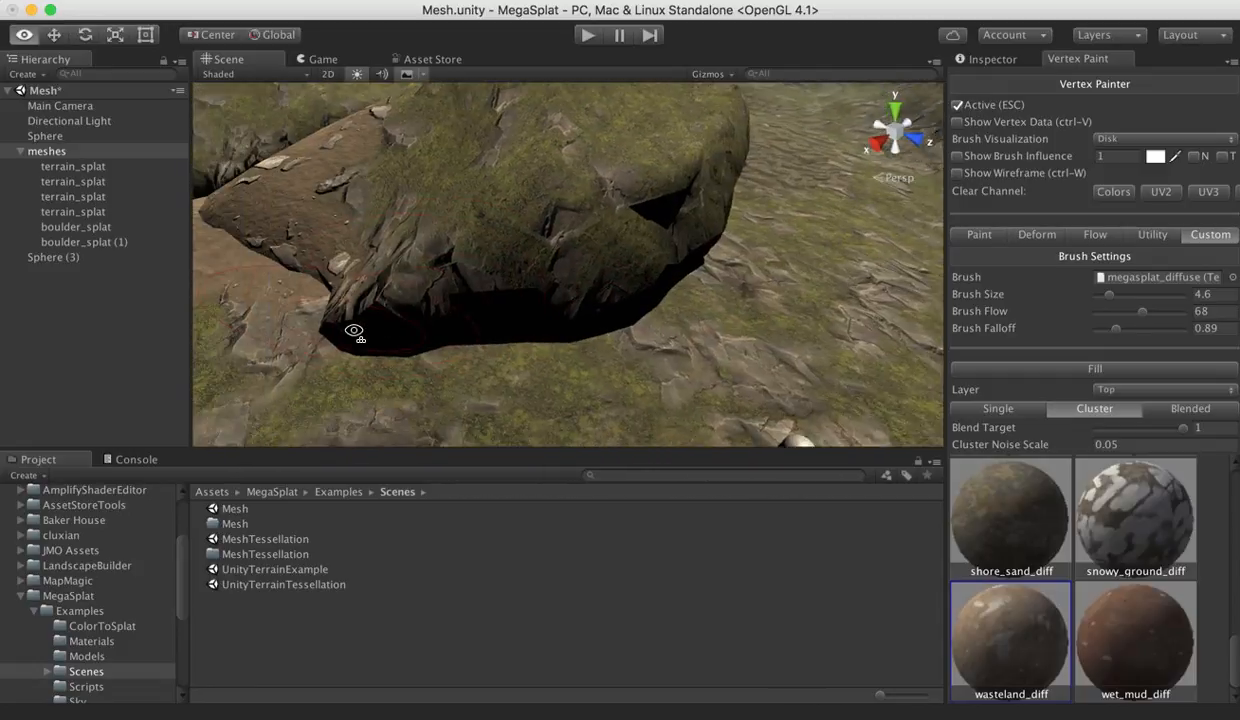
# Pull the Scene camera back from the boulder over the wide terrain
pyautogui.moveTo(356, 332); pyautogui.dragTo(664, 248)
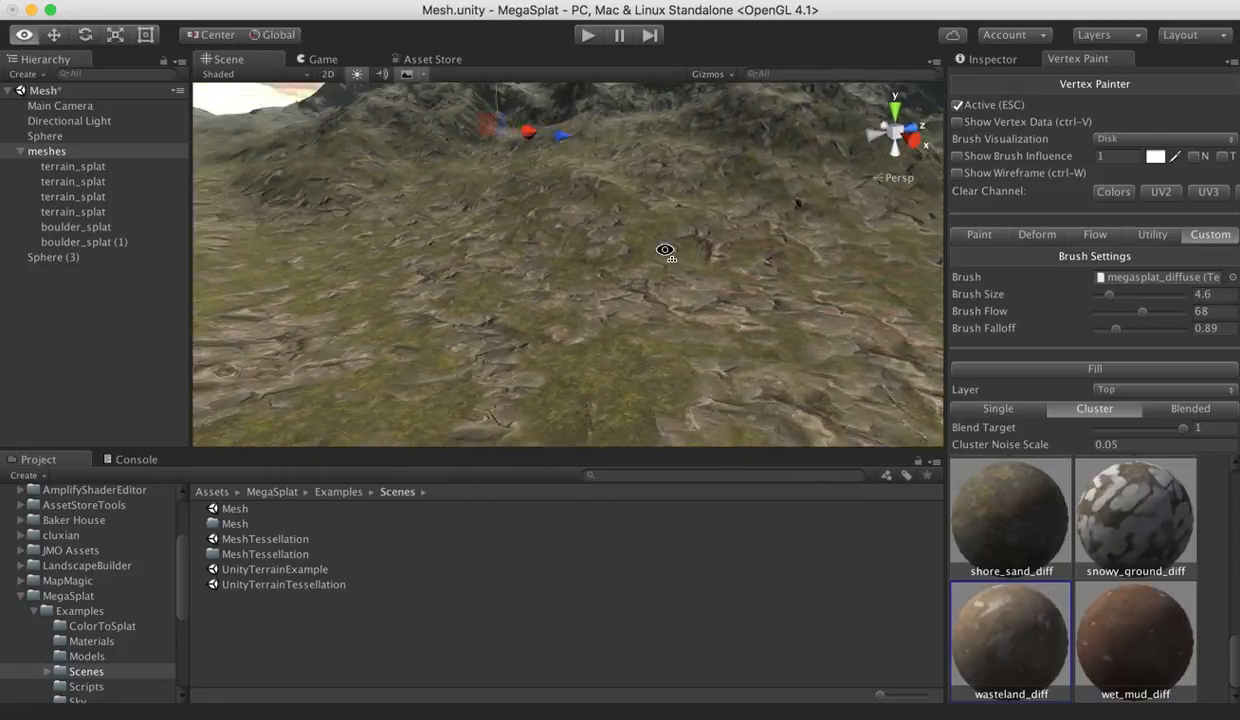
pyautogui.moveTo(664, 250); pyautogui.dragTo(530, 252)
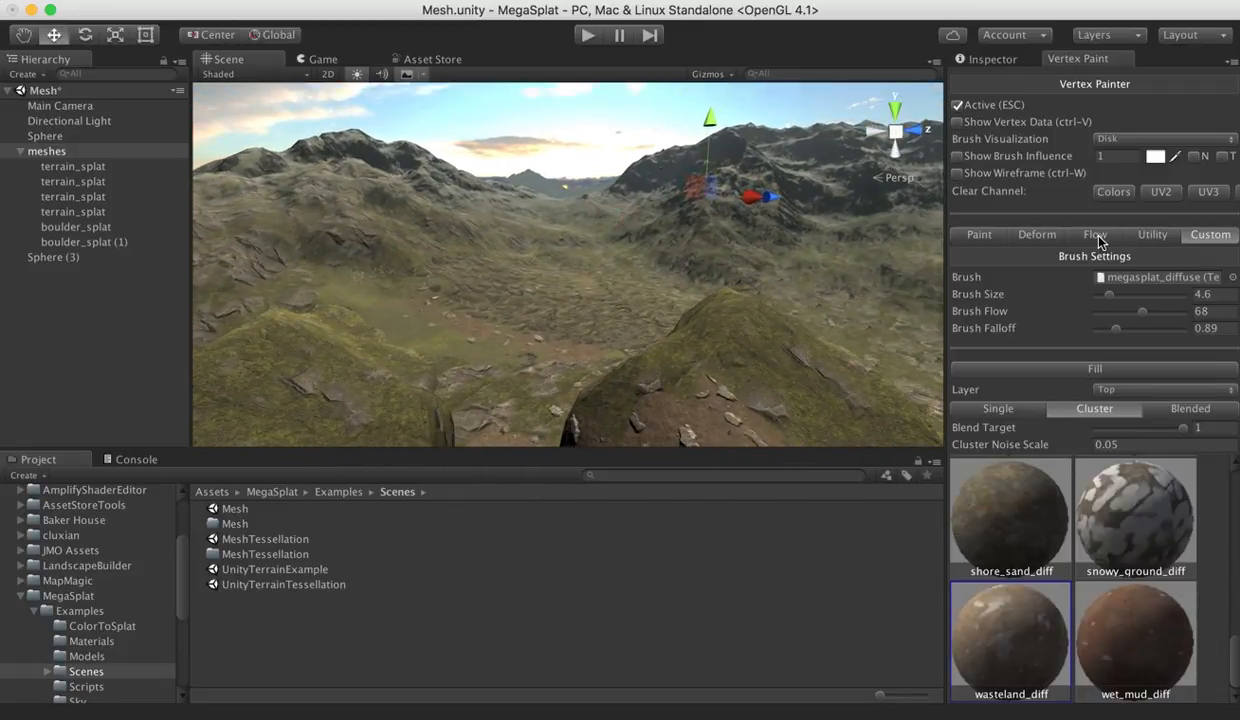
# Switch to the basic Paint settings and set the Target Channel to UV3_X
pyautogui.click(1096, 234)
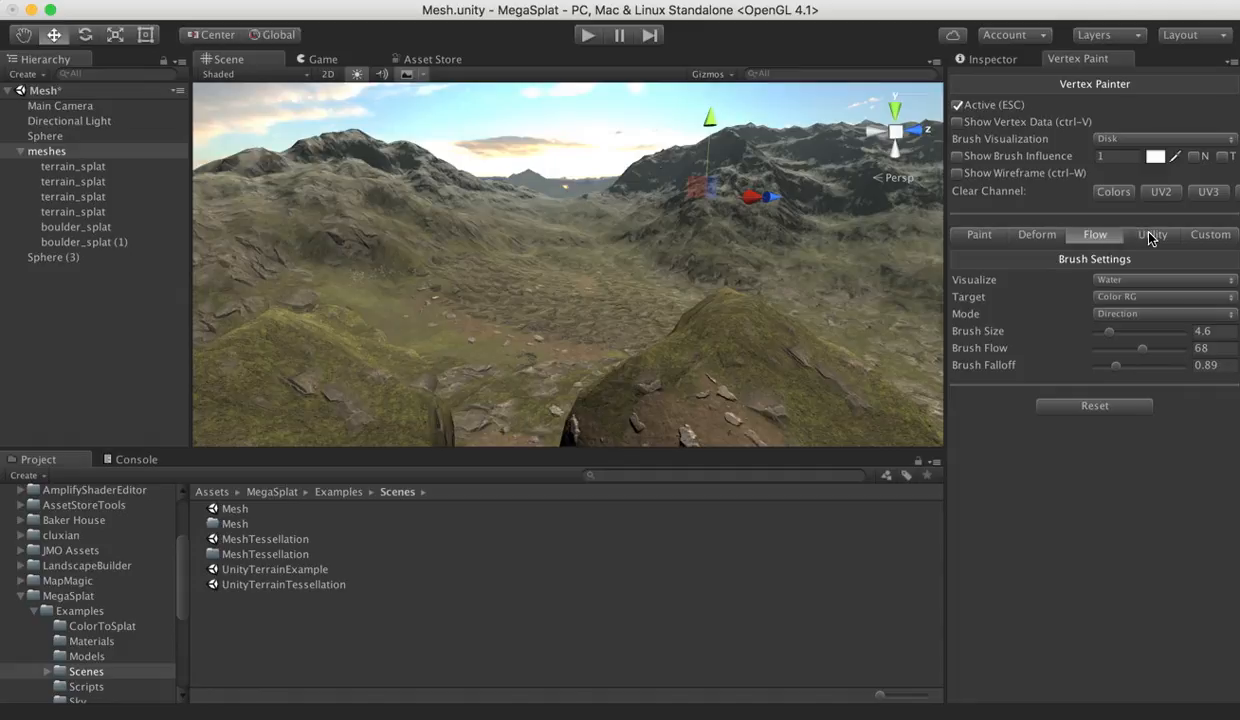
pyautogui.moveTo(984, 240)
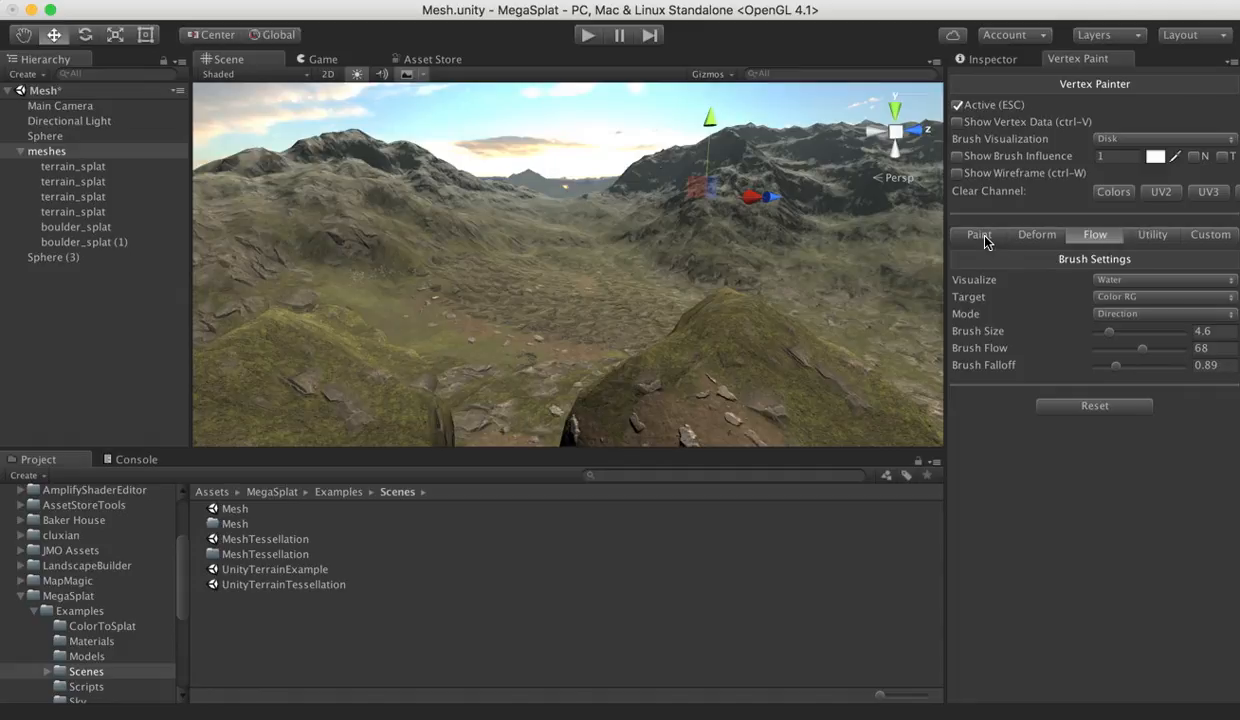
pyautogui.click(978, 234)
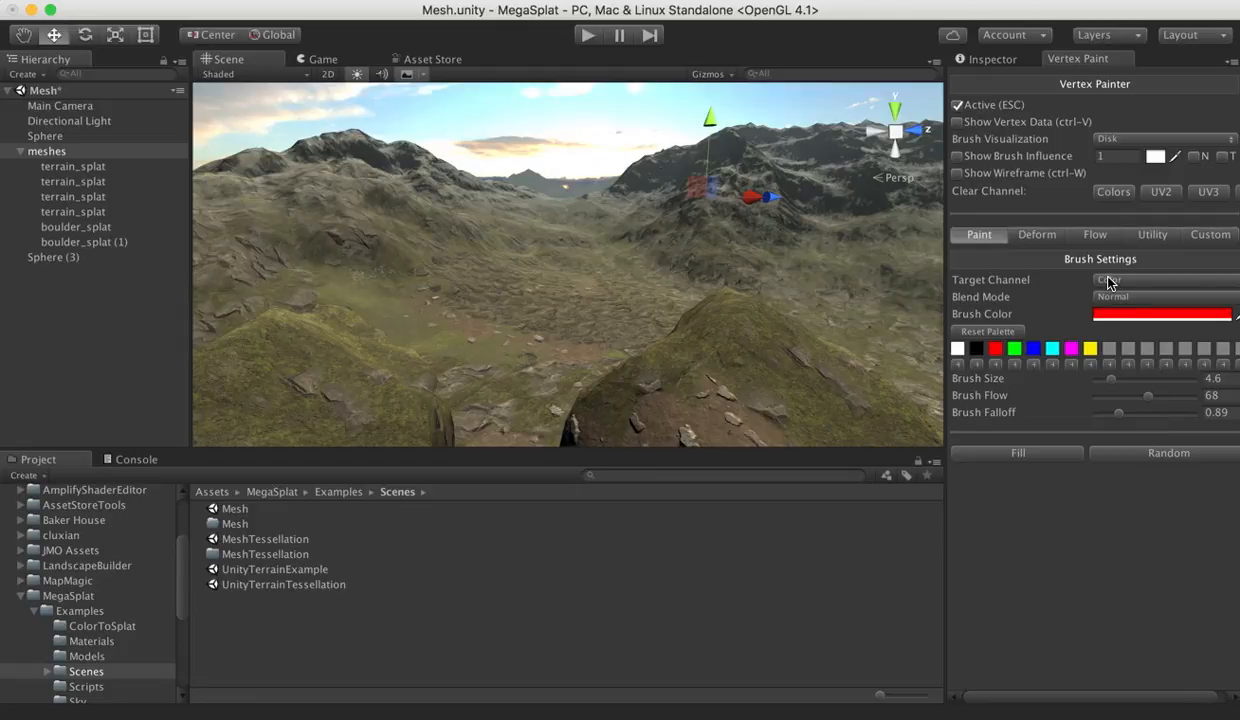
pyautogui.click(1160, 280)
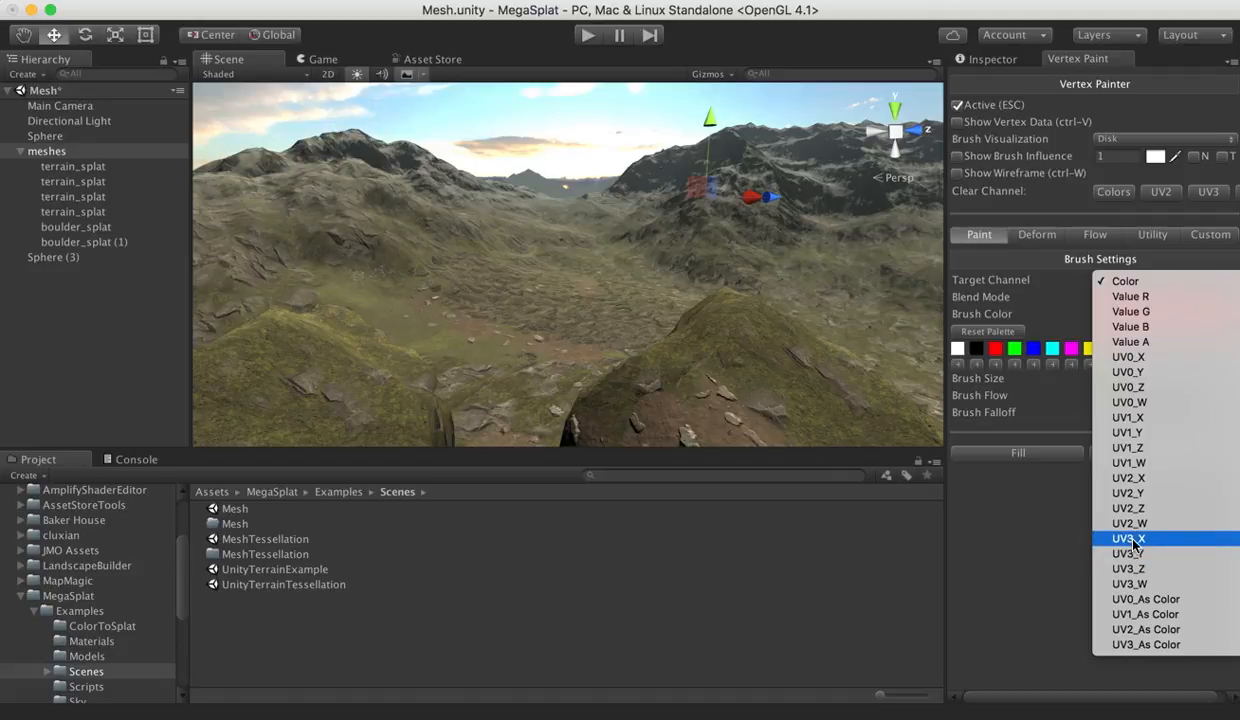
pyautogui.click(1128, 538)
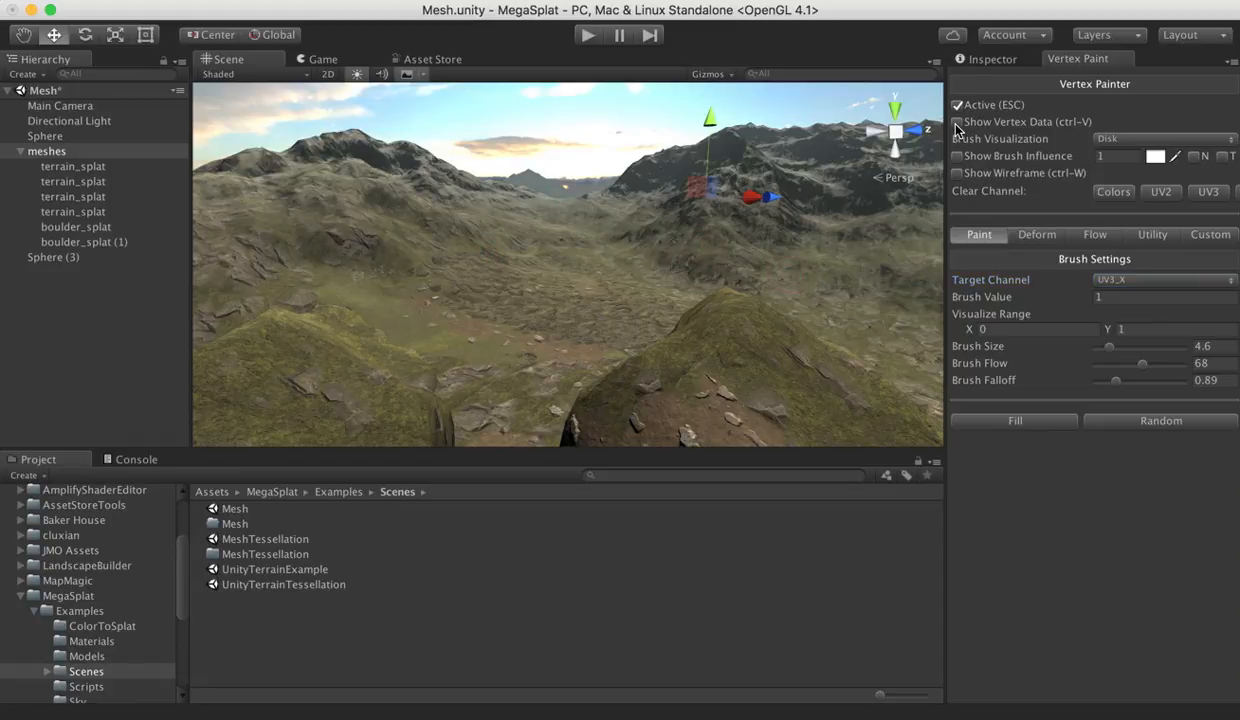
# Show the raw vertex data as grayscale on the mesh, inspect it, then hide it again
pyautogui.click(956, 122)
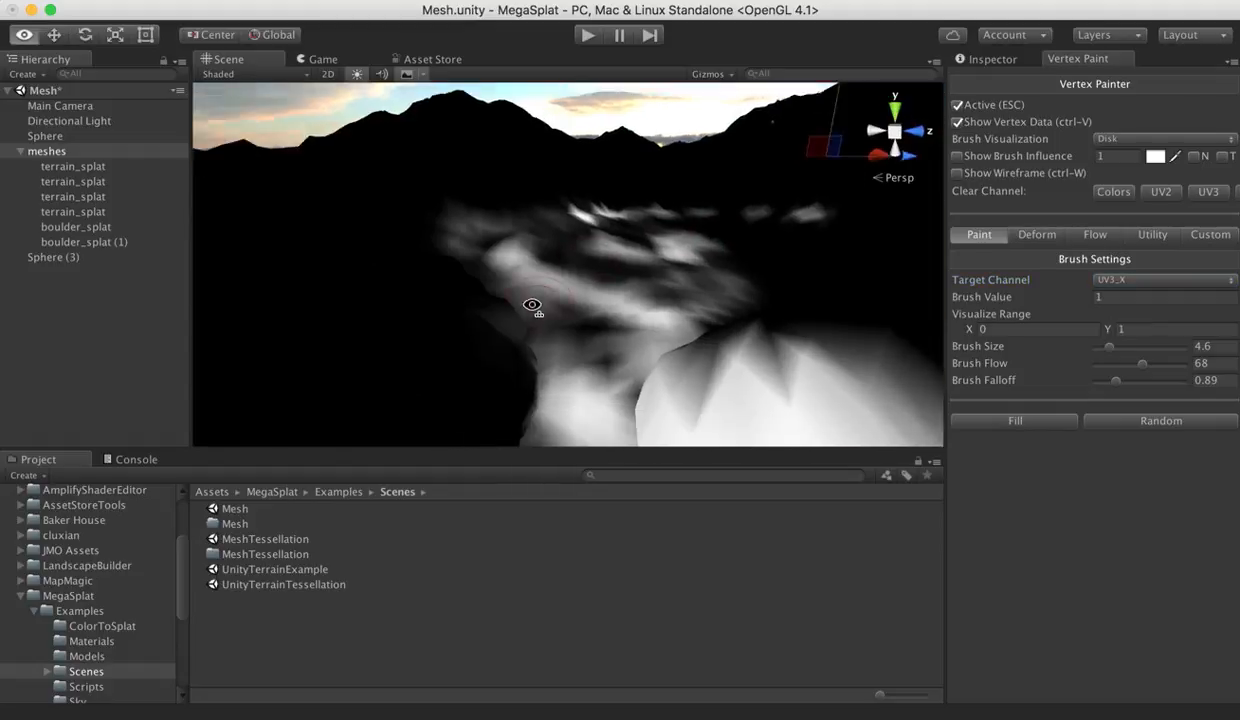
pyautogui.moveTo(532, 304); pyautogui.dragTo(374, 300)
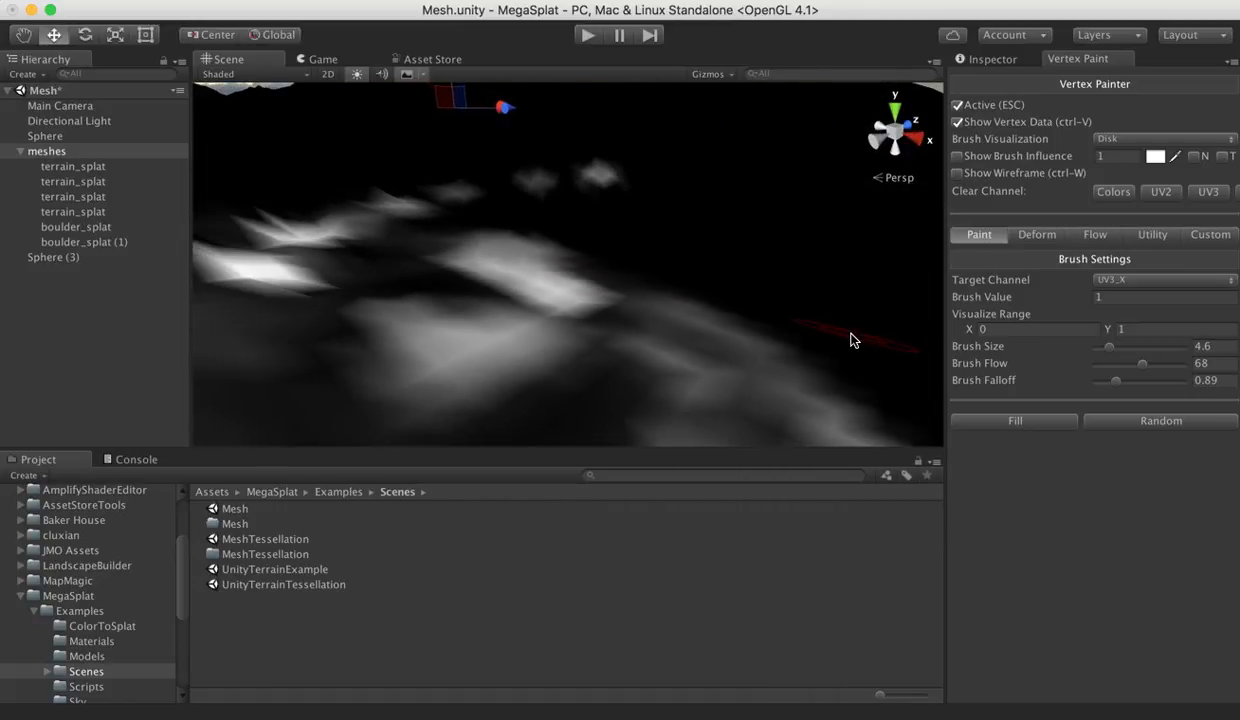
pyautogui.click(956, 122)
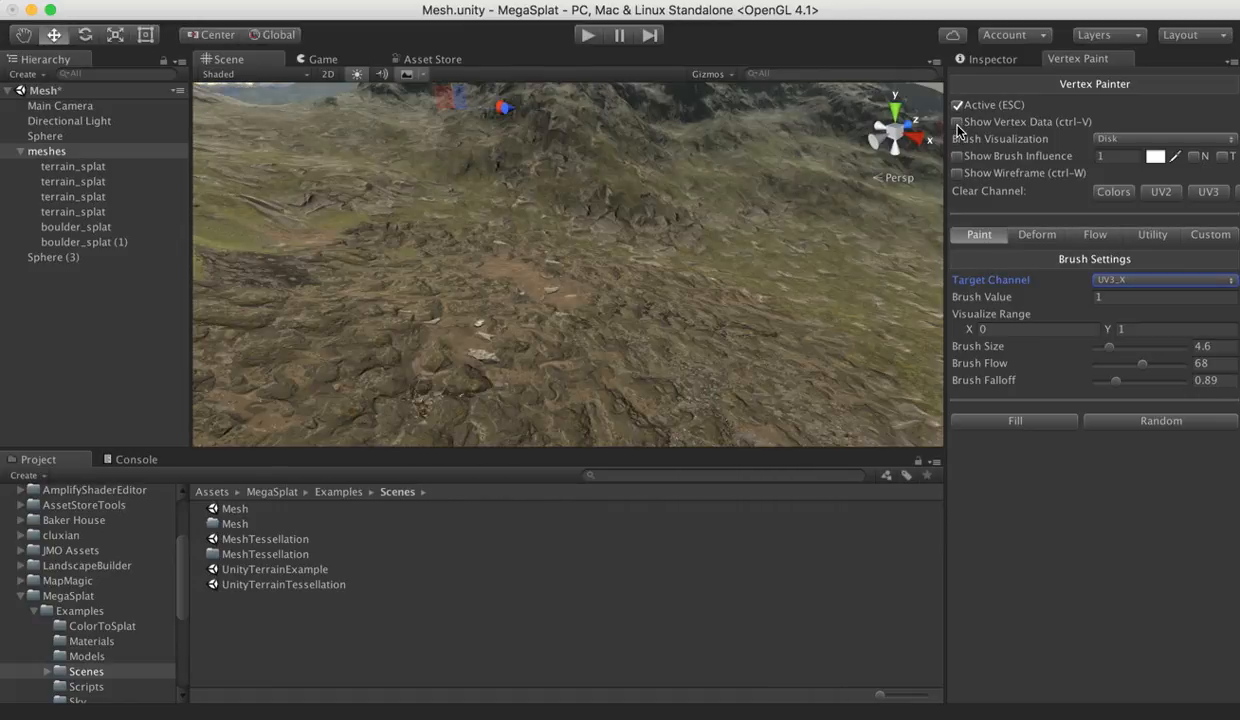
# In the Custom brush settings raise the cluster blend to 0.79 and paint grass over nearby rocky terrain
pyautogui.click(1210, 234)
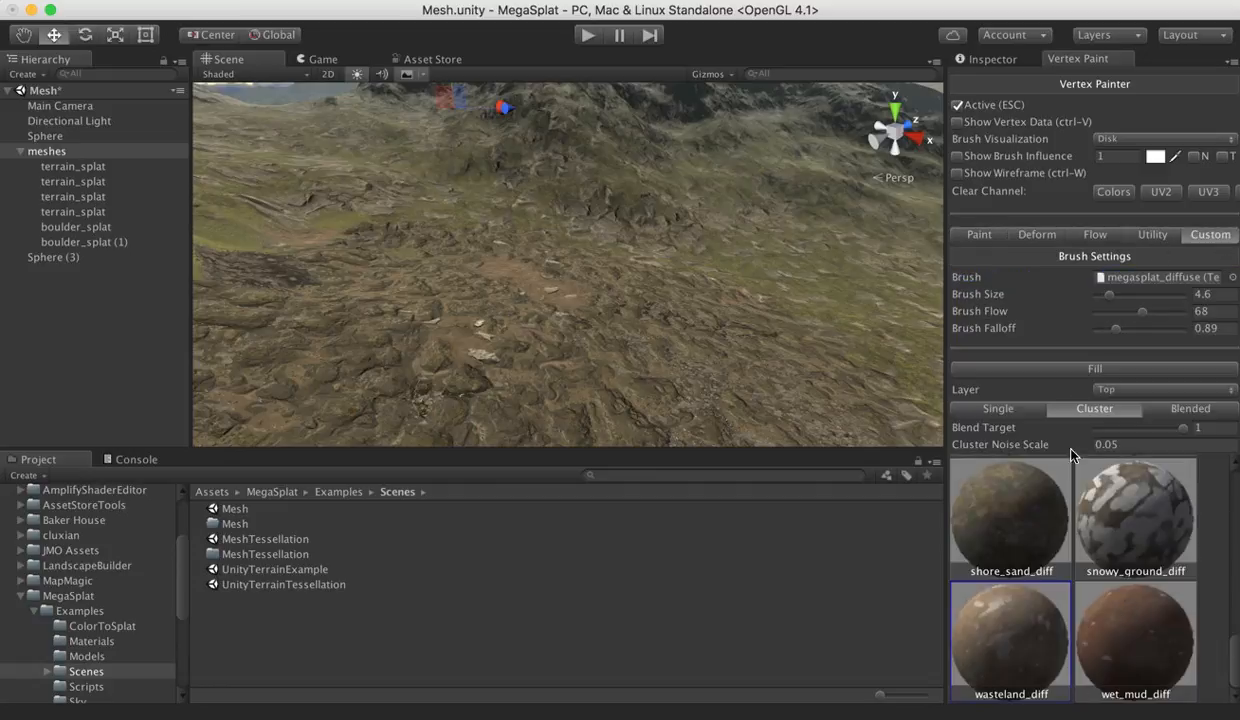
pyautogui.moveTo(1136, 436)
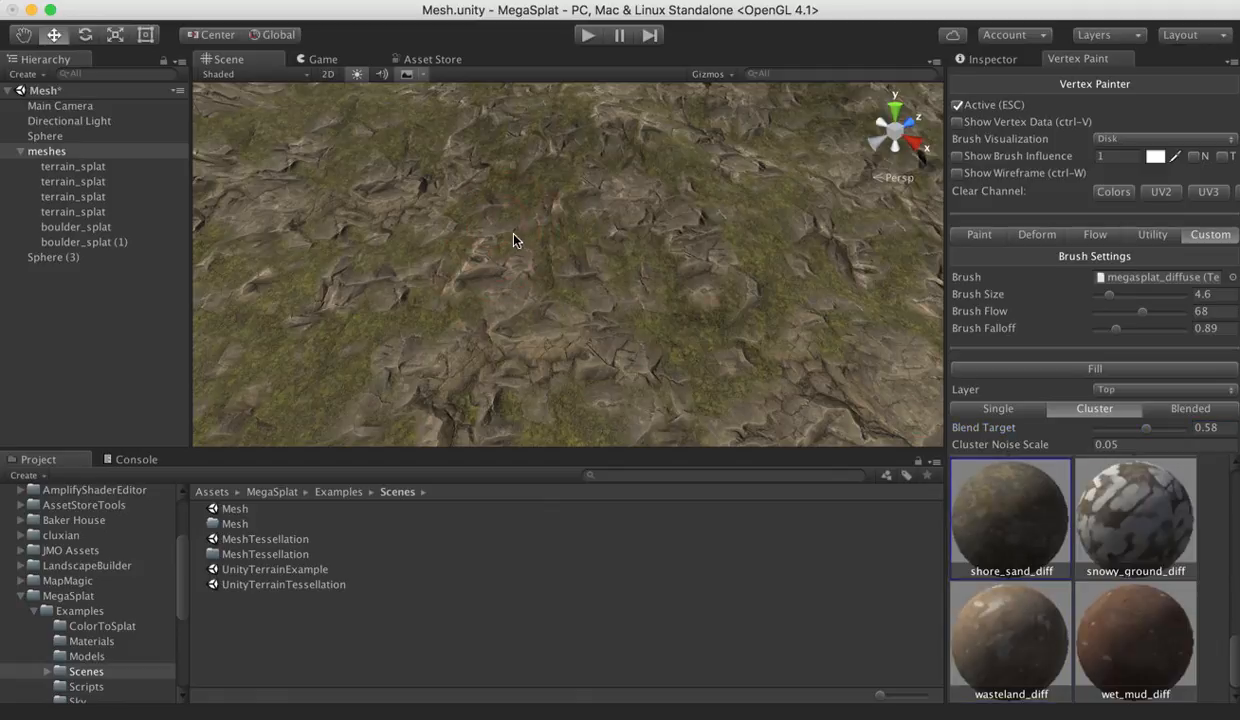
pyautogui.moveTo(1176, 322)
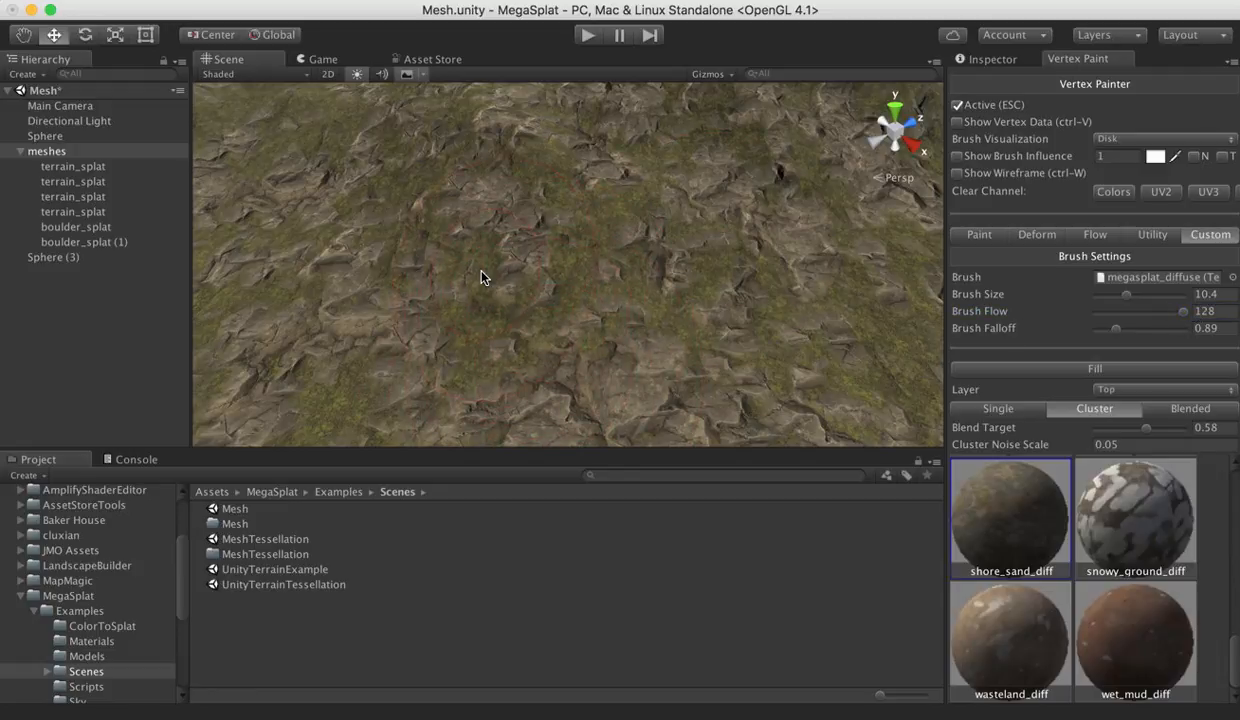
pyautogui.moveTo(776, 312)
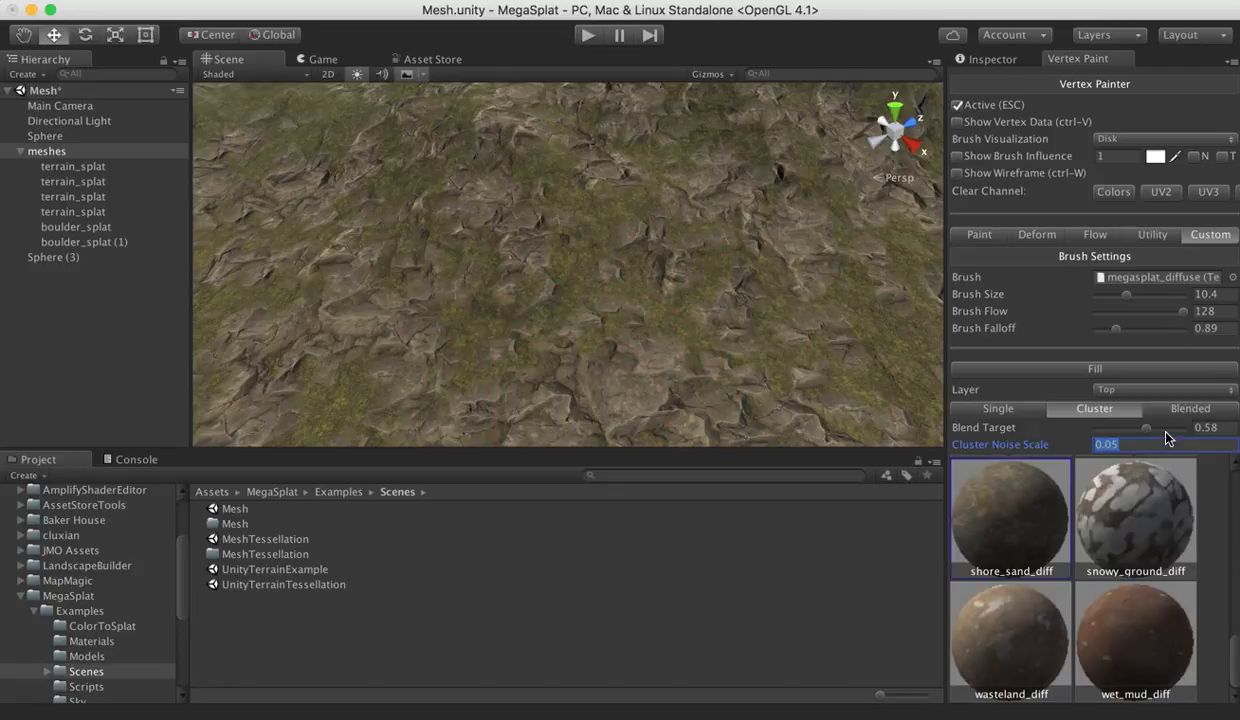
pyautogui.moveTo(1146, 428); pyautogui.dragTo(1164, 428)
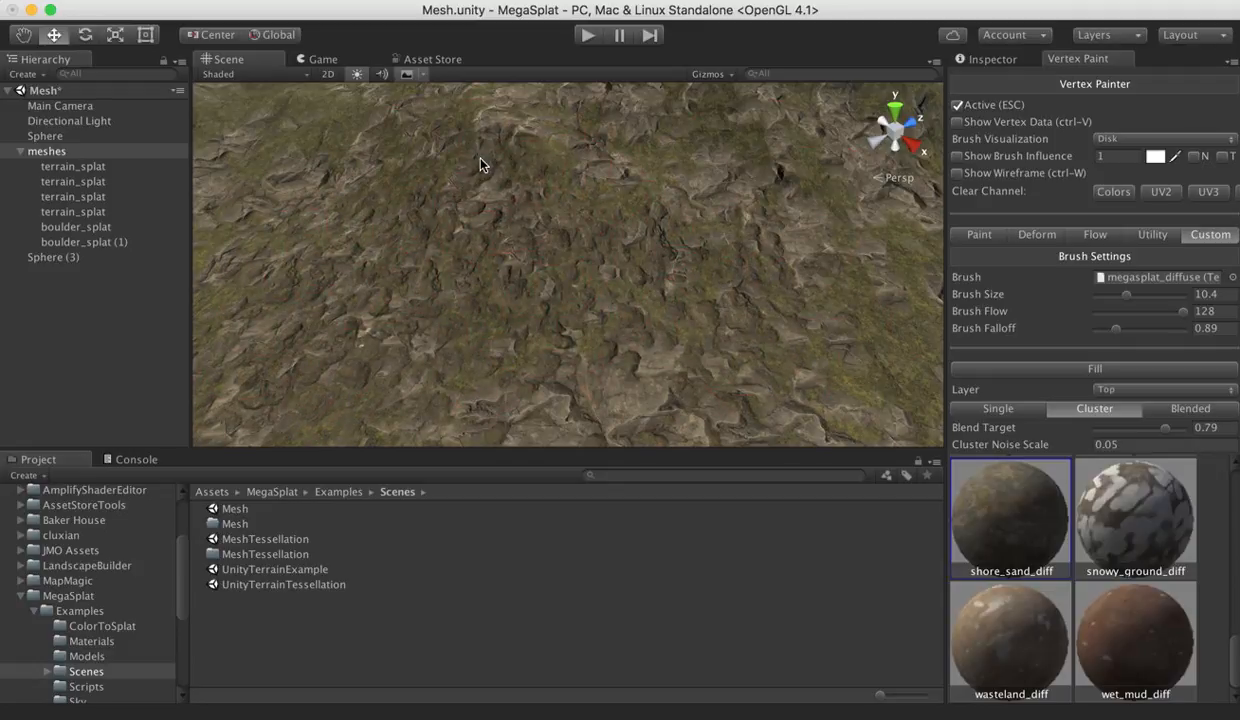
pyautogui.moveTo(480, 164); pyautogui.dragTo(392, 178)
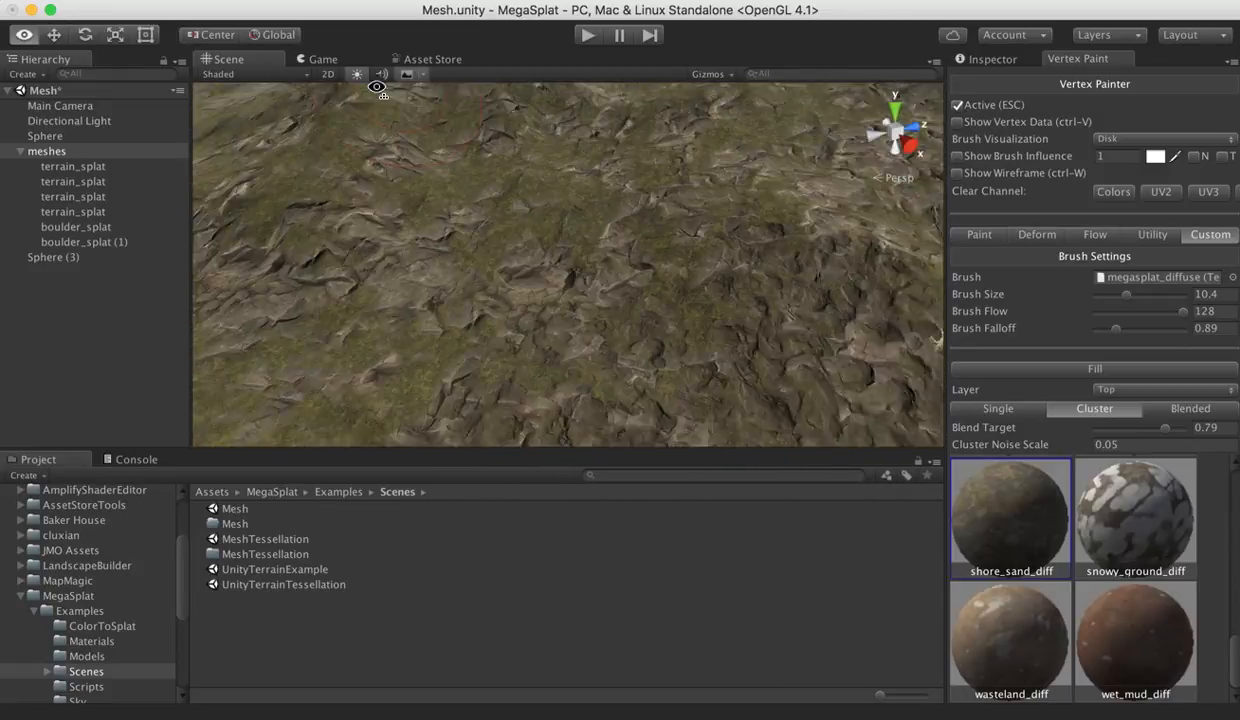
pyautogui.moveTo(376, 84); pyautogui.dragTo(388, 132)
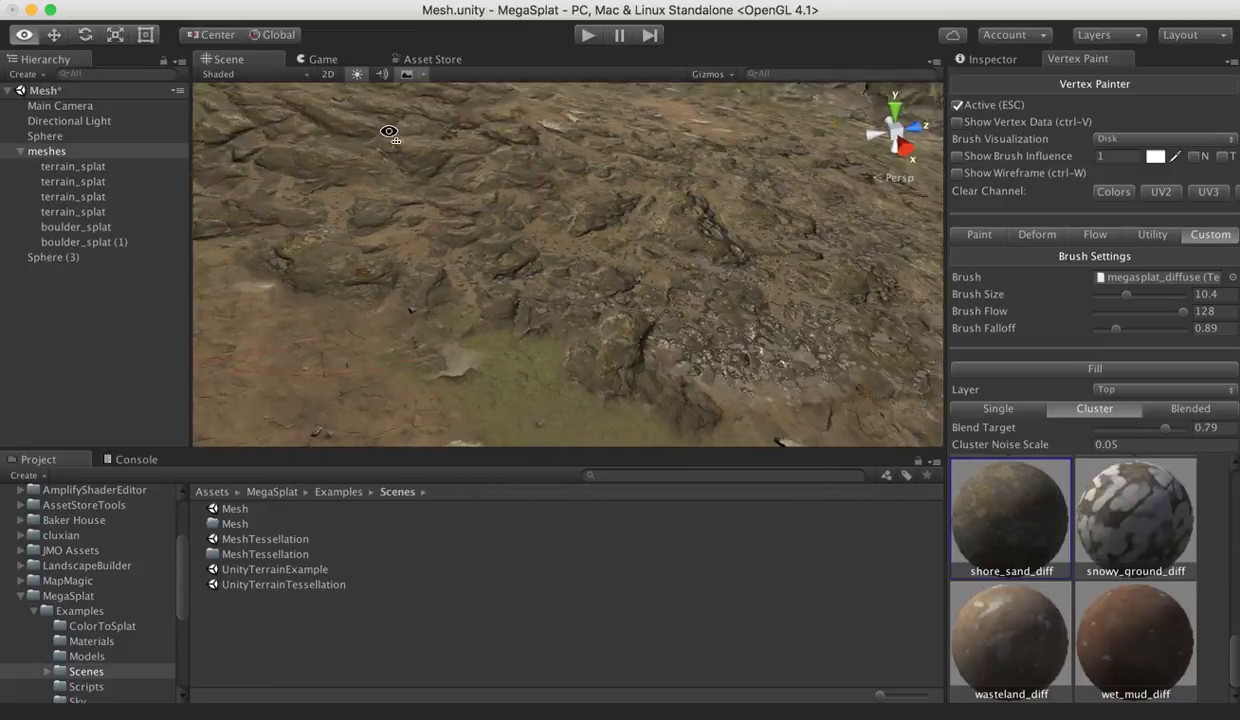